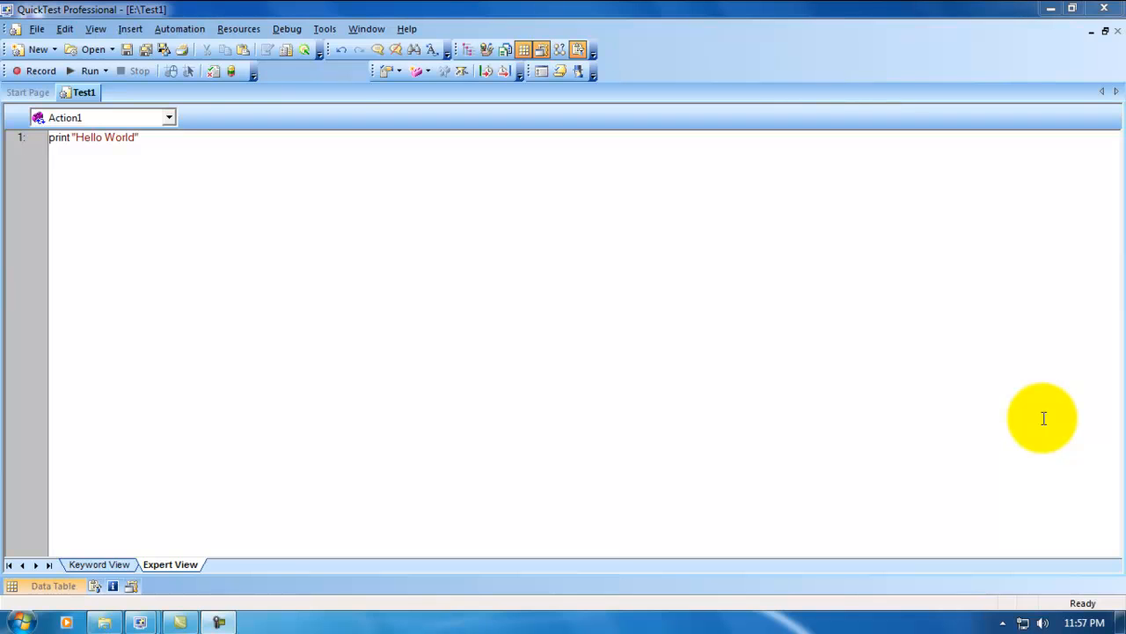
mouse_move(1056, 303)
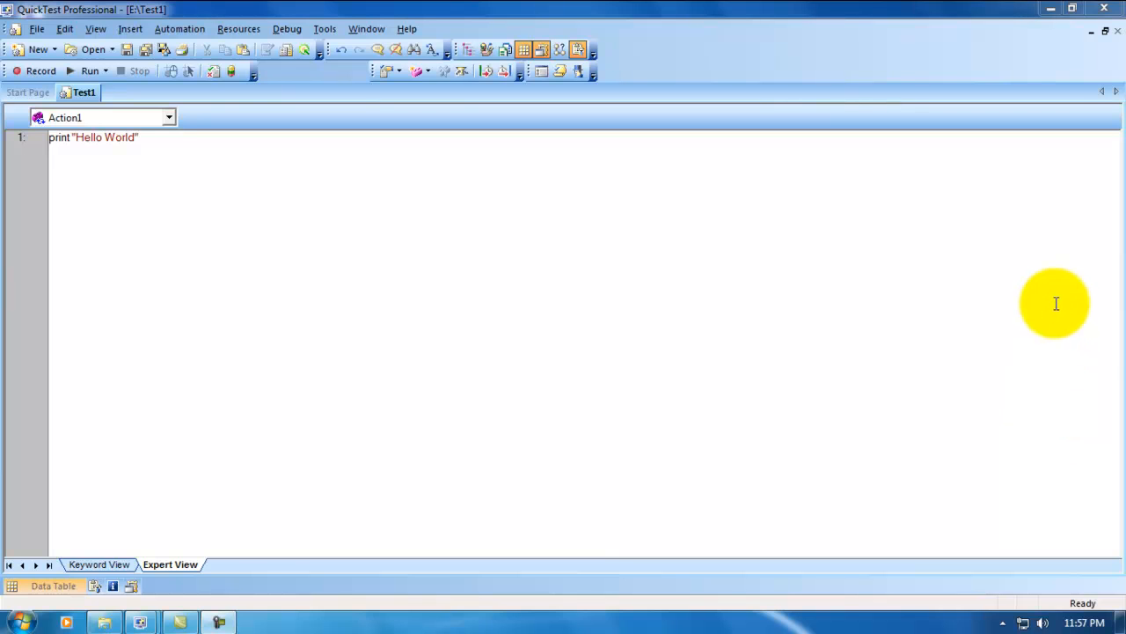
mouse_move(340, 334)
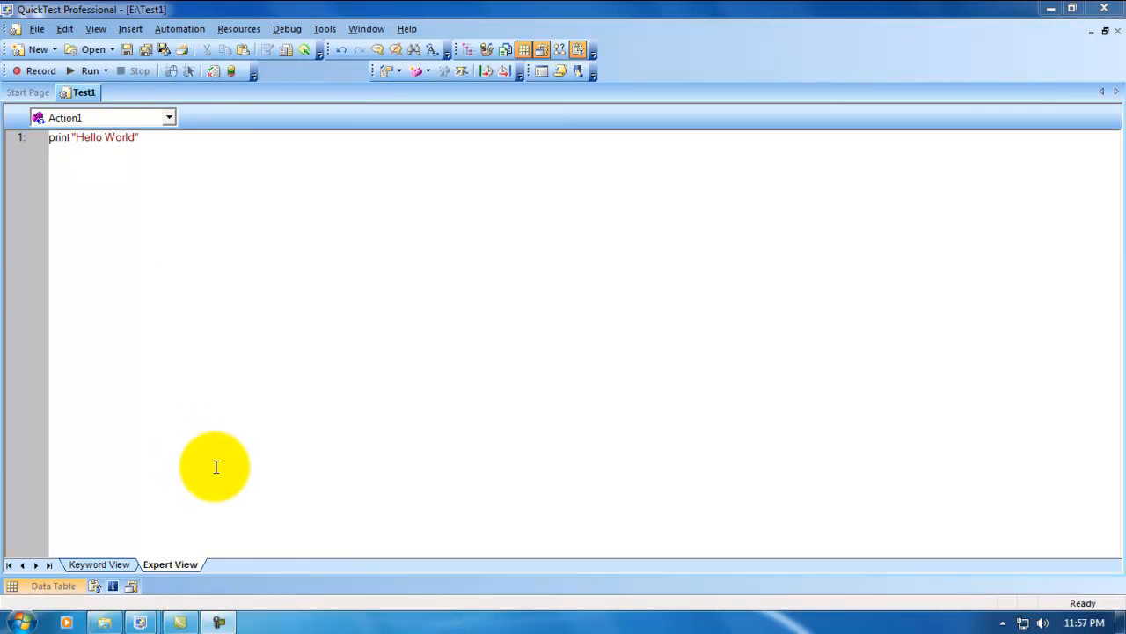
mouse_move(218, 469)
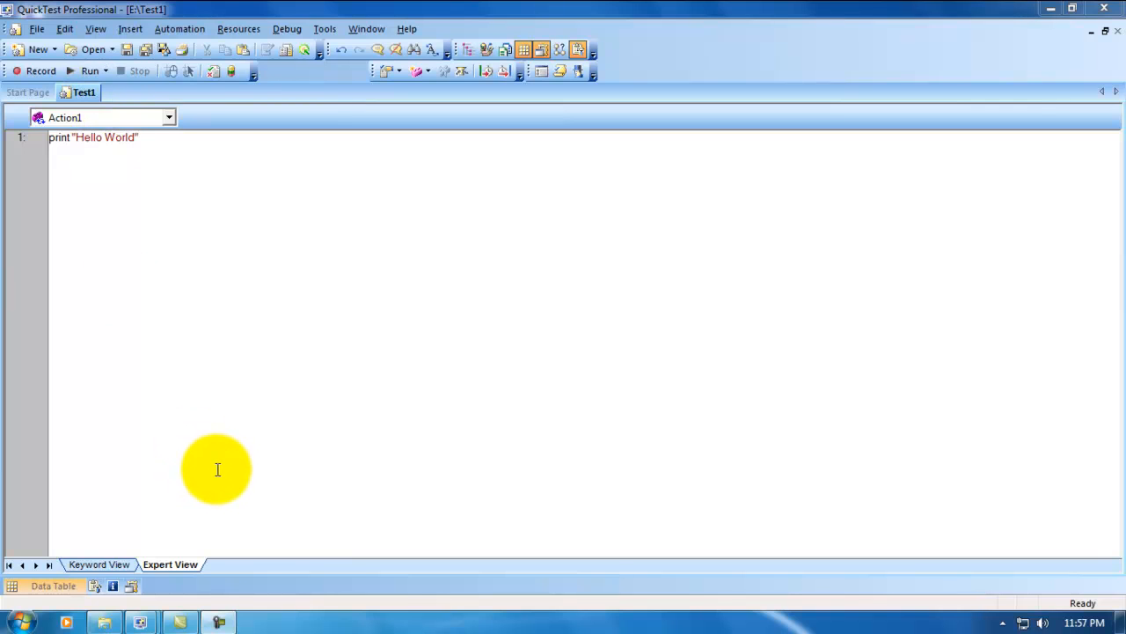
mouse_move(172, 316)
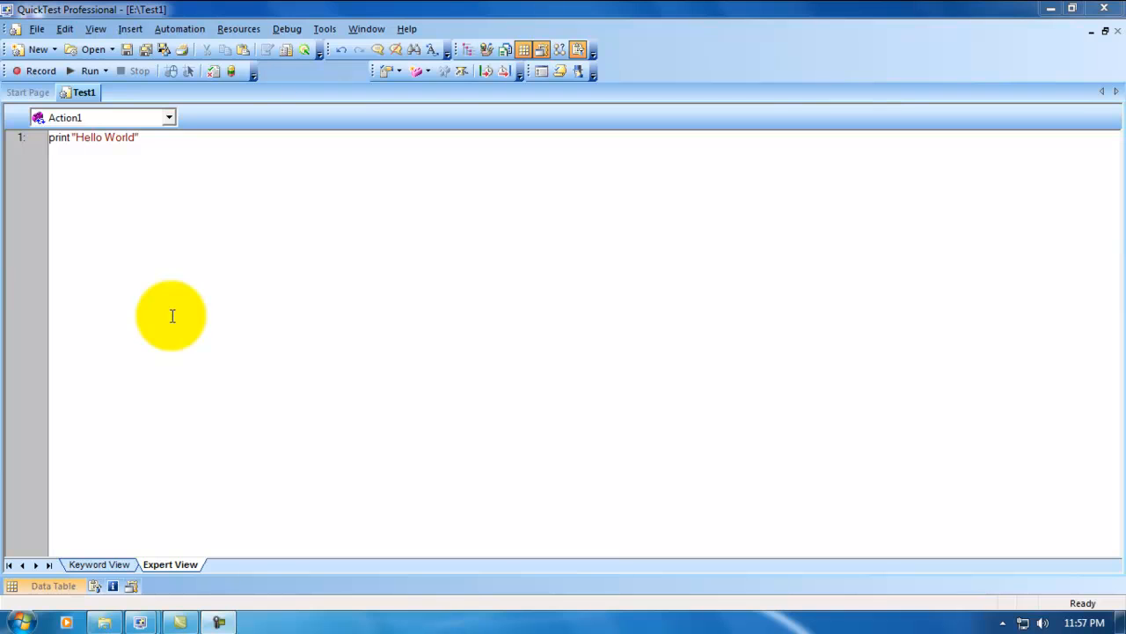
mouse_move(176, 293)
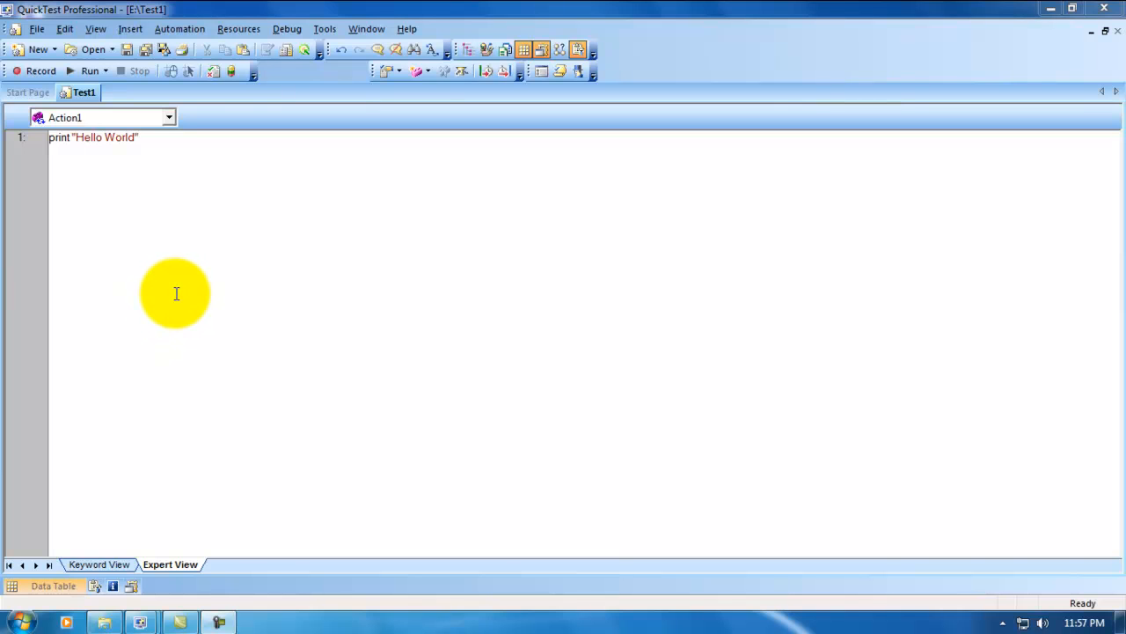
mouse_move(238, 286)
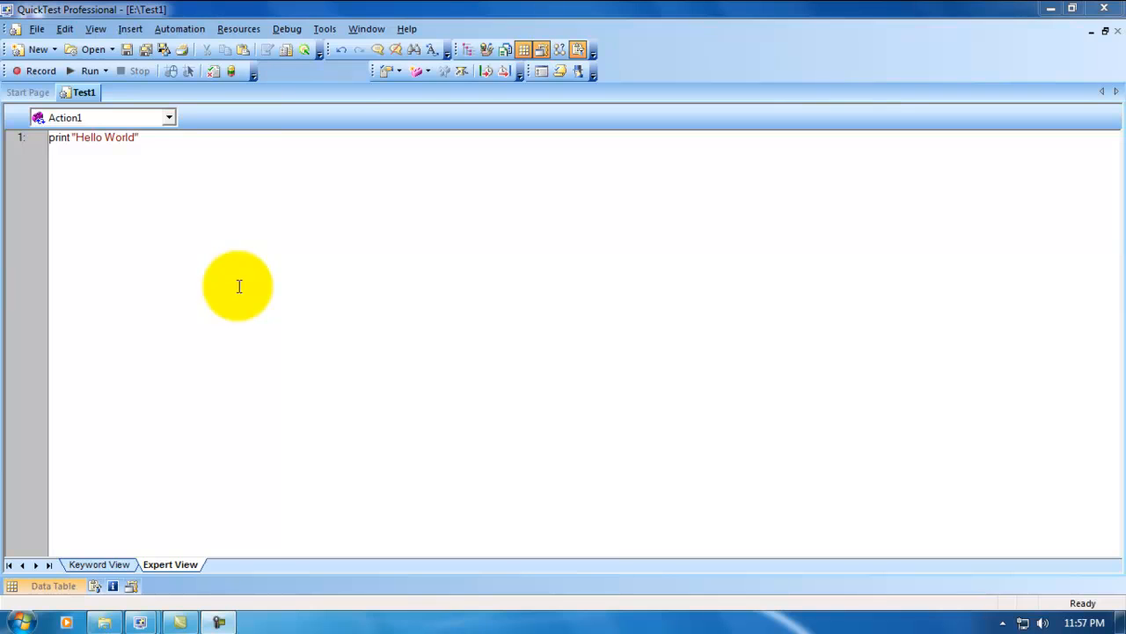
mouse_move(234, 423)
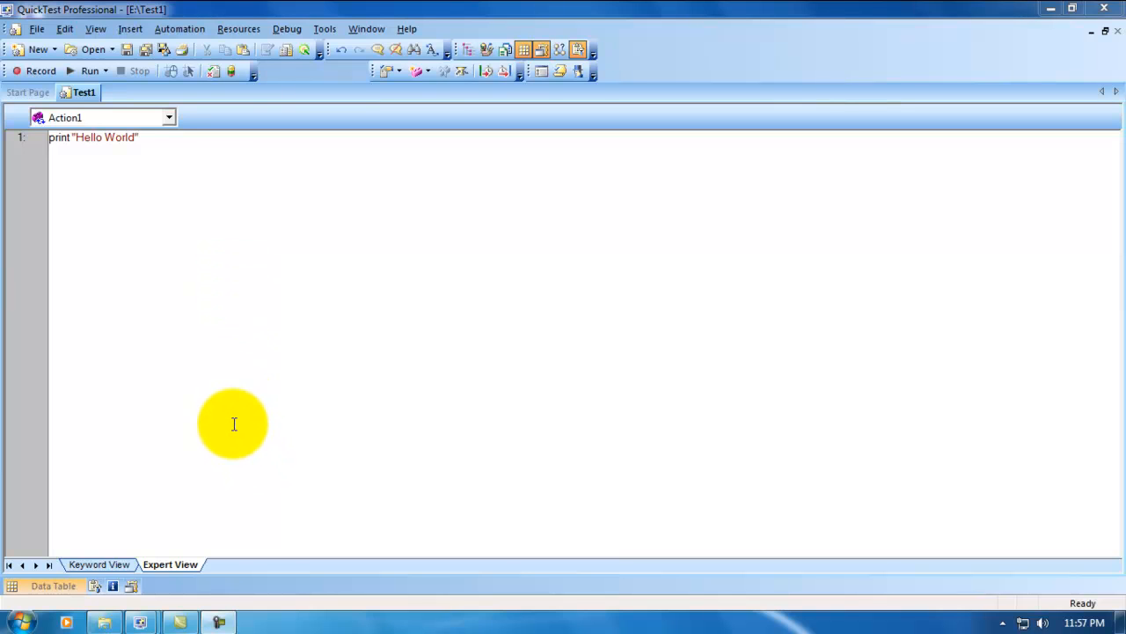
mouse_move(232, 420)
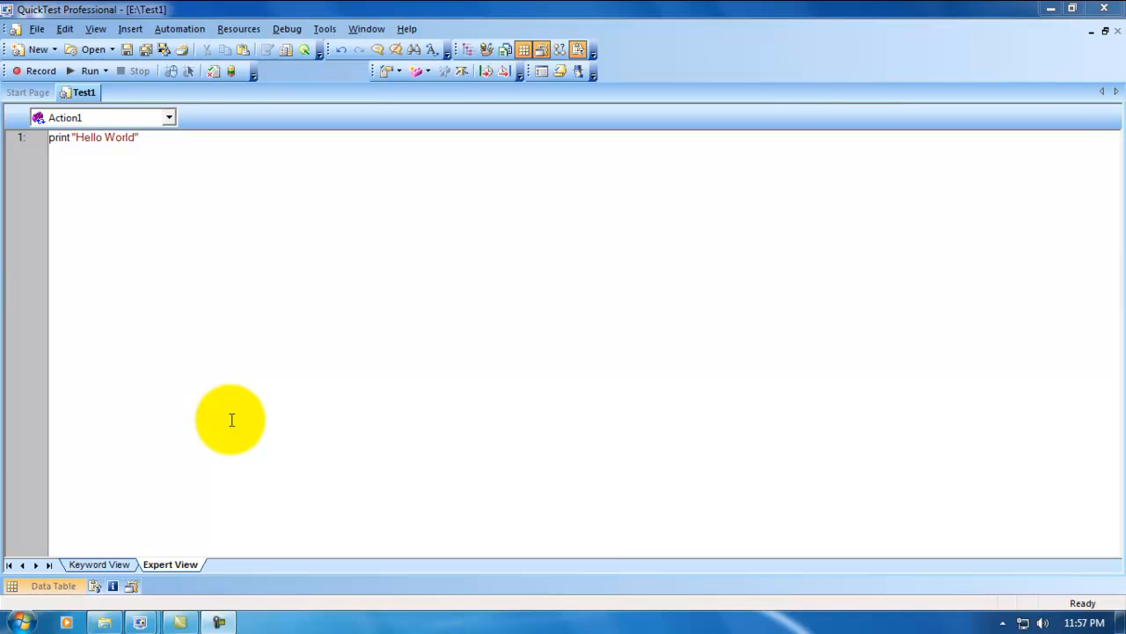
mouse_move(276, 422)
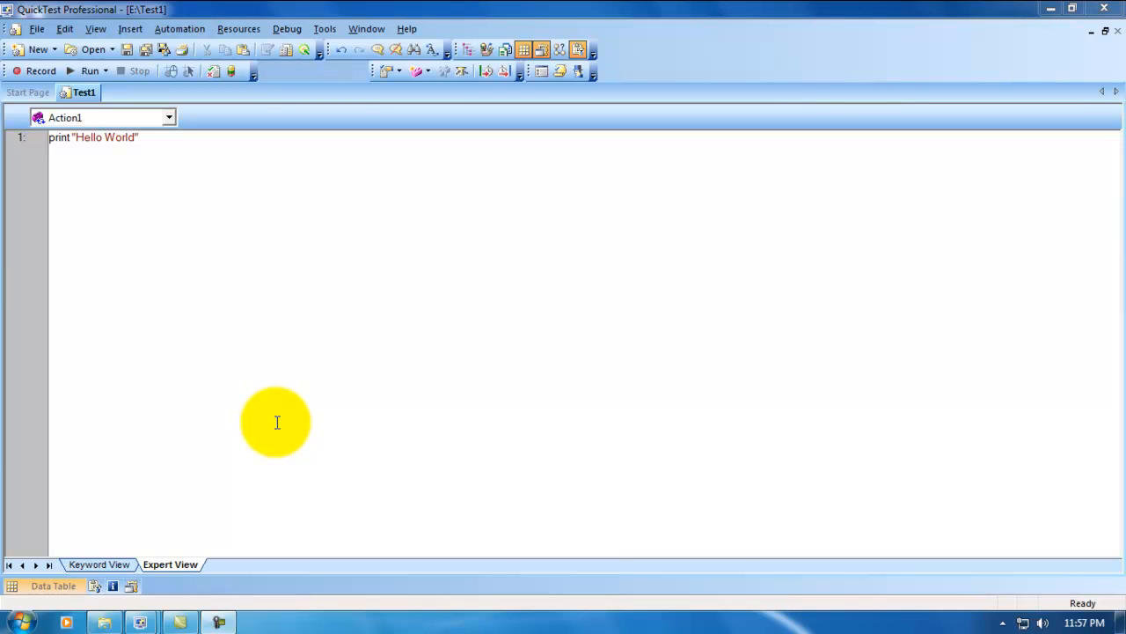
mouse_move(320, 434)
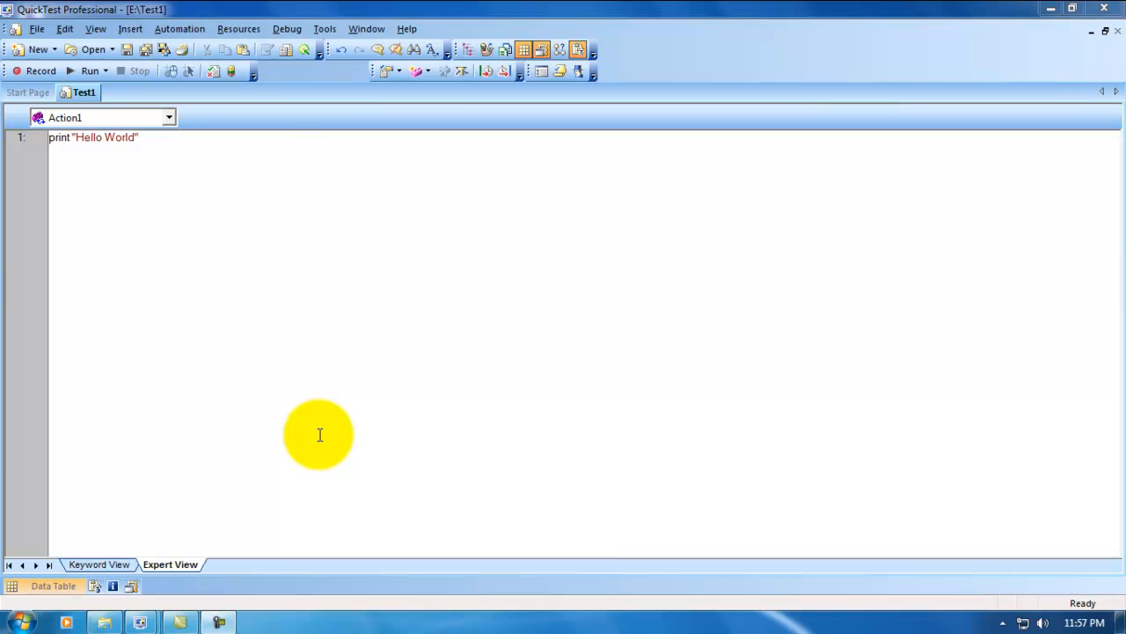
mouse_move(330, 438)
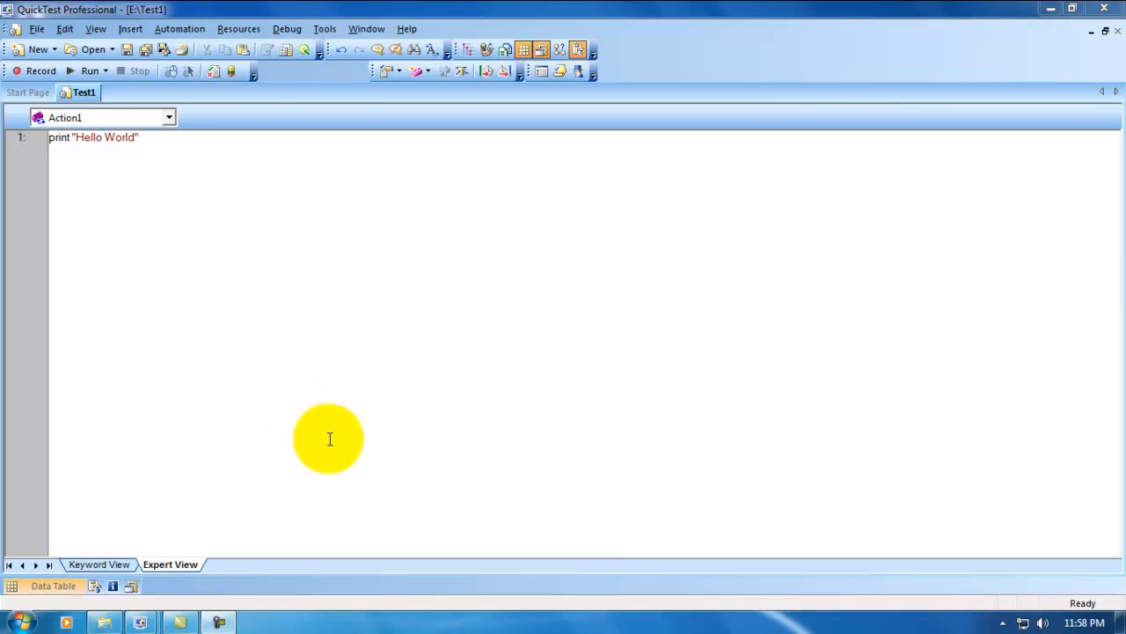
mouse_move(336, 440)
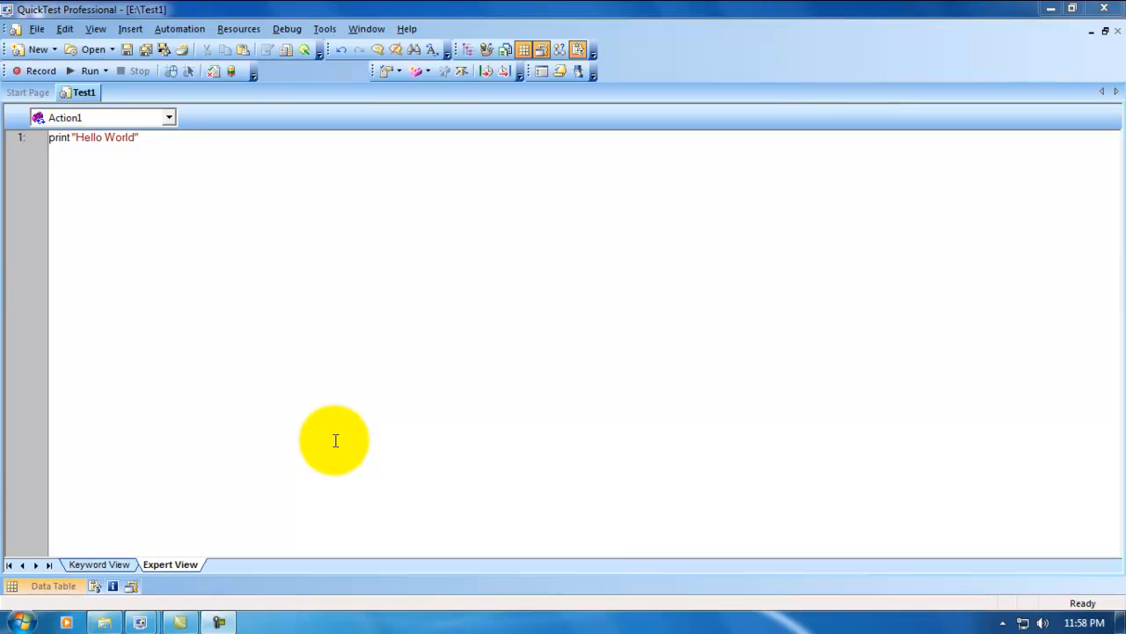
mouse_move(197, 202)
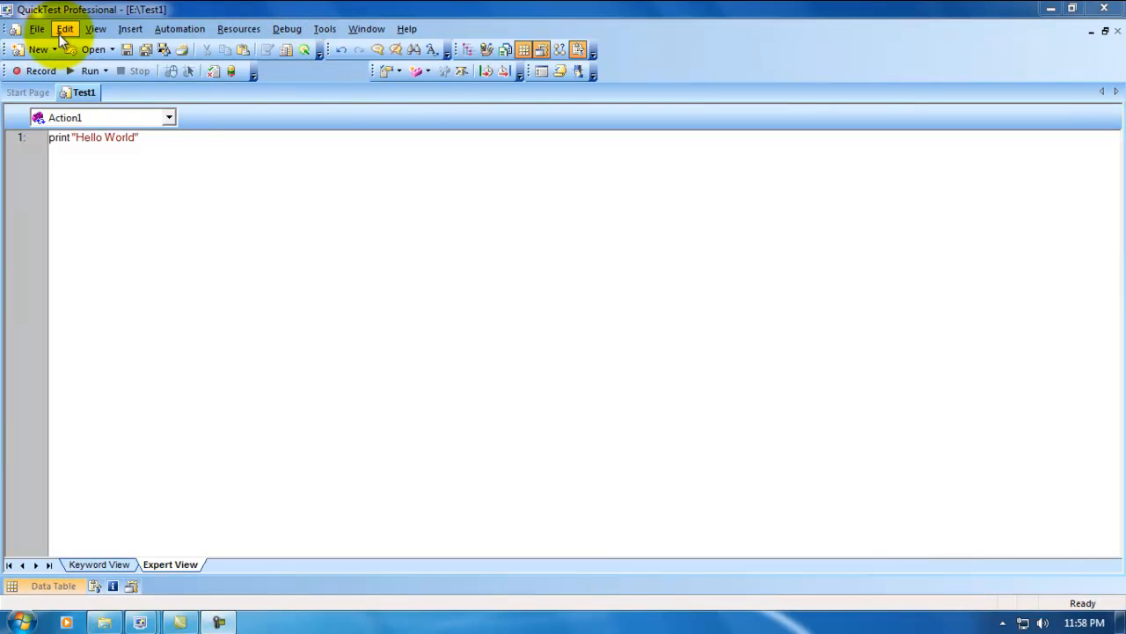
mouse_move(88, 71)
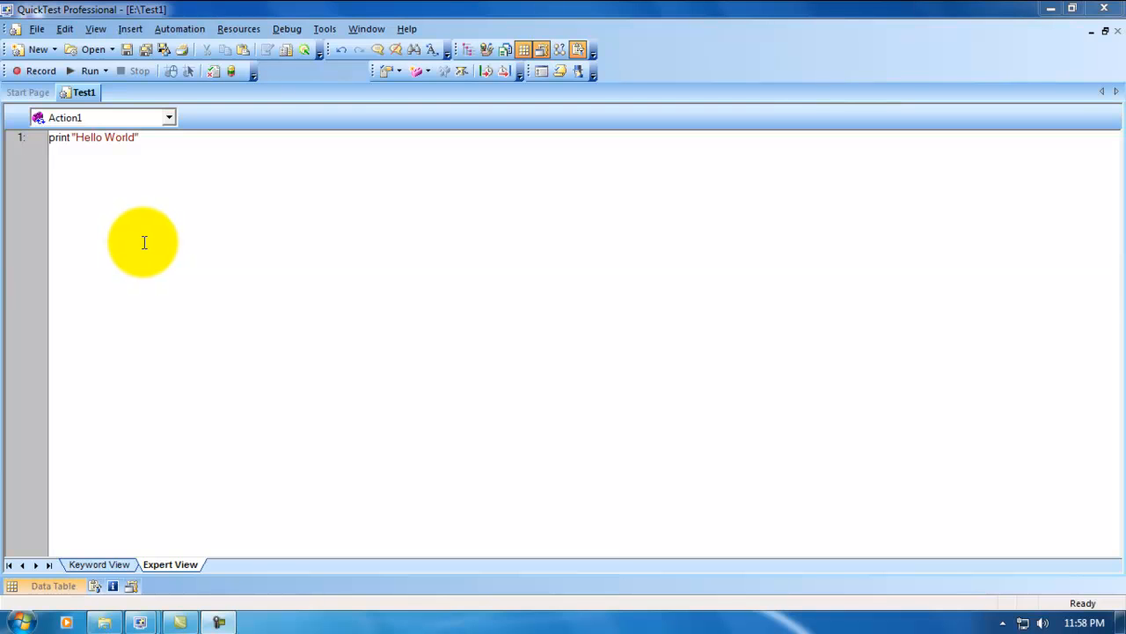
mouse_move(171, 227)
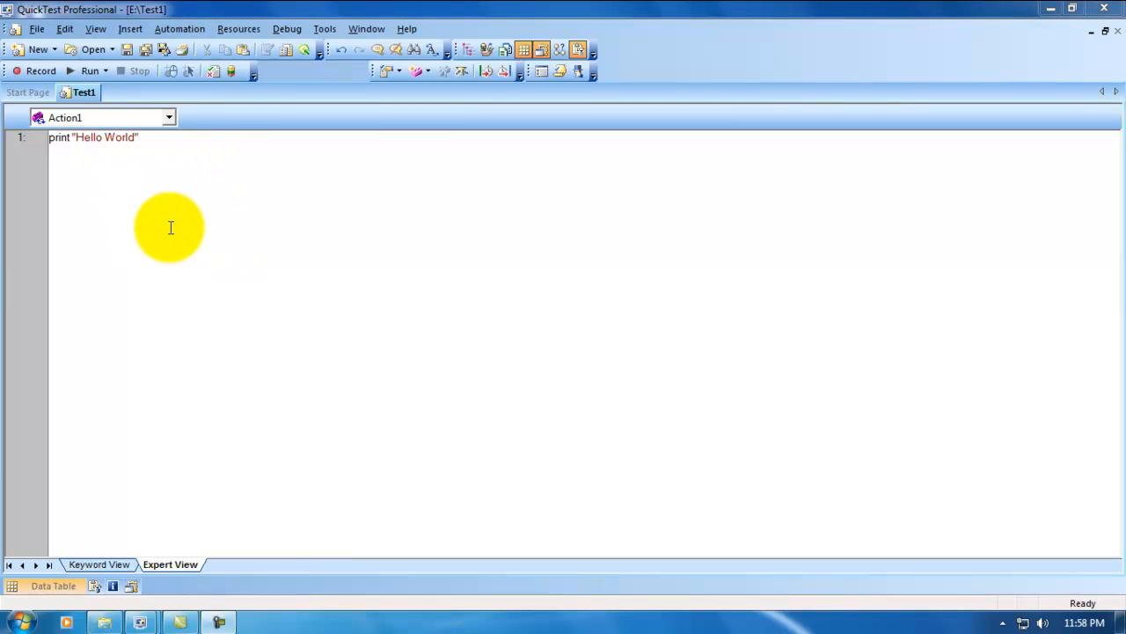
mouse_move(233, 235)
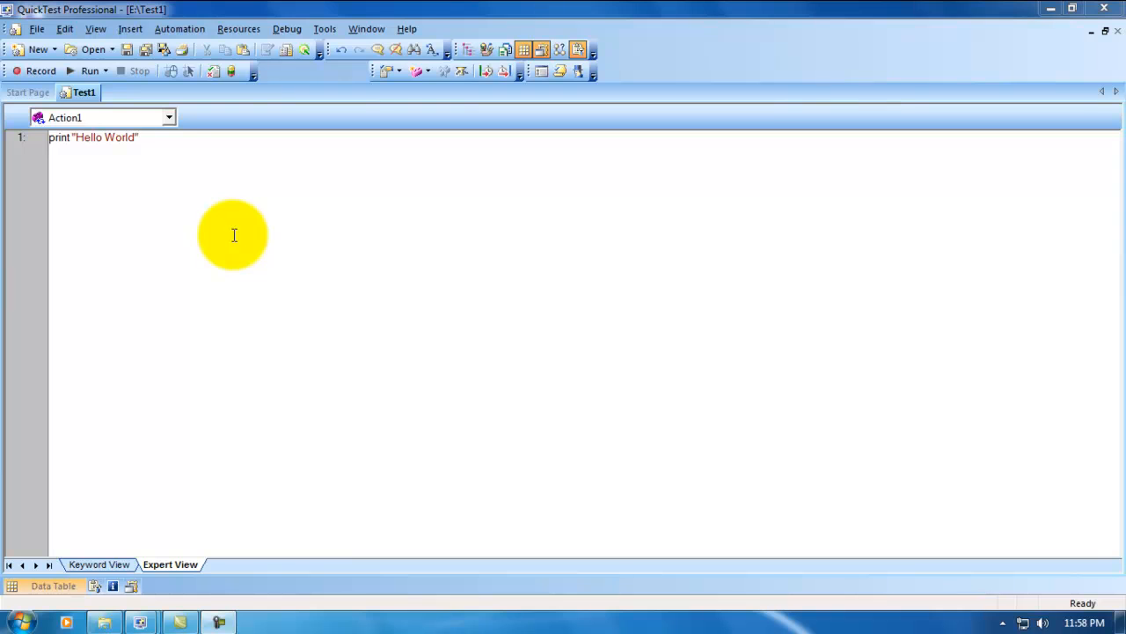
mouse_move(232, 255)
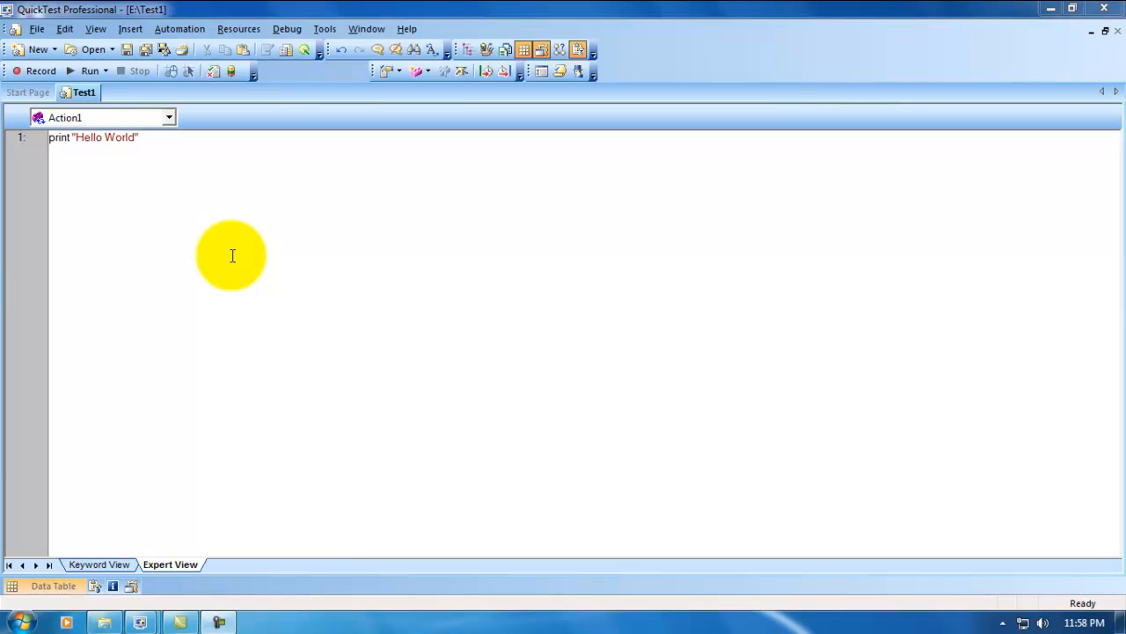
mouse_move(277, 238)
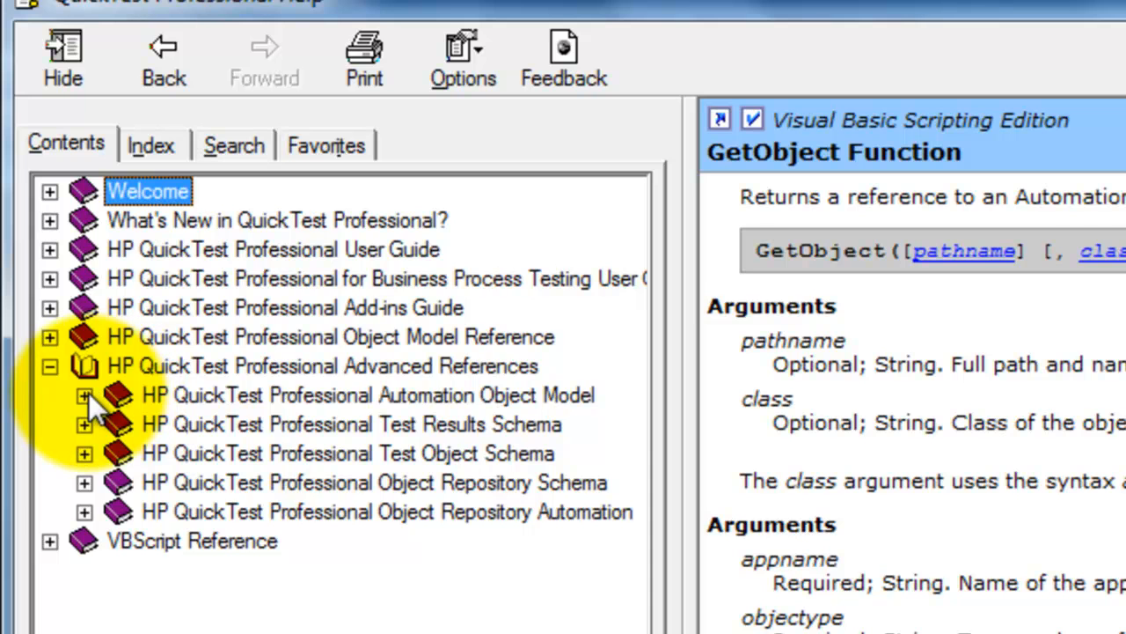
Leave QTP help, browse to Local Disk (E:) and open Run QTP Test.vbs for editing
click(84, 394)
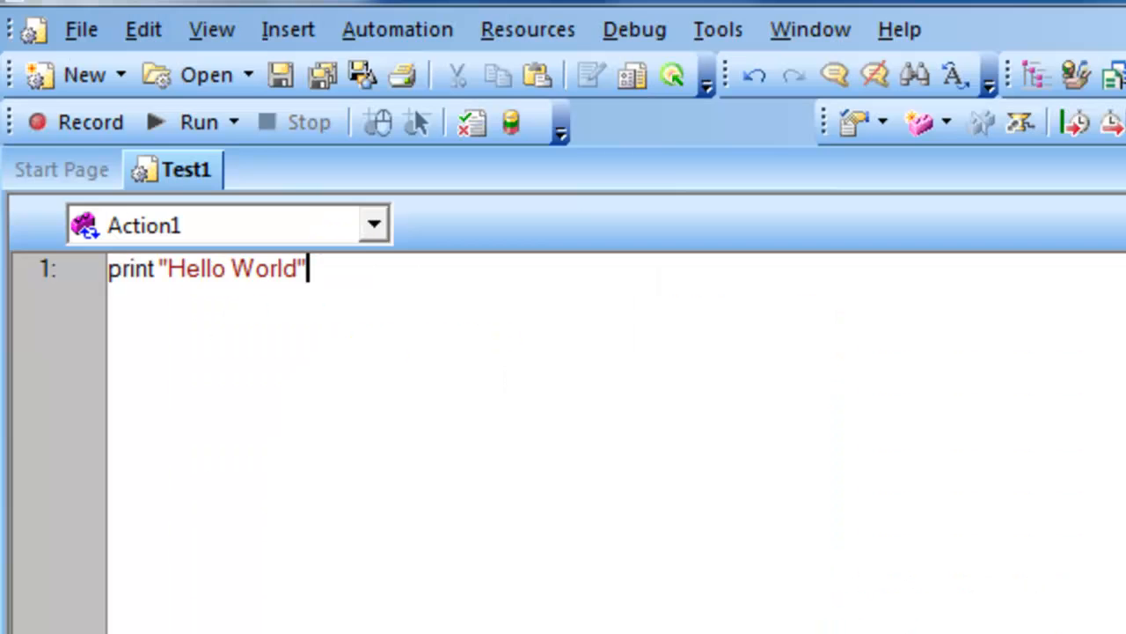
click(80, 29)
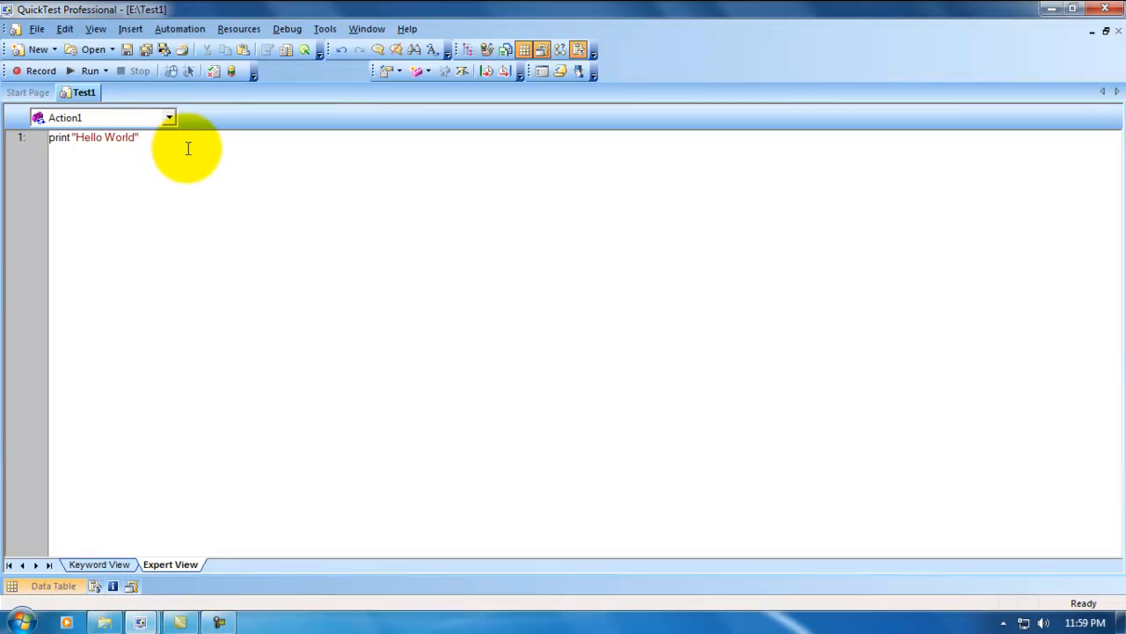
mouse_move(210, 195)
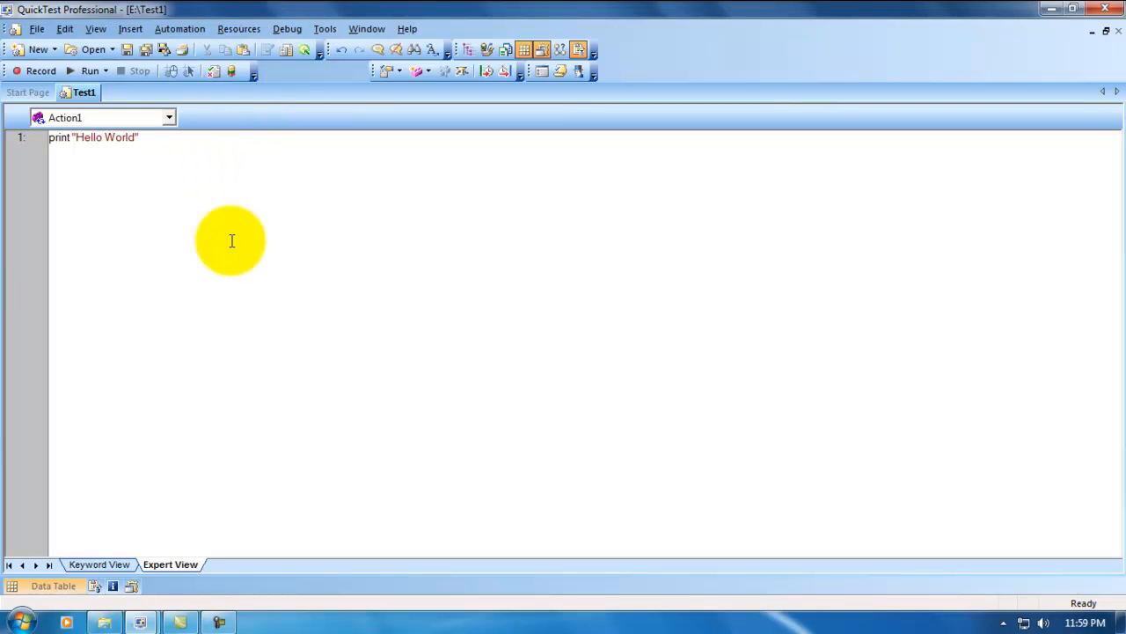
mouse_move(207, 385)
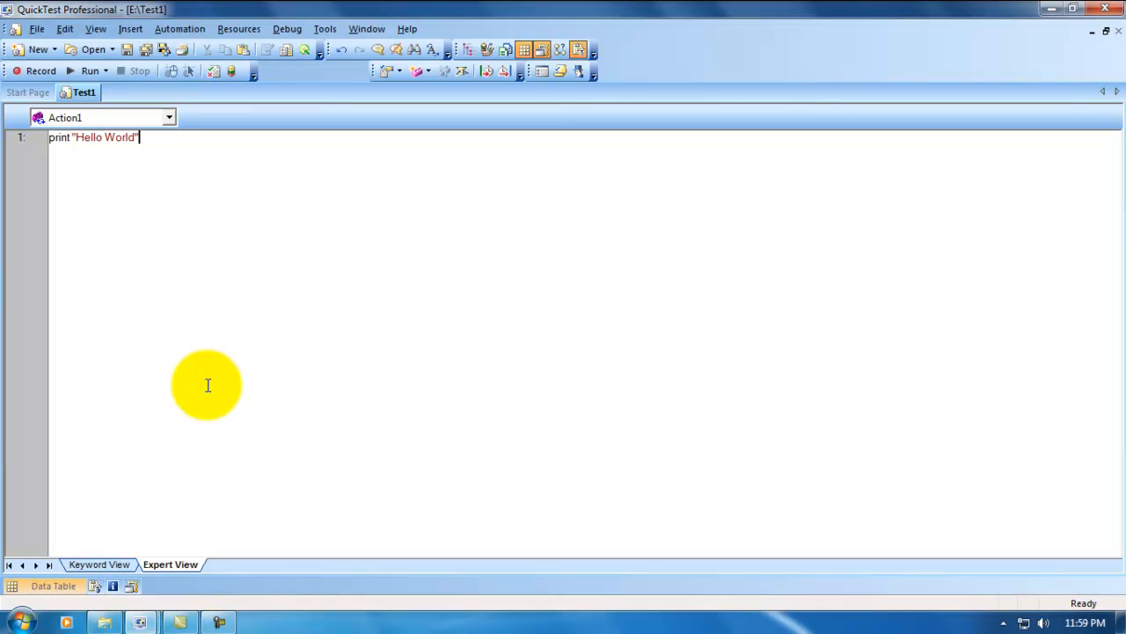
click(104, 623)
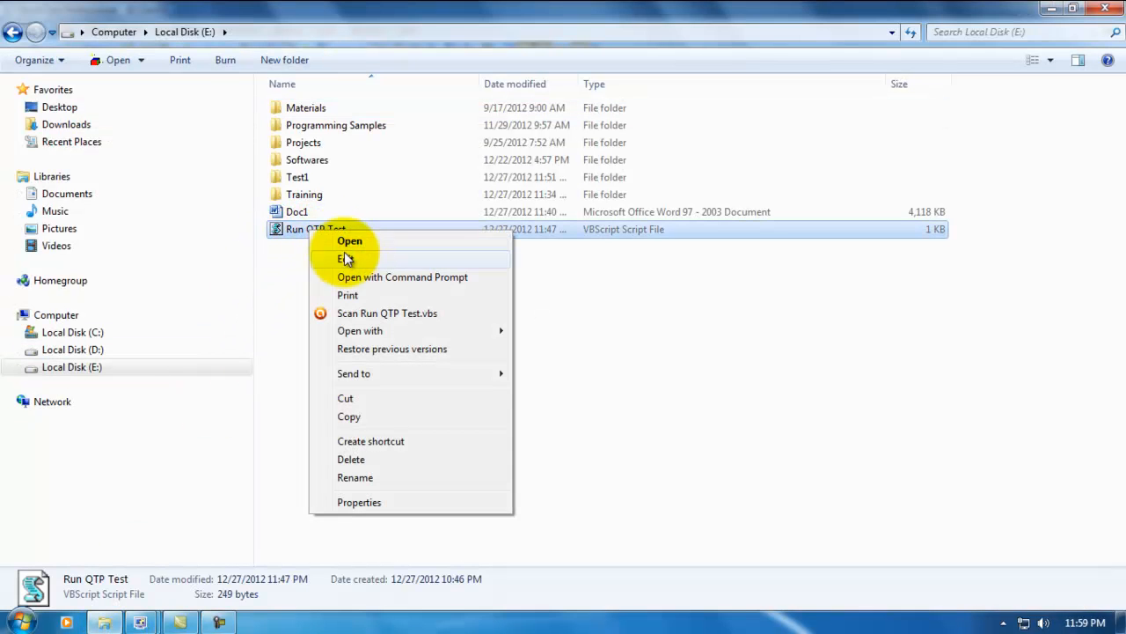
click(346, 258)
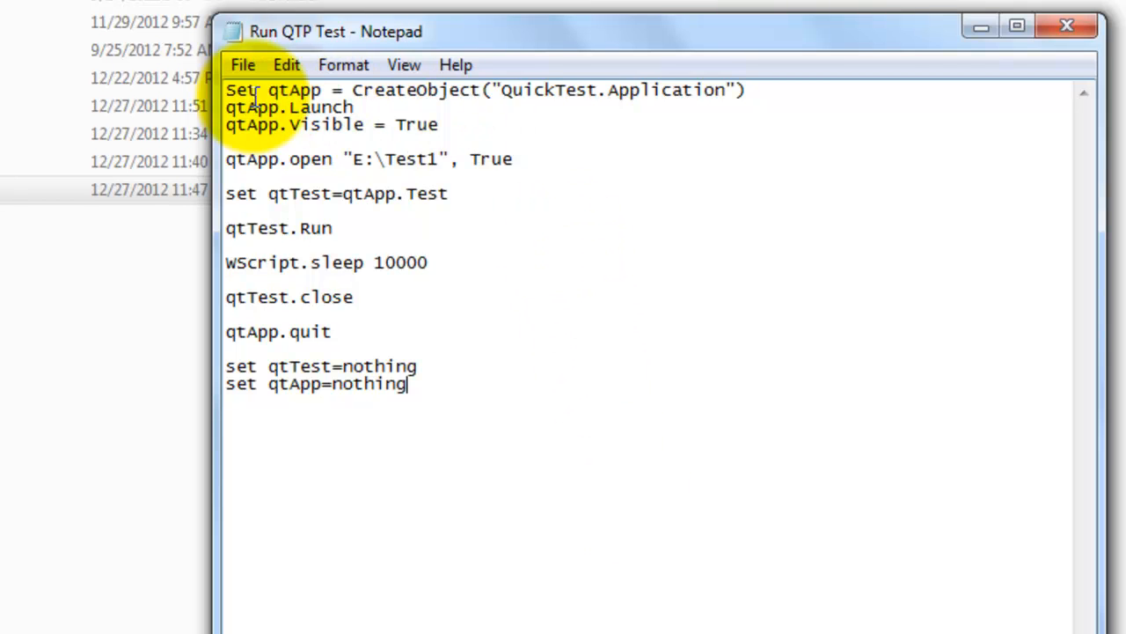
Walk through the script lines that launch QuickTest, open E:\Test1 with the True argument, run it and quit
double_click(296, 90)
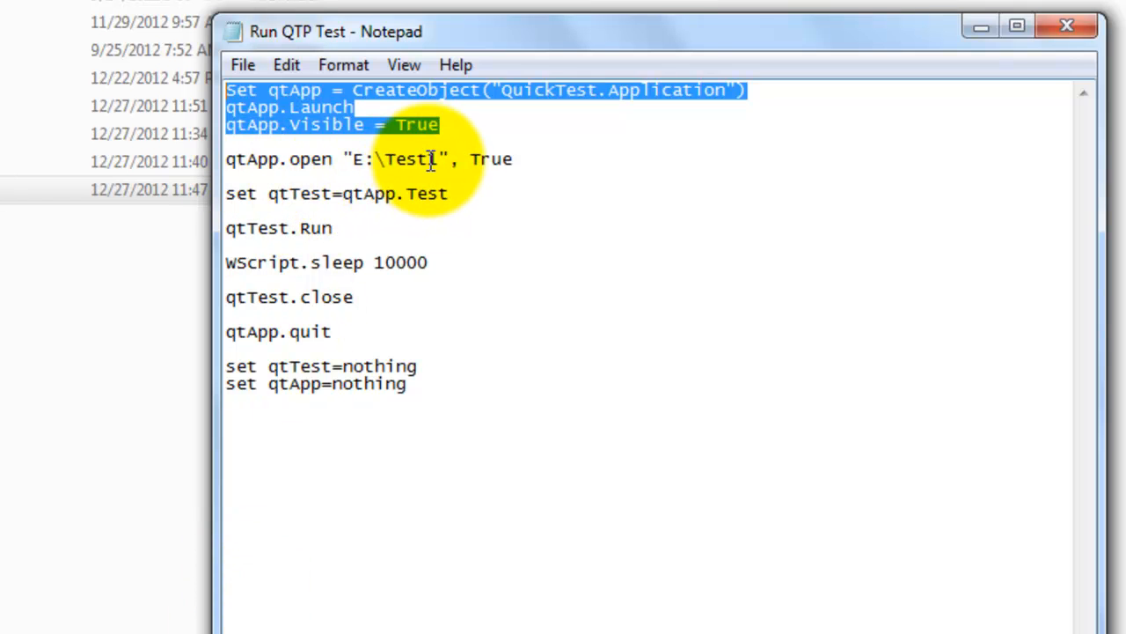
text(1)
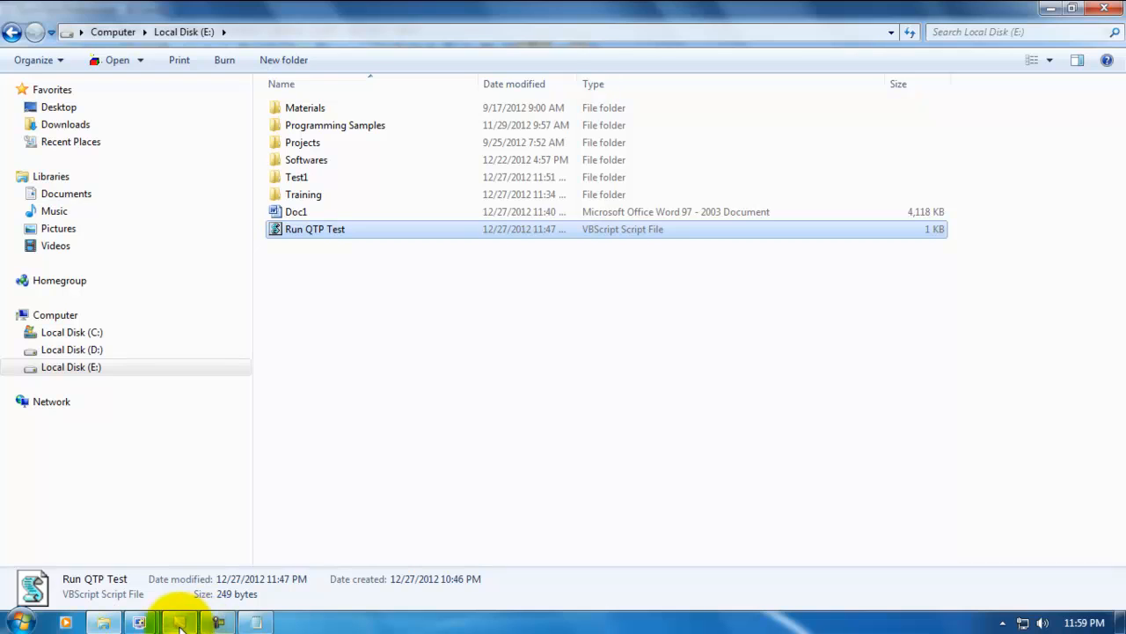
double_click(315, 229)
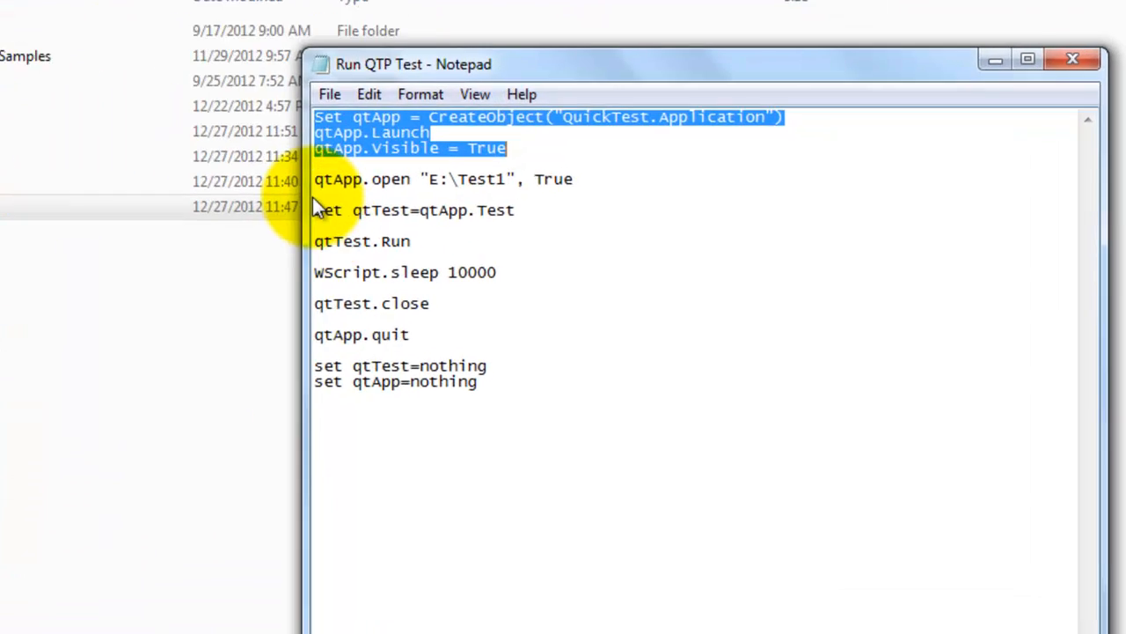
drag(414, 63, 332, 39)
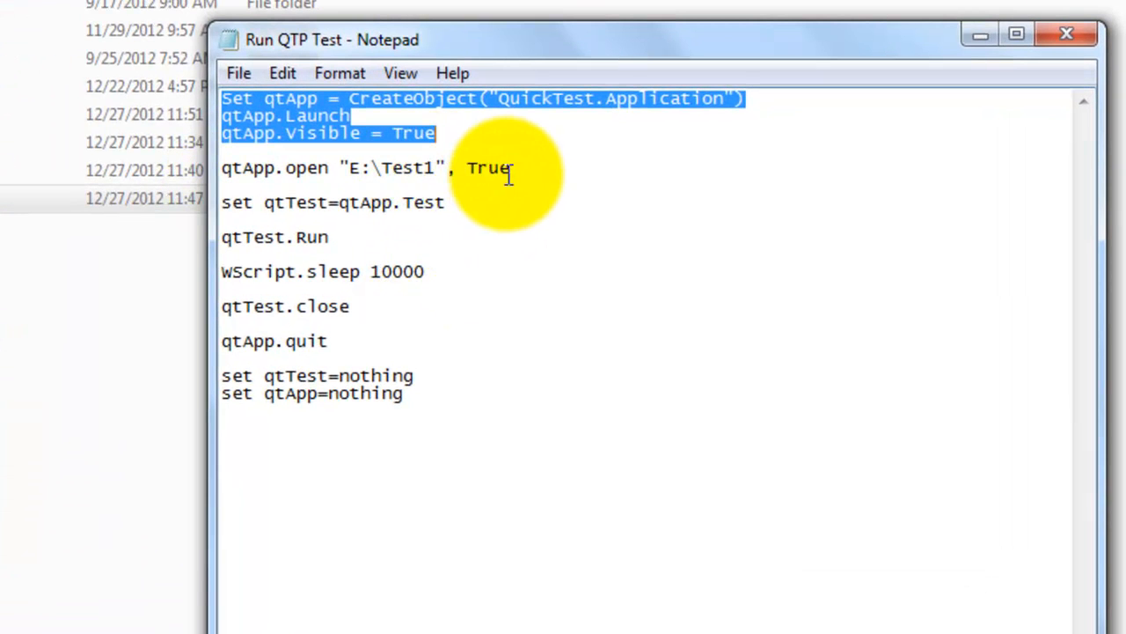
double_click(488, 168)
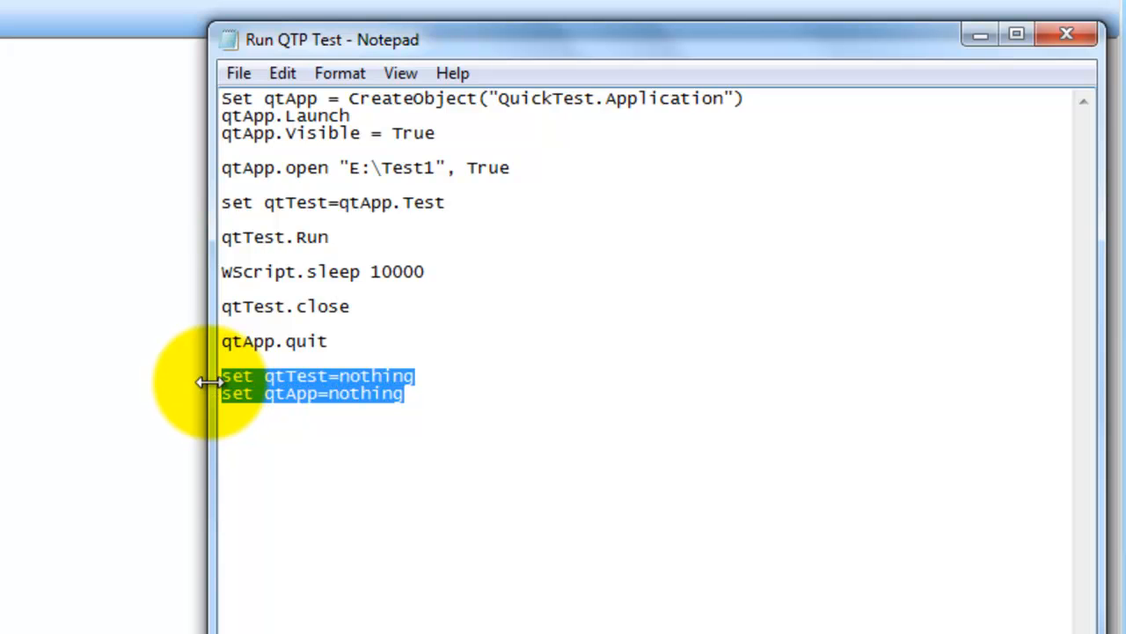
mouse_move(367, 466)
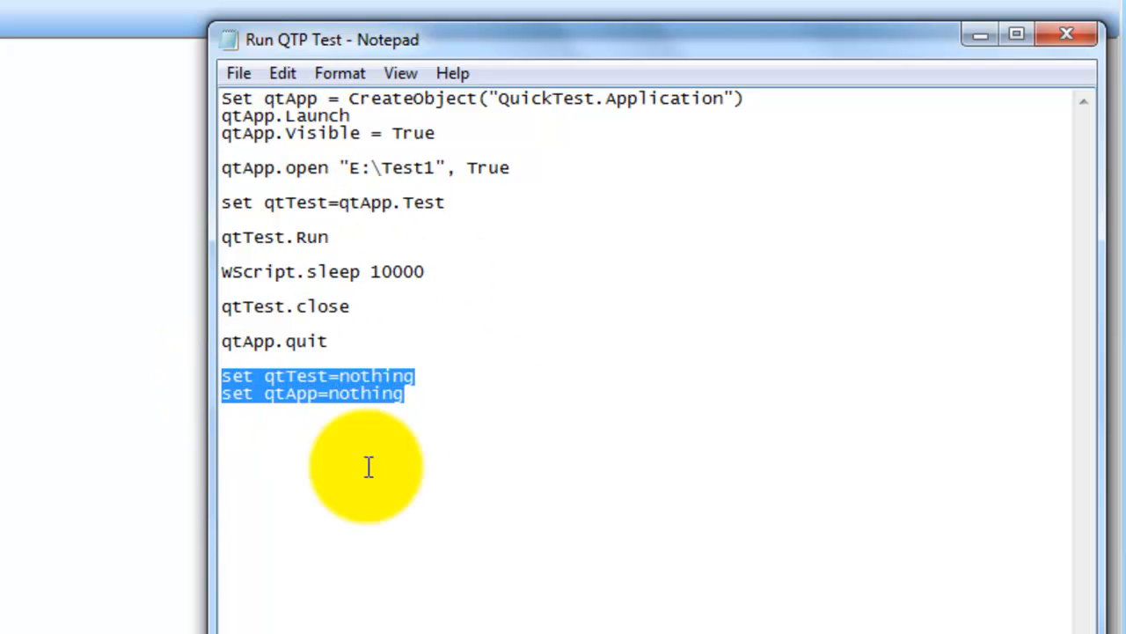
mouse_move(449, 154)
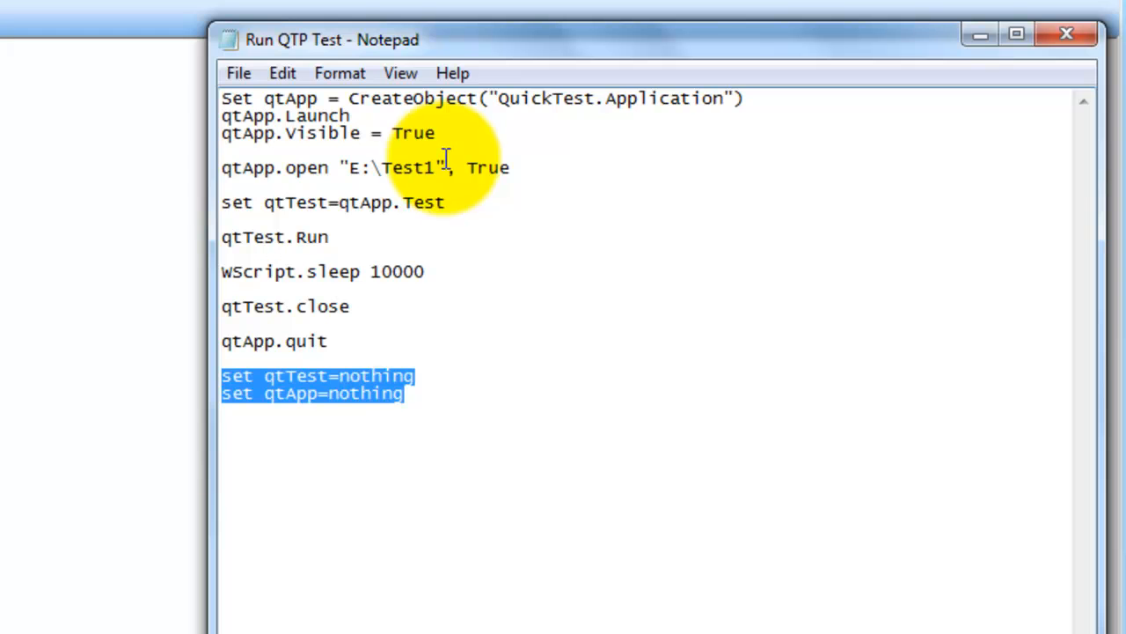
click(444, 271)
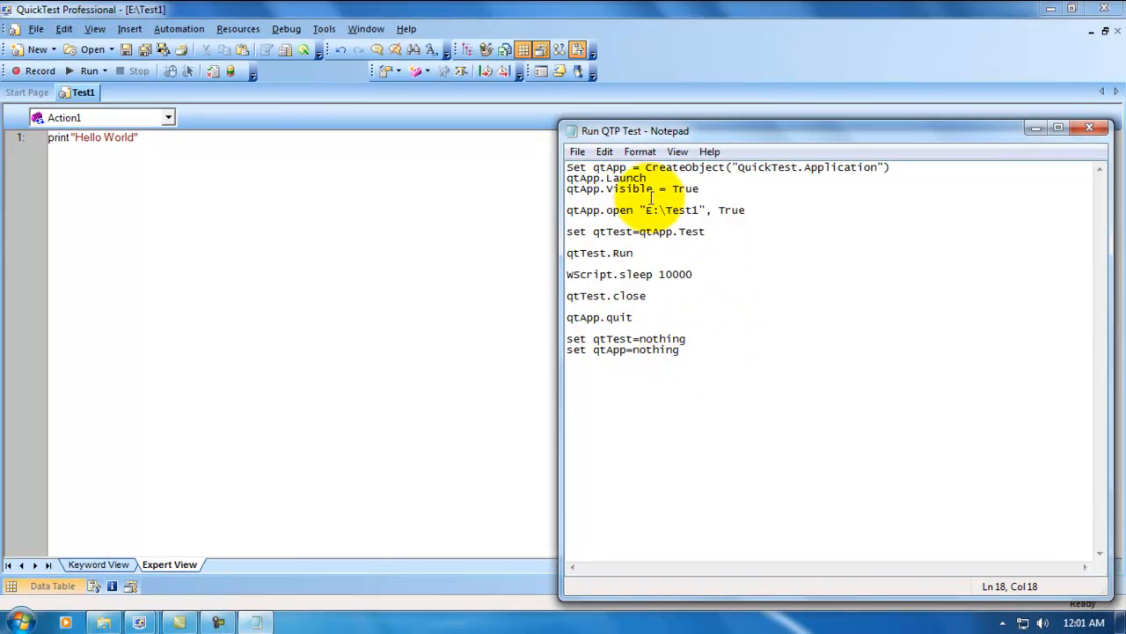
mouse_move(692, 372)
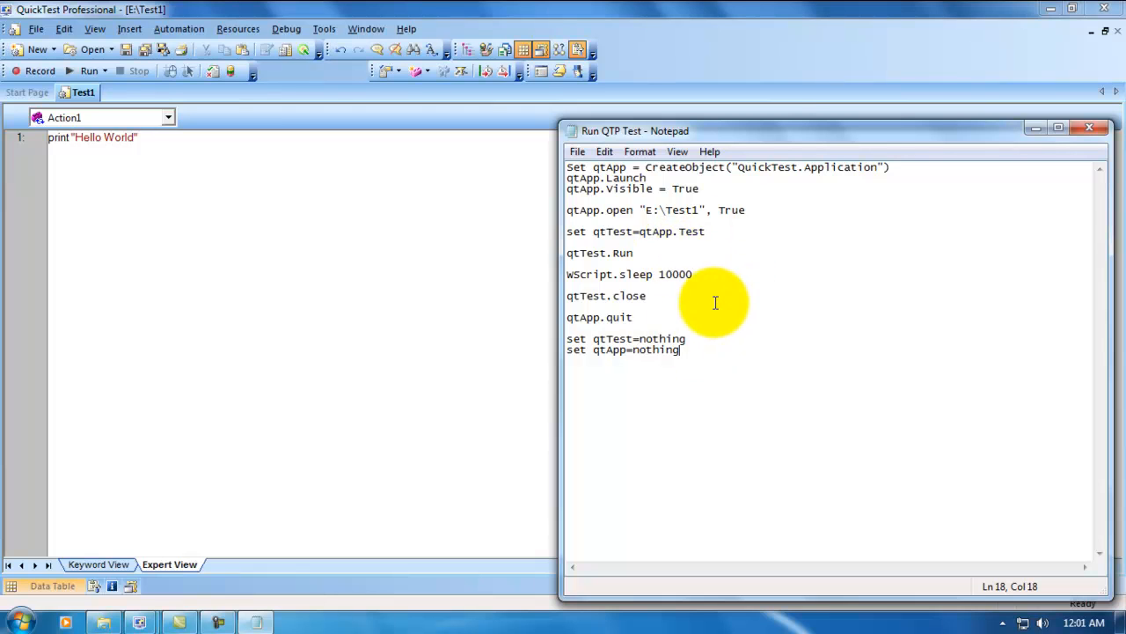
mouse_move(649, 200)
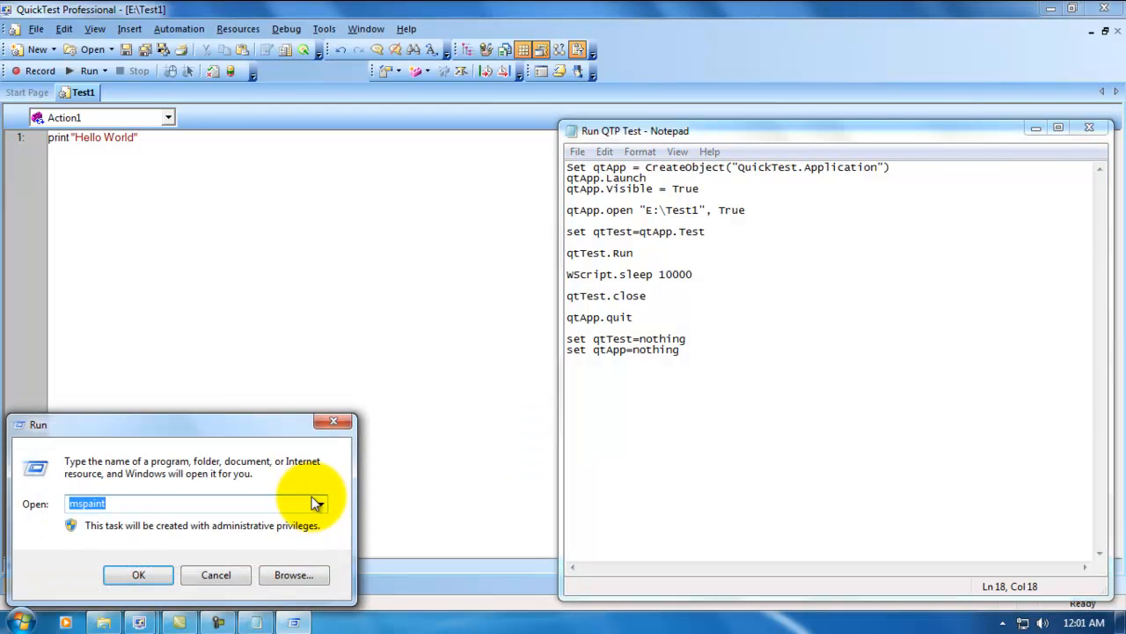
Start a new Notepad from Run and paste the full Run QTP Test script into it
text(note)
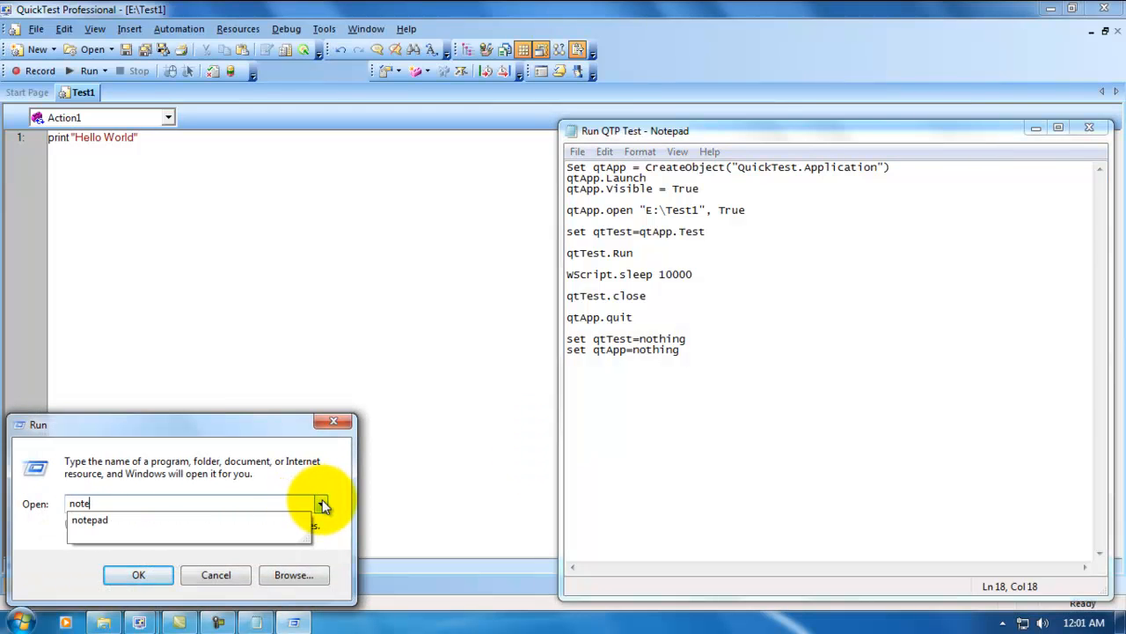
click(138, 574)
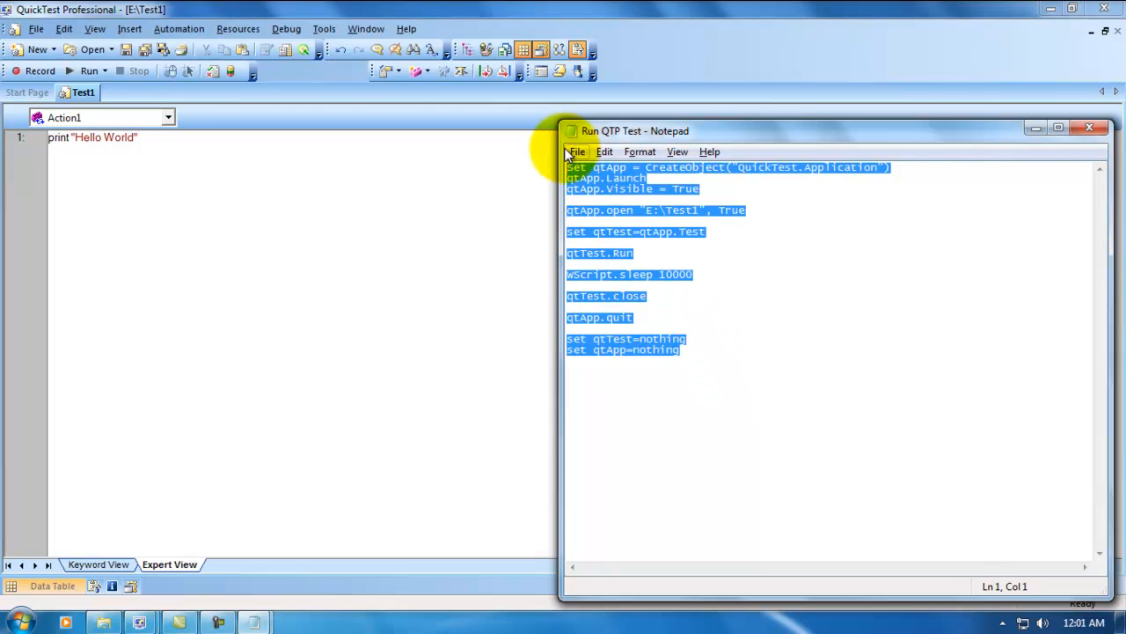
click(664, 220)
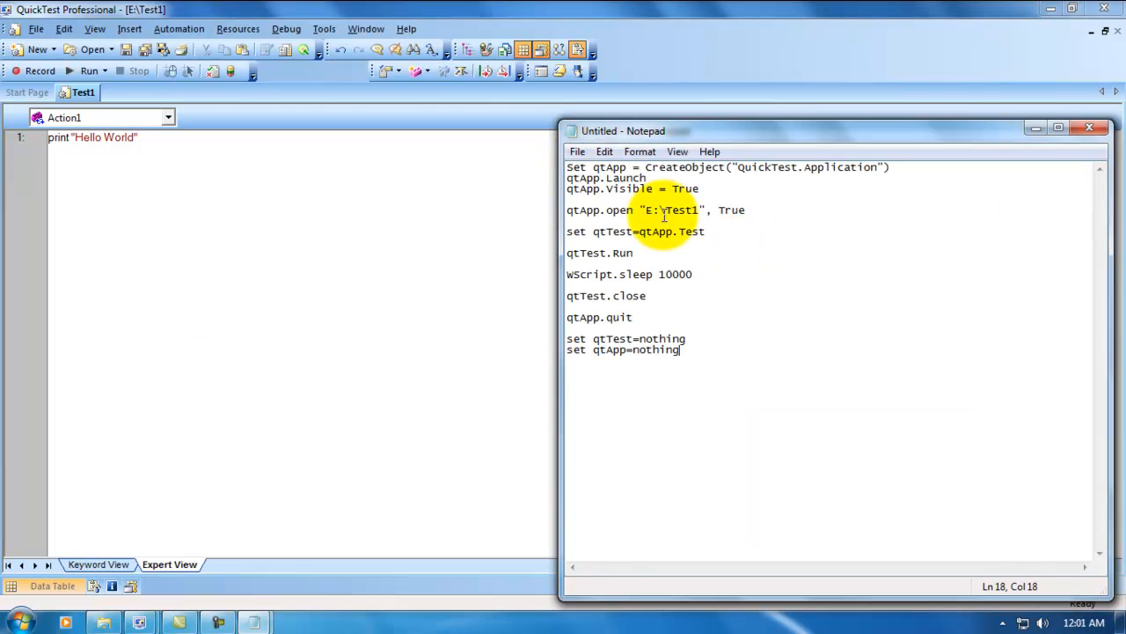
click(577, 151)
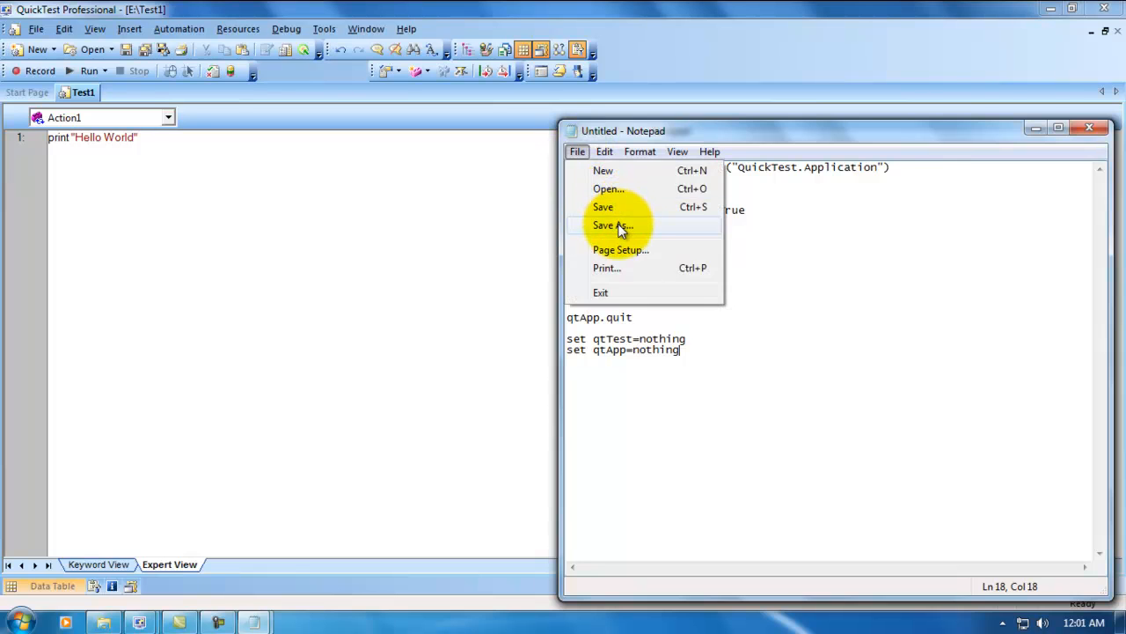
click(613, 225)
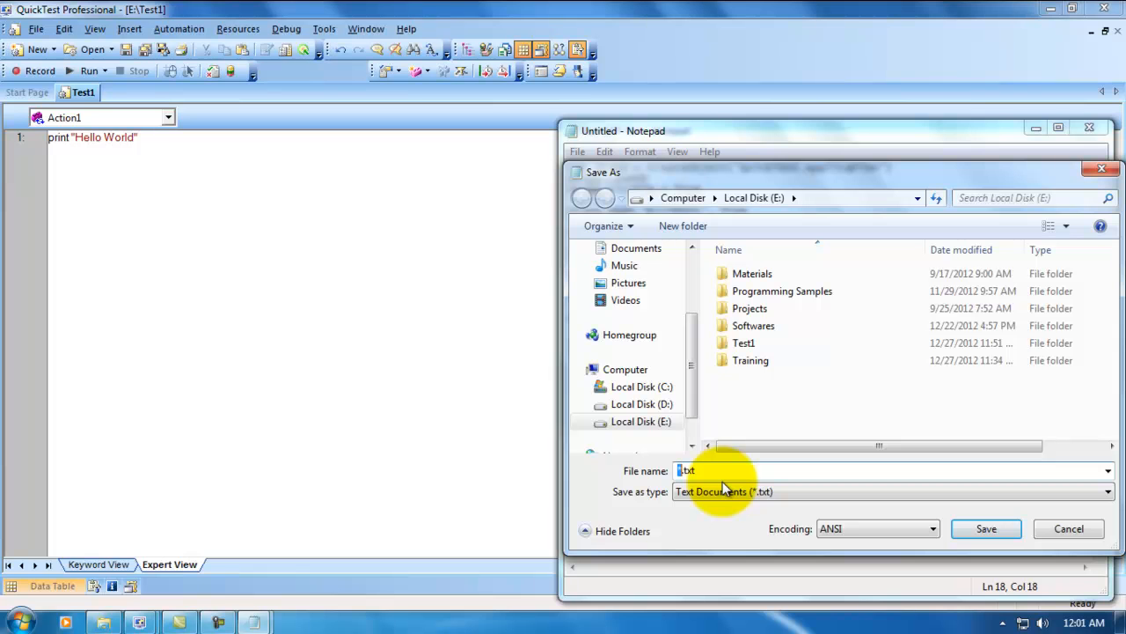
text(TEmp)
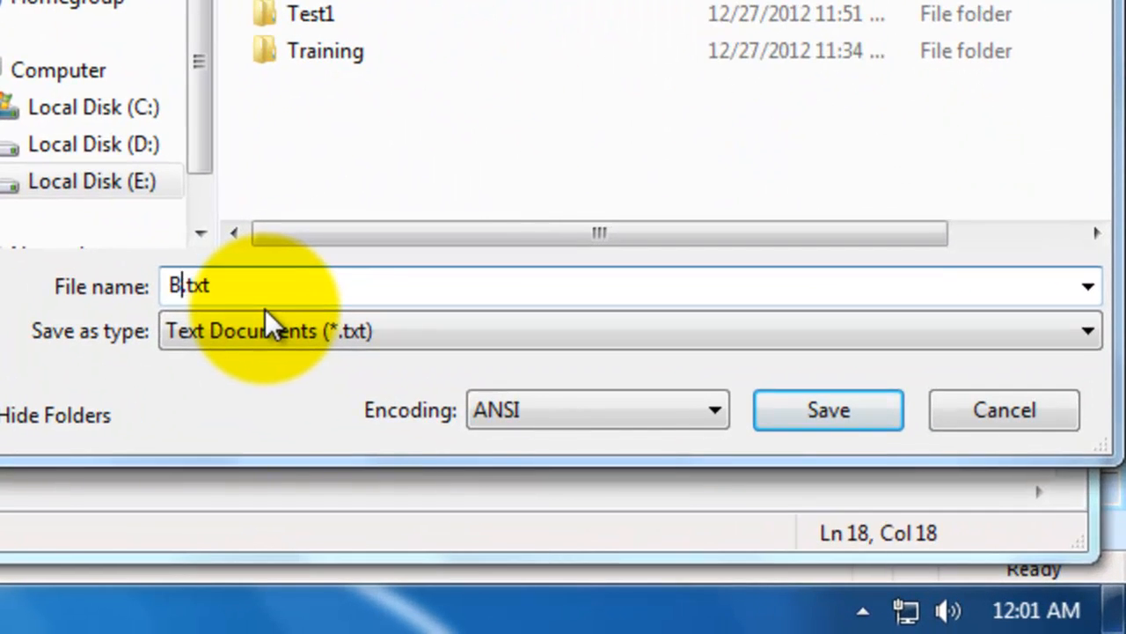
text(atchE)
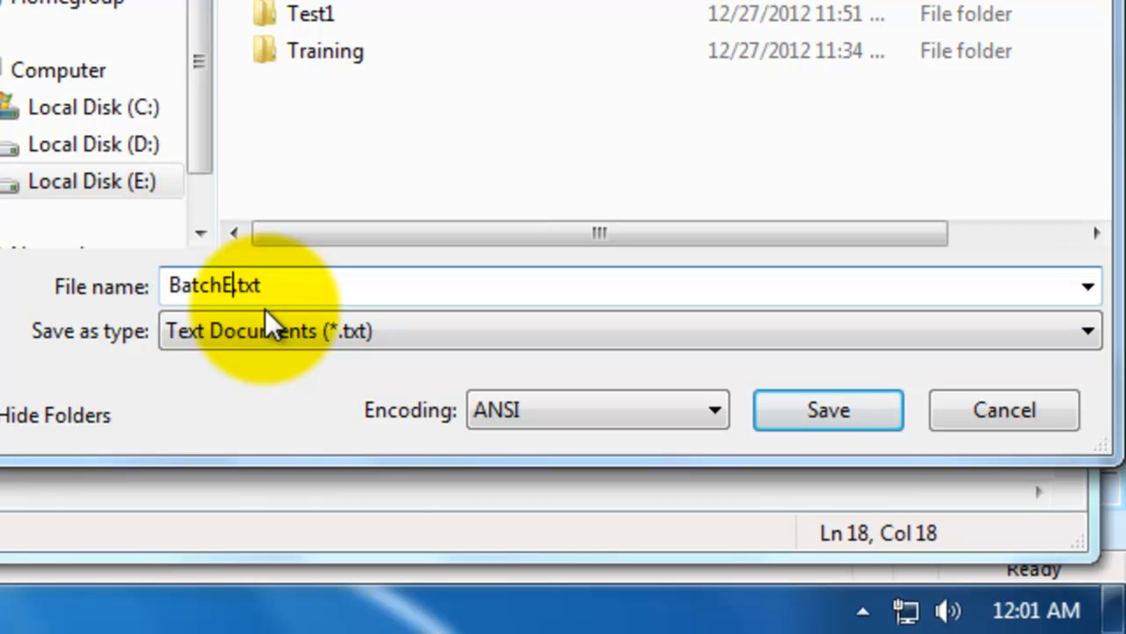
text(xecution)
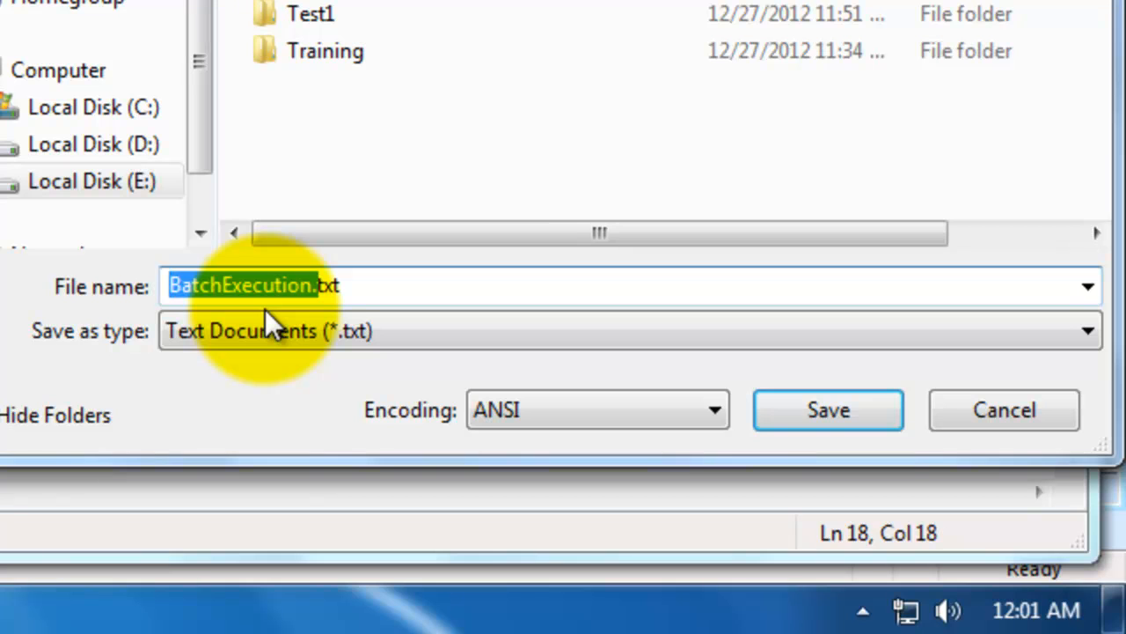
text(vbstxt)
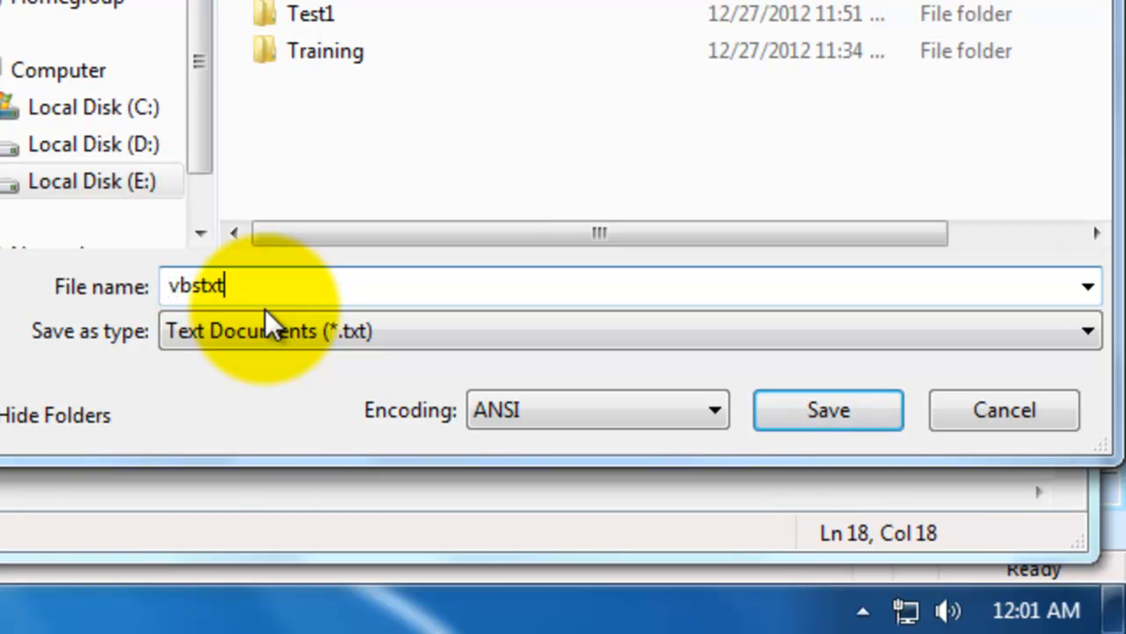
text(TEmp)
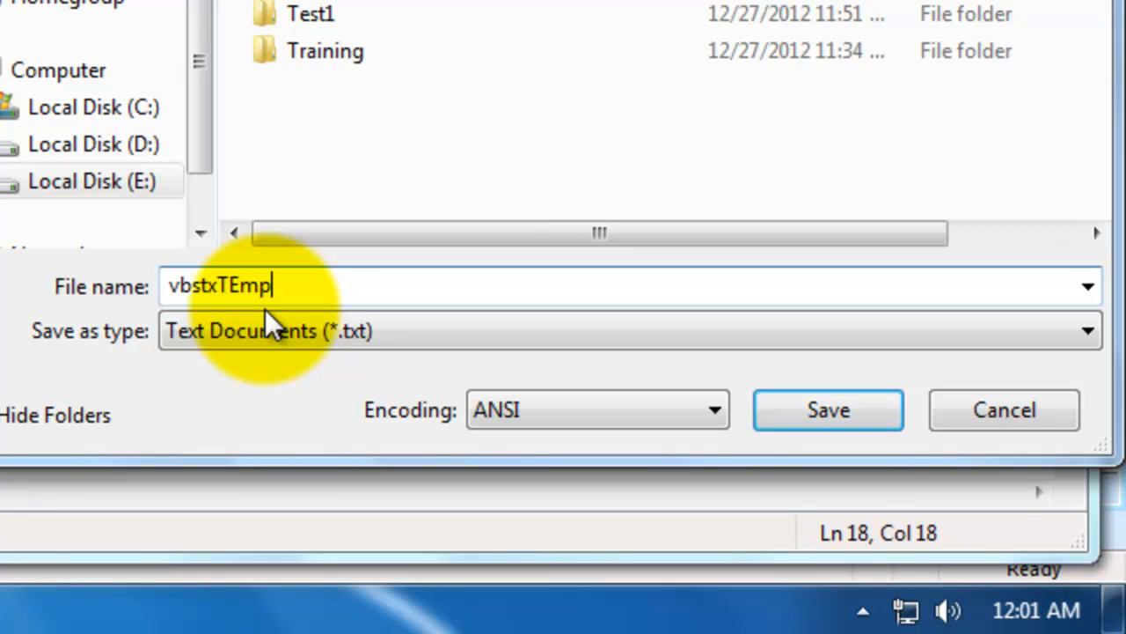
text(.vbs)
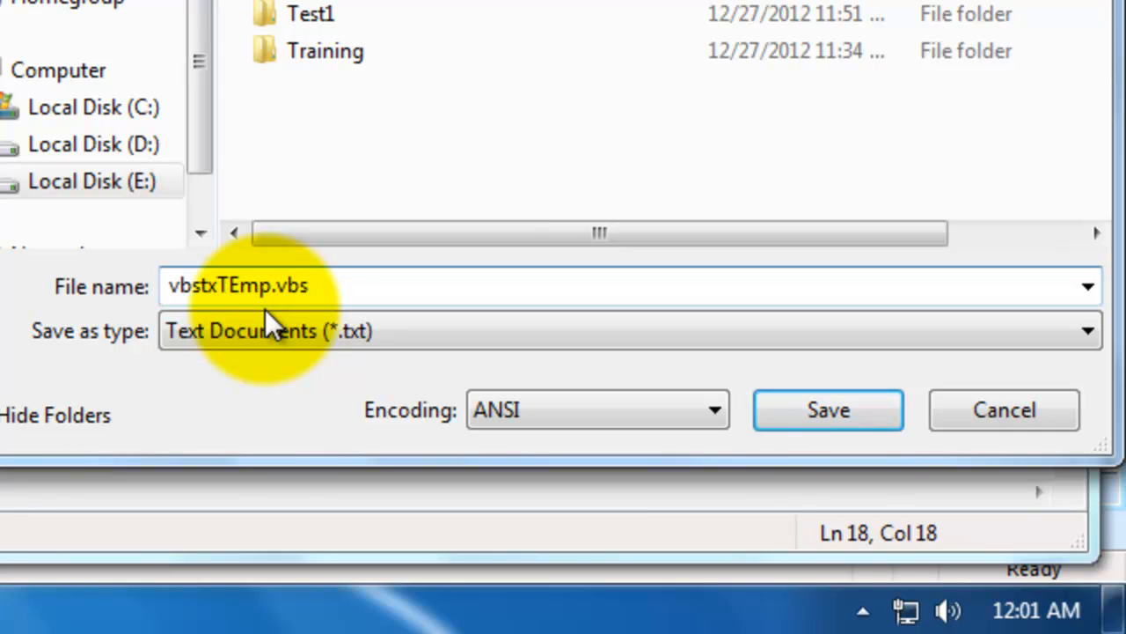
click(215, 286)
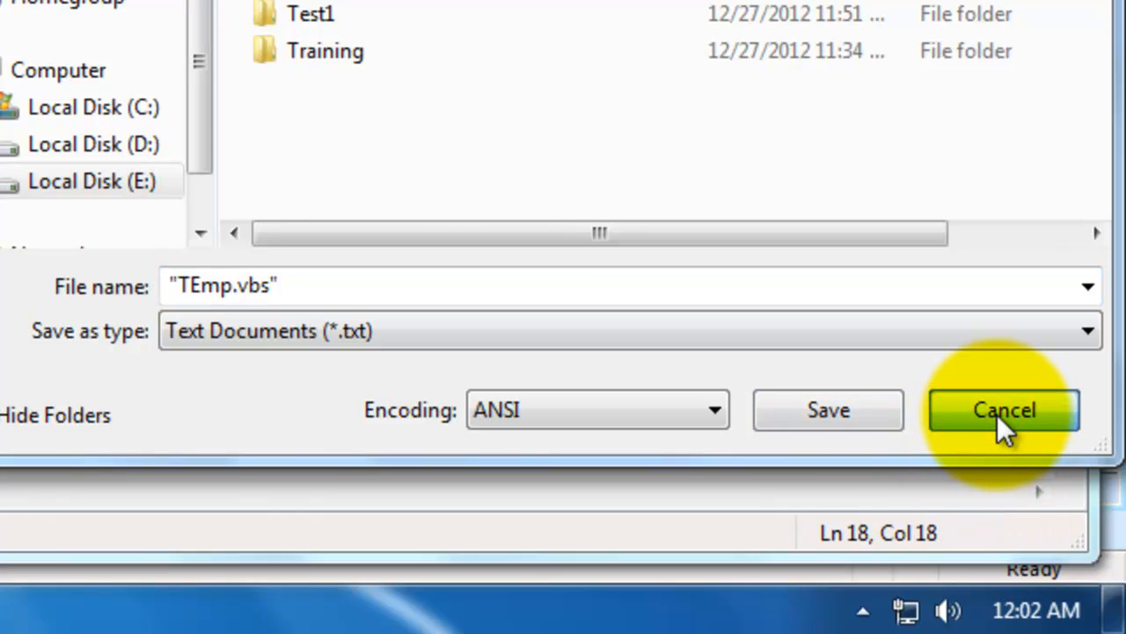
click(1004, 410)
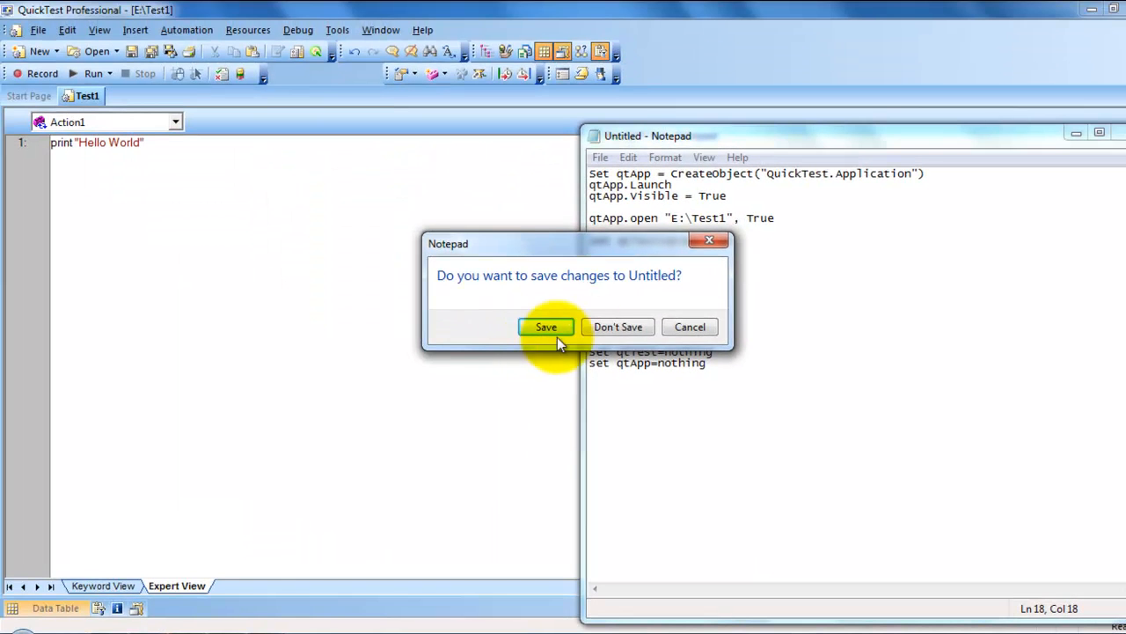
mouse_move(690, 327)
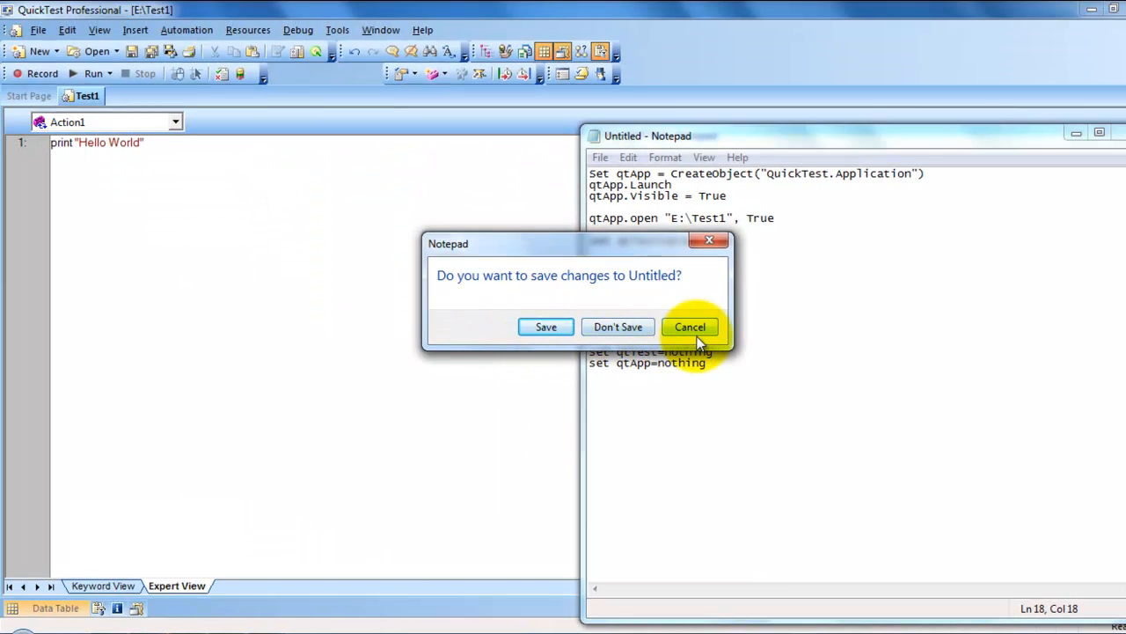
click(689, 327)
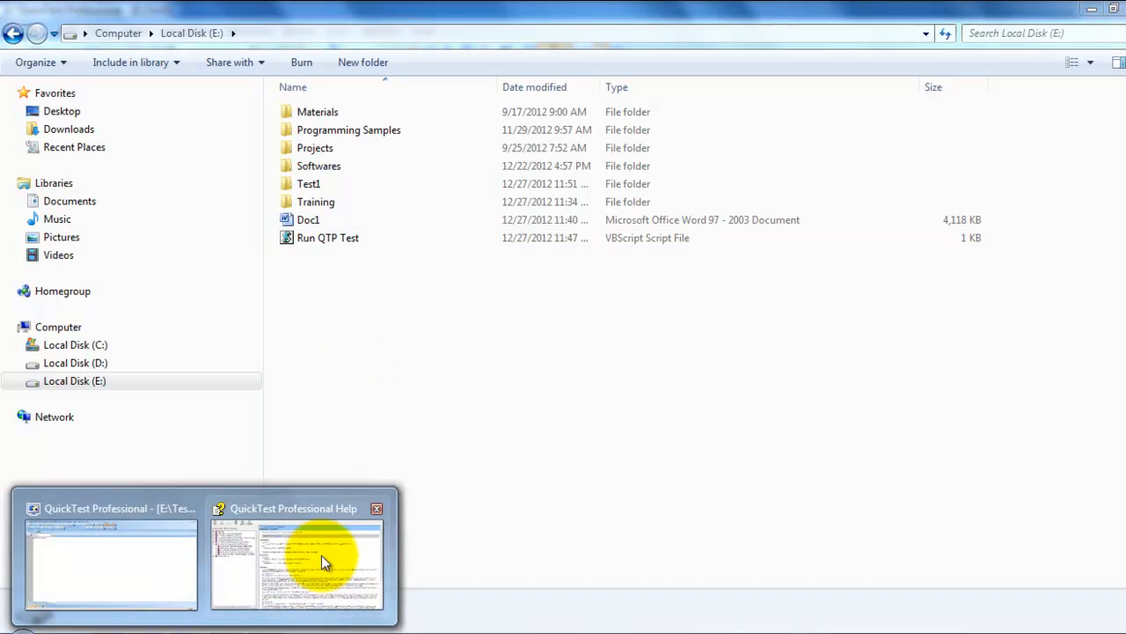
Browse to Local Disk (E:) and select the Run QTP Test script file listed there
click(377, 508)
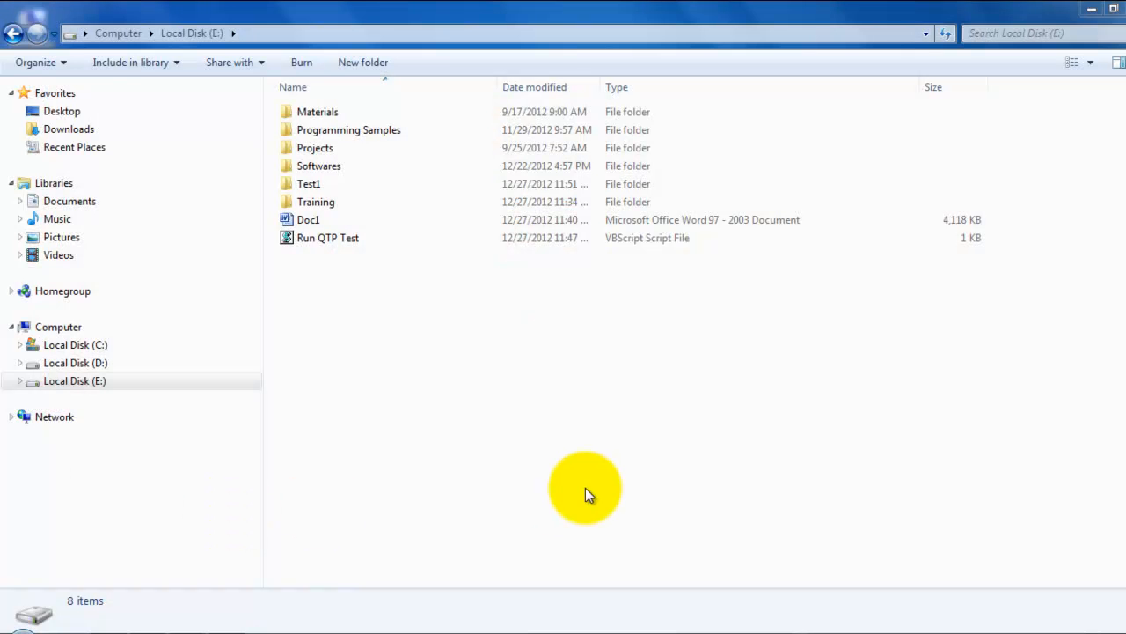
double_click(327, 237)
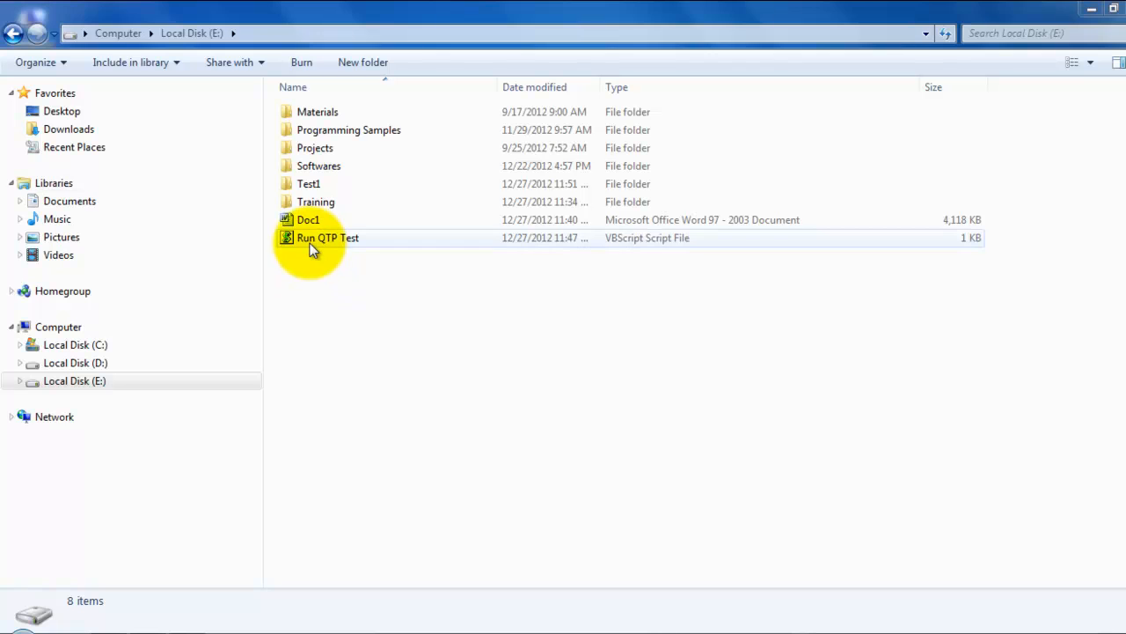
click(327, 238)
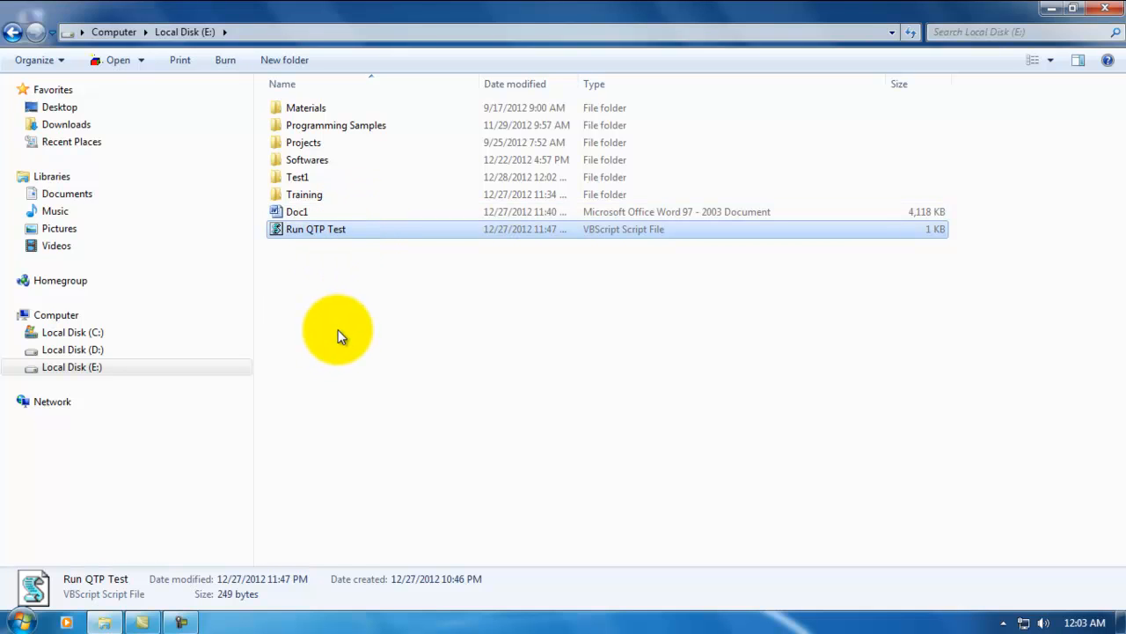
mouse_move(446, 339)
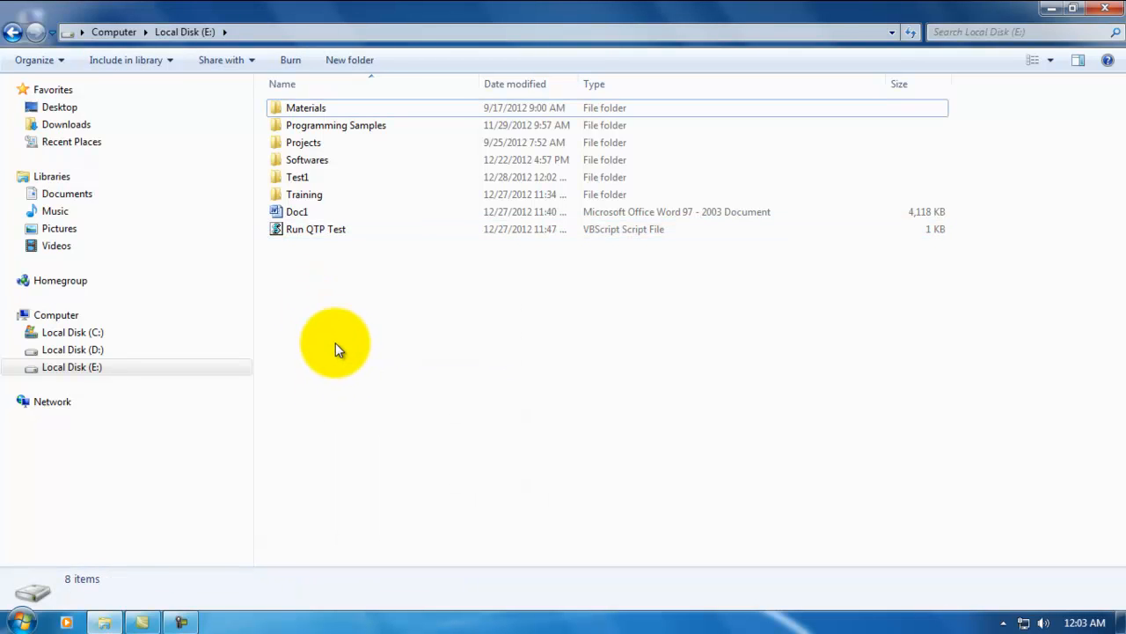
mouse_move(303, 347)
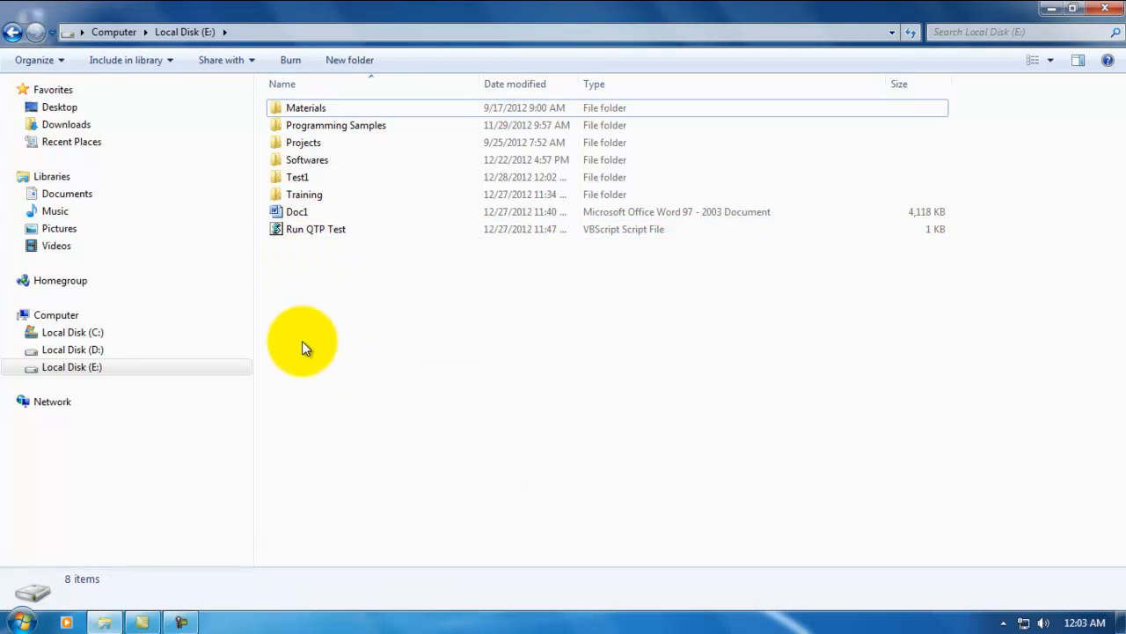
mouse_move(291, 388)
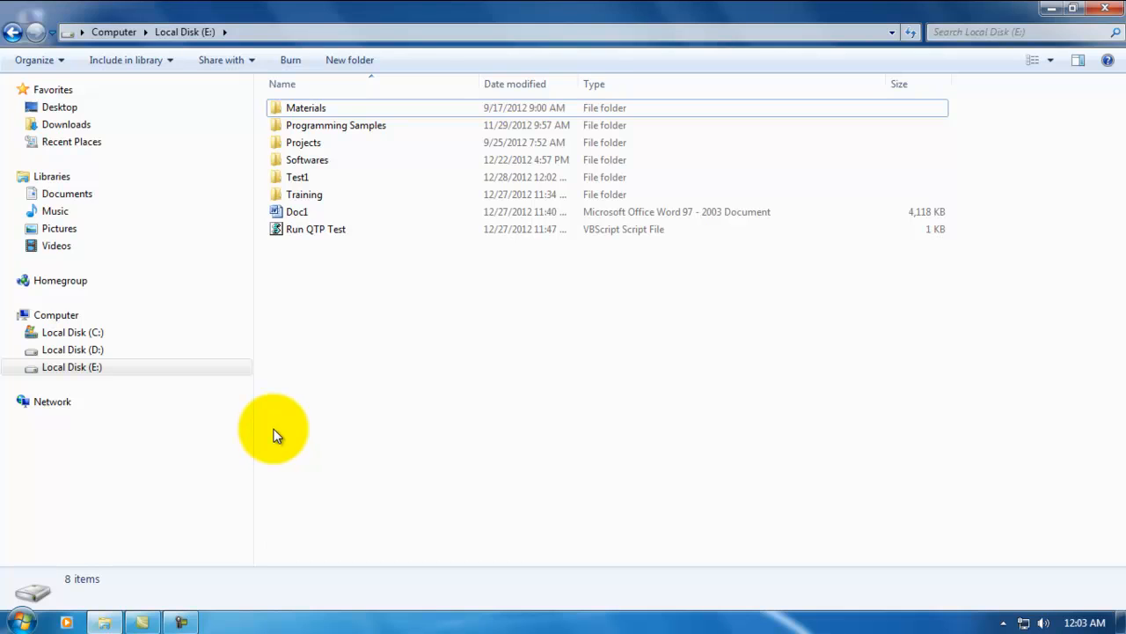
mouse_move(498, 343)
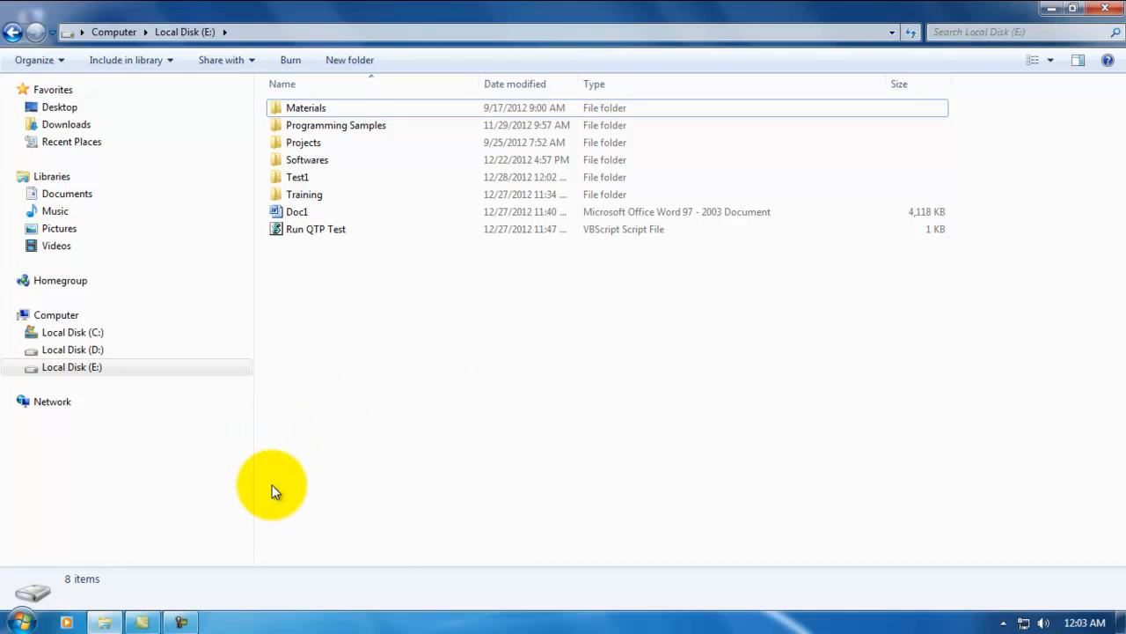
mouse_move(70, 611)
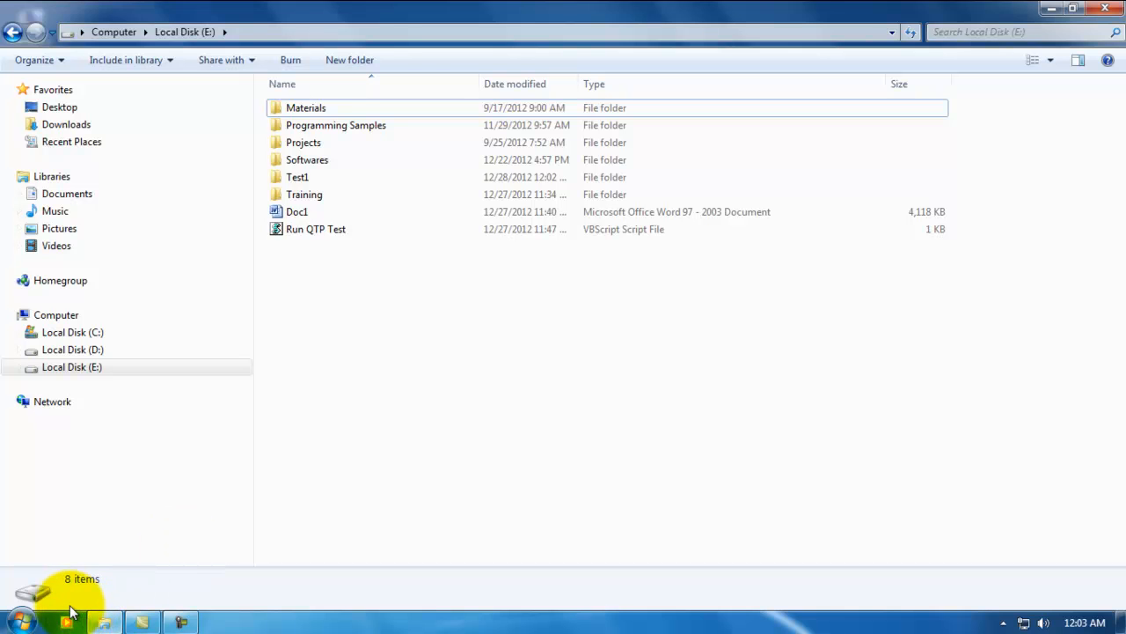
Search 'task' from the Start menu and launch Task Scheduler on its summary page
click(22, 620)
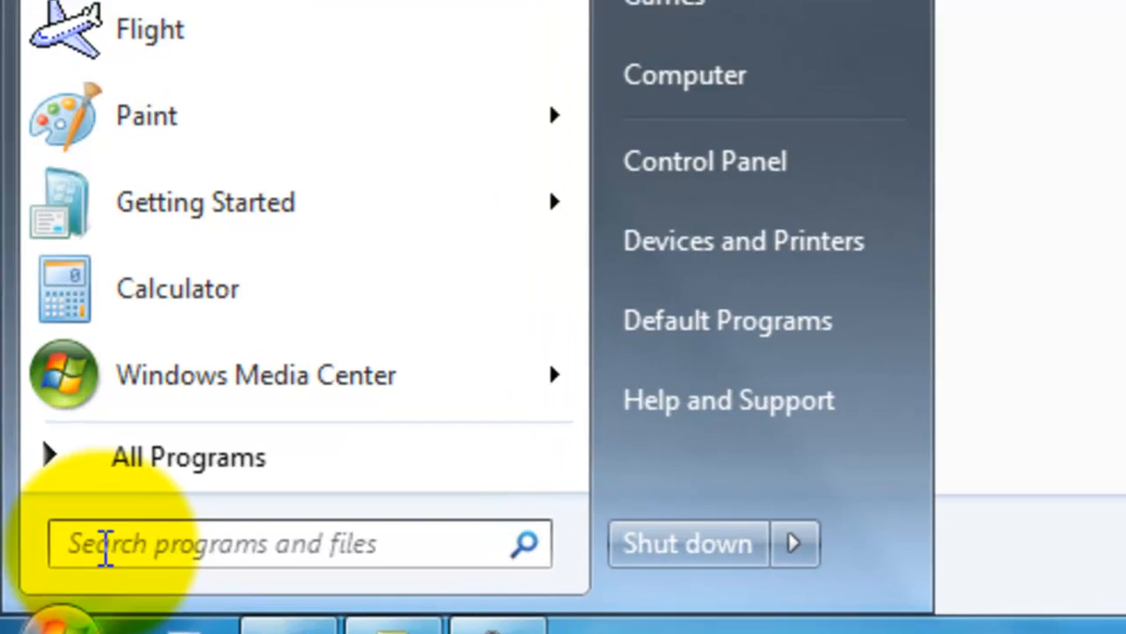
text(task)
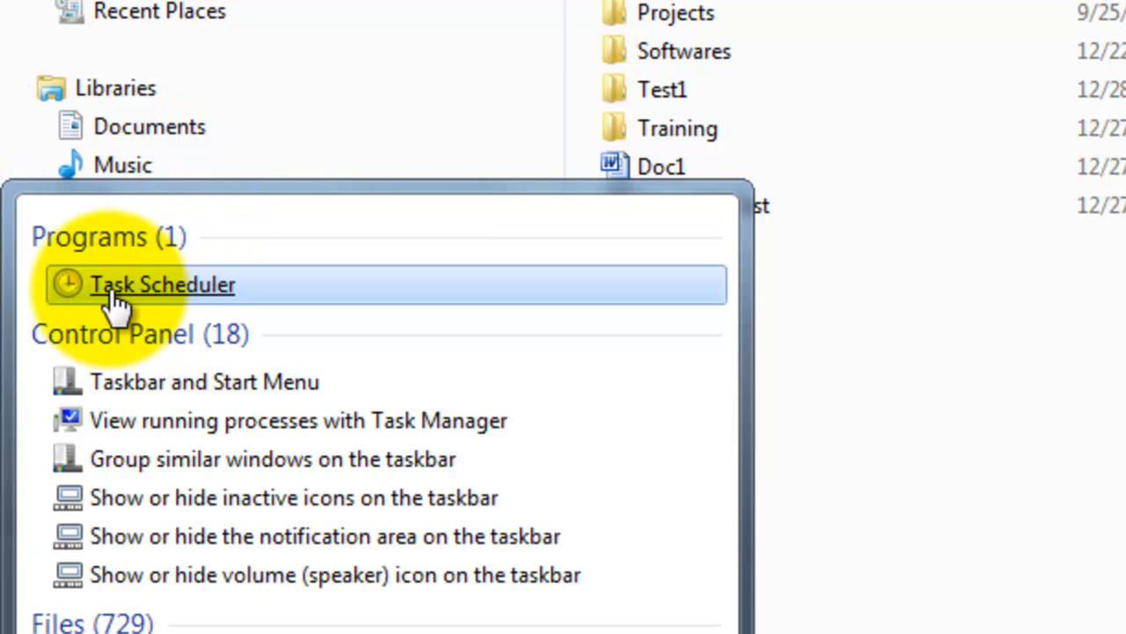
click(162, 284)
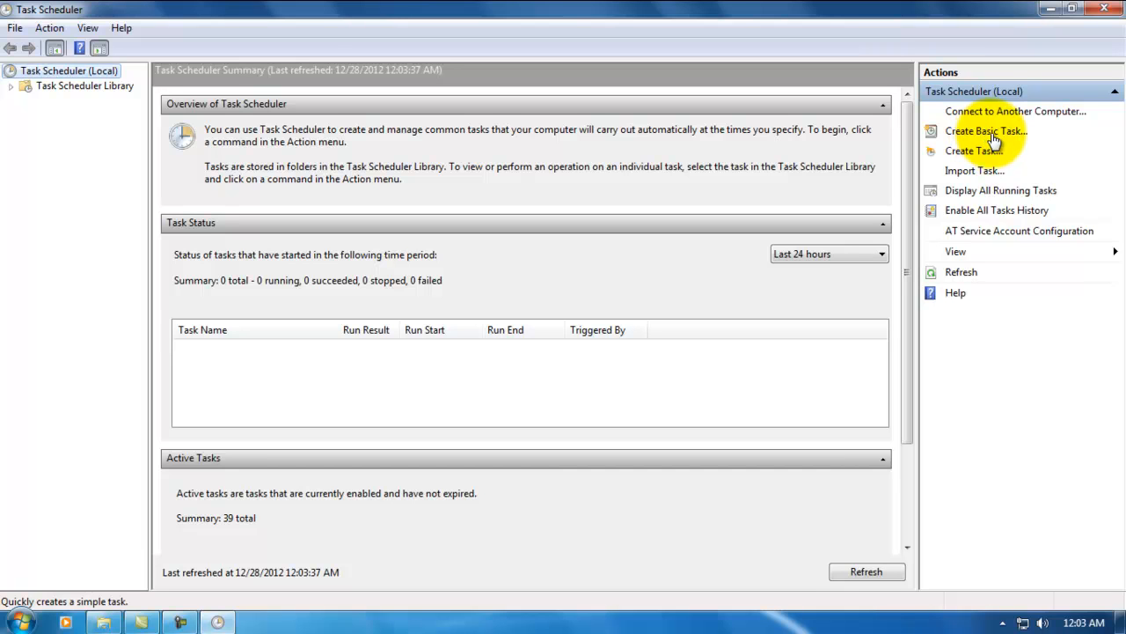
mouse_move(839, 204)
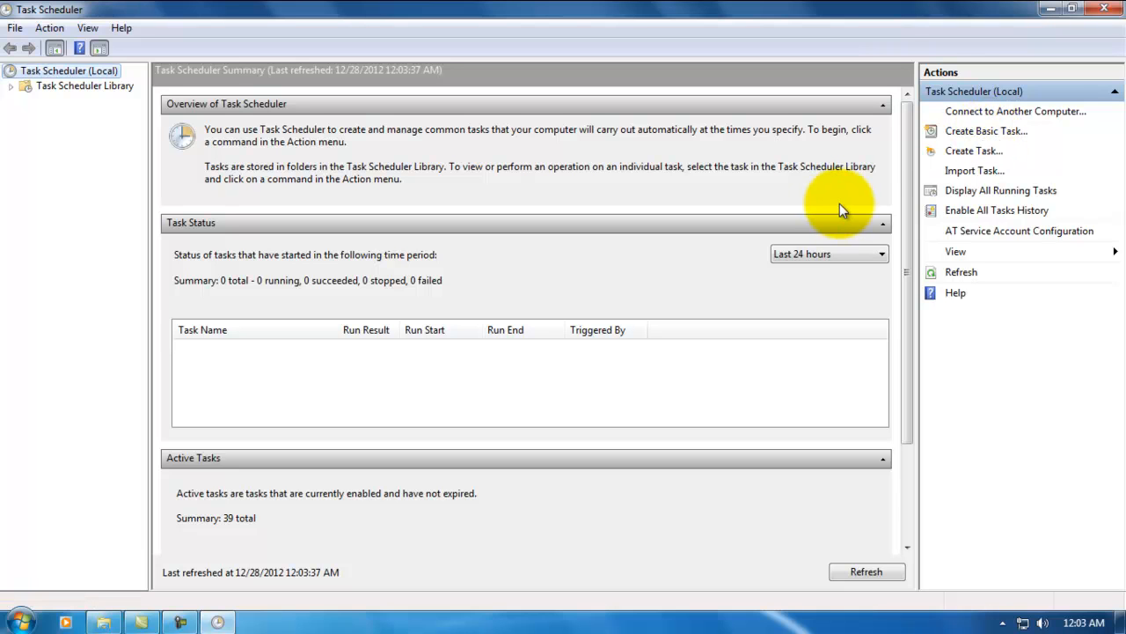
mouse_move(957, 143)
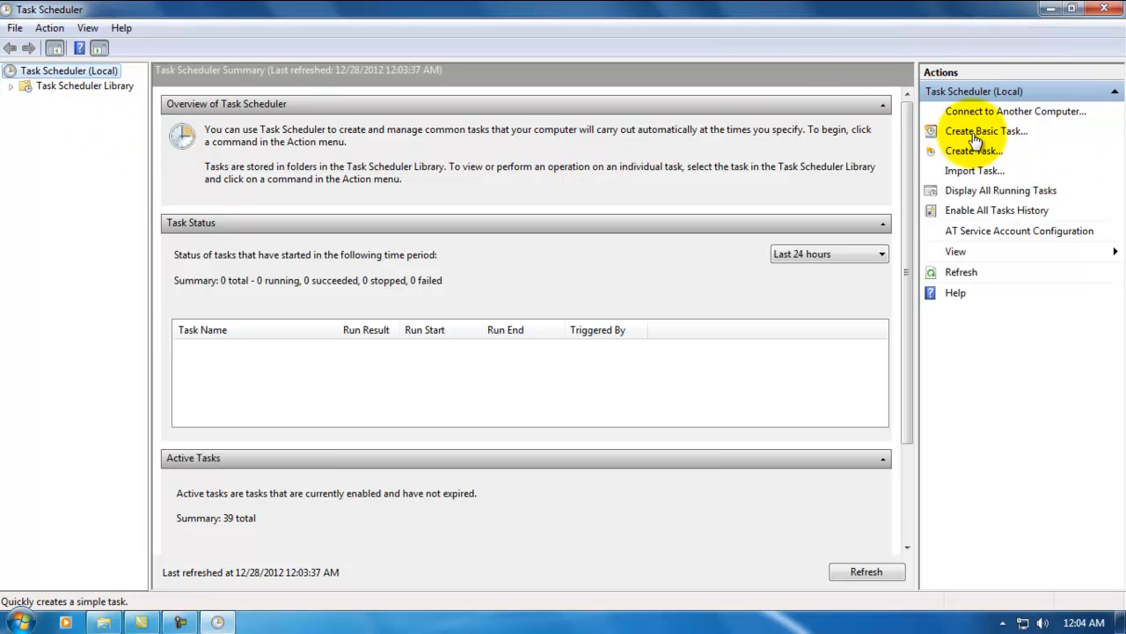
Create a basic task named QTPBatchExecution and continue to the trigger page
click(984, 130)
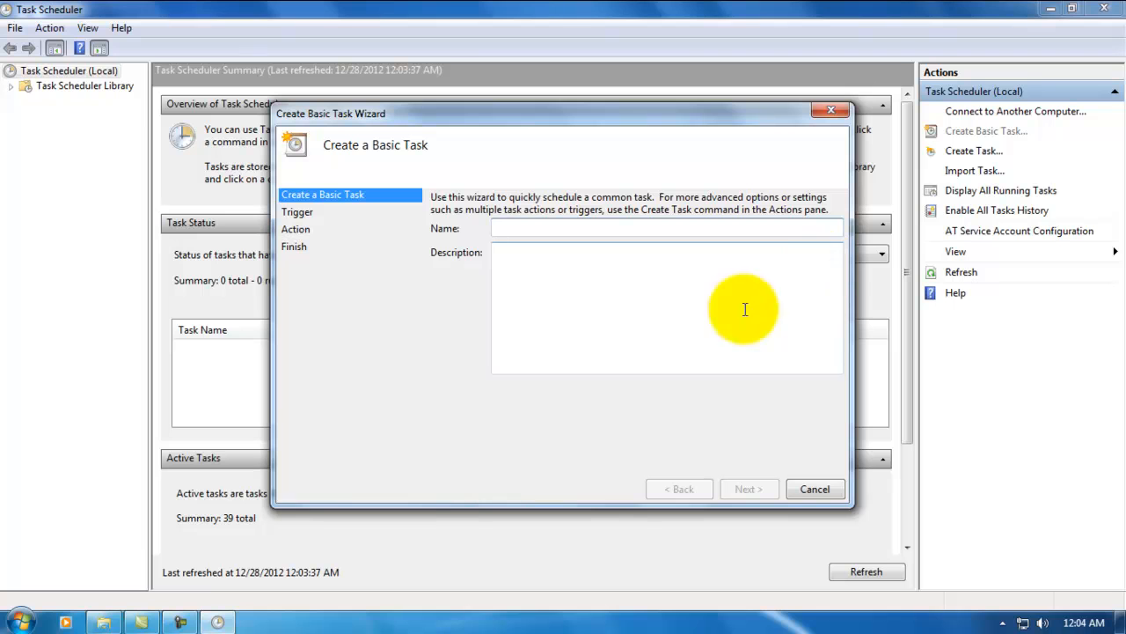
mouse_move(613, 367)
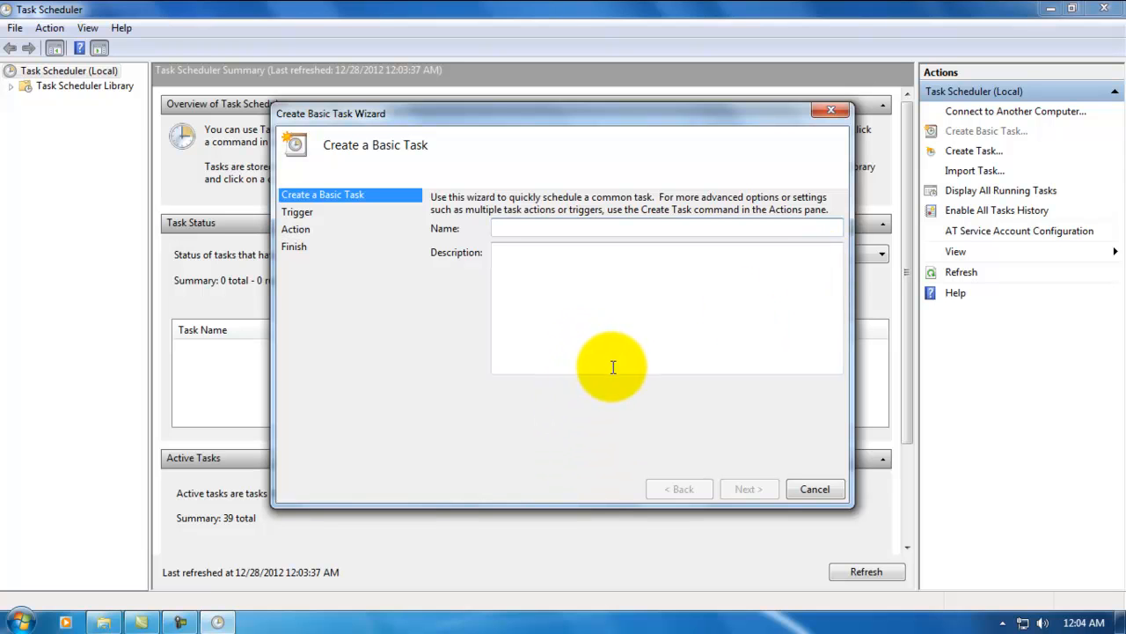
text(QTP)
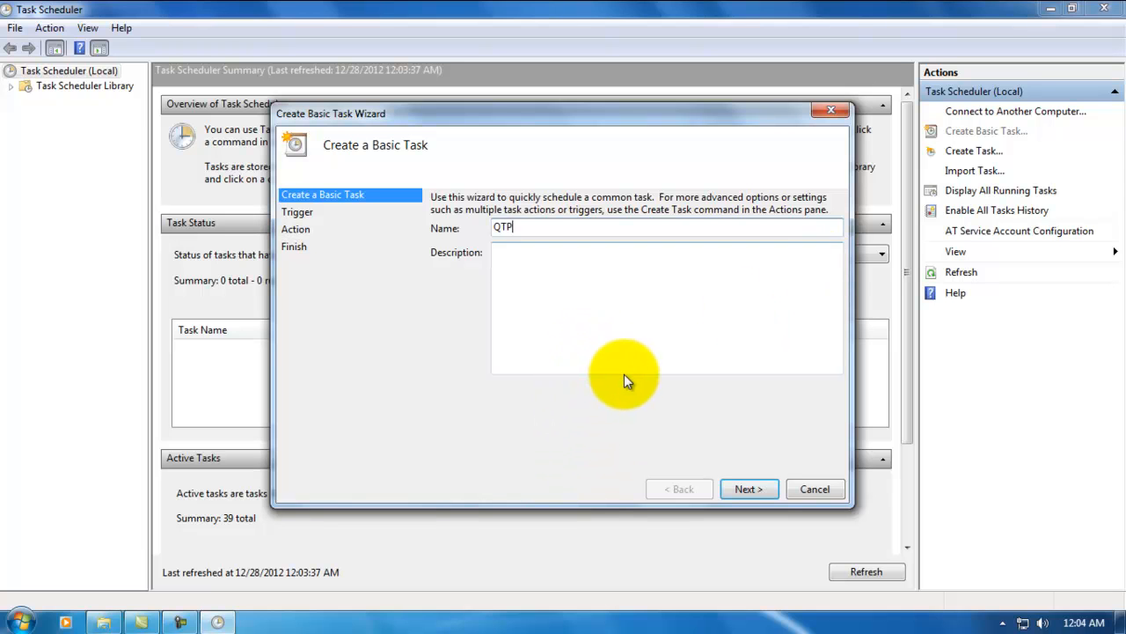
text(Batch)
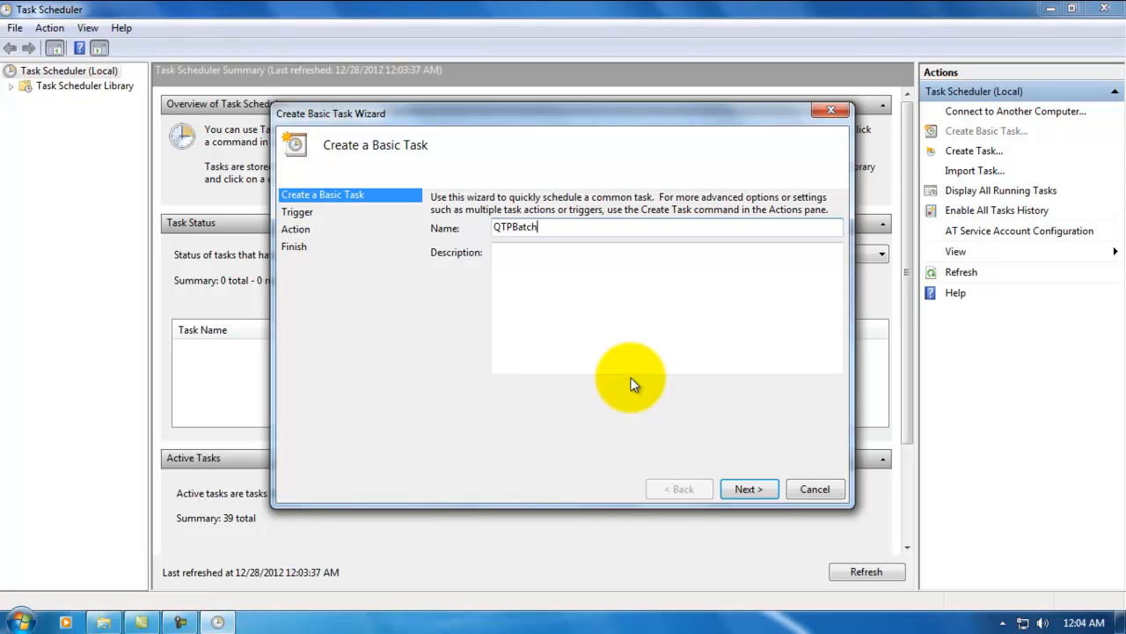
text(Exec)
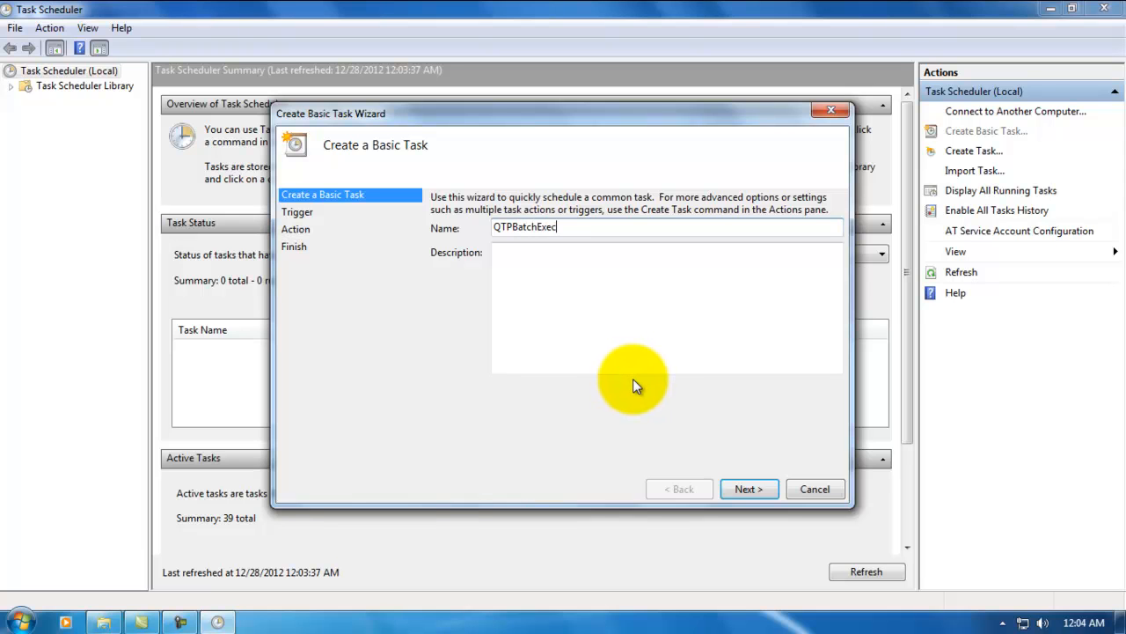
text(ution)
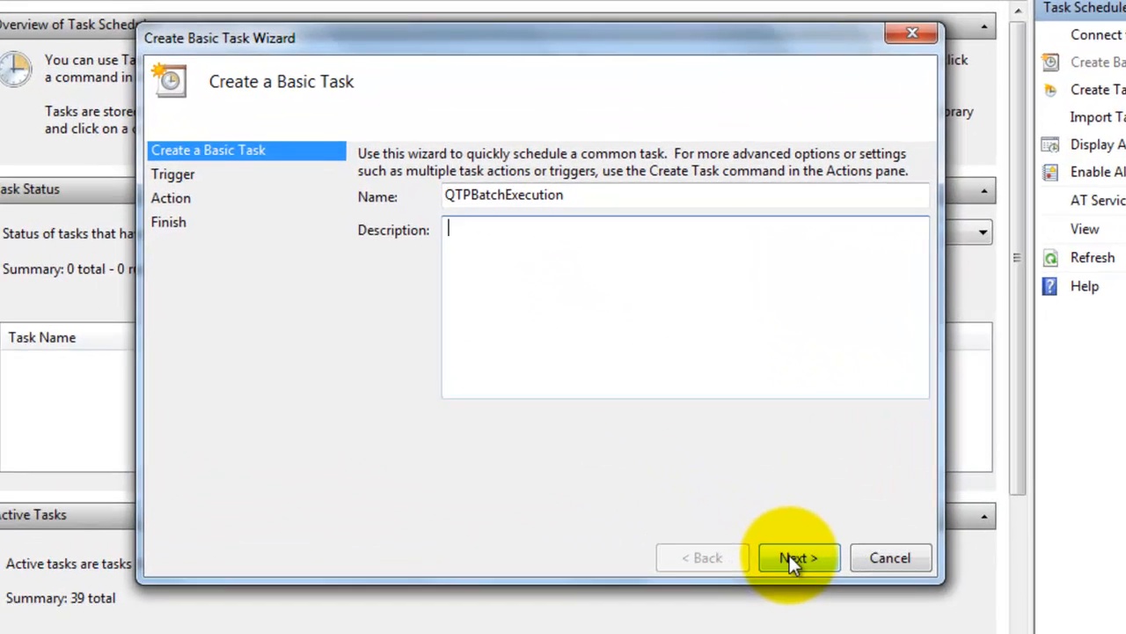
click(797, 557)
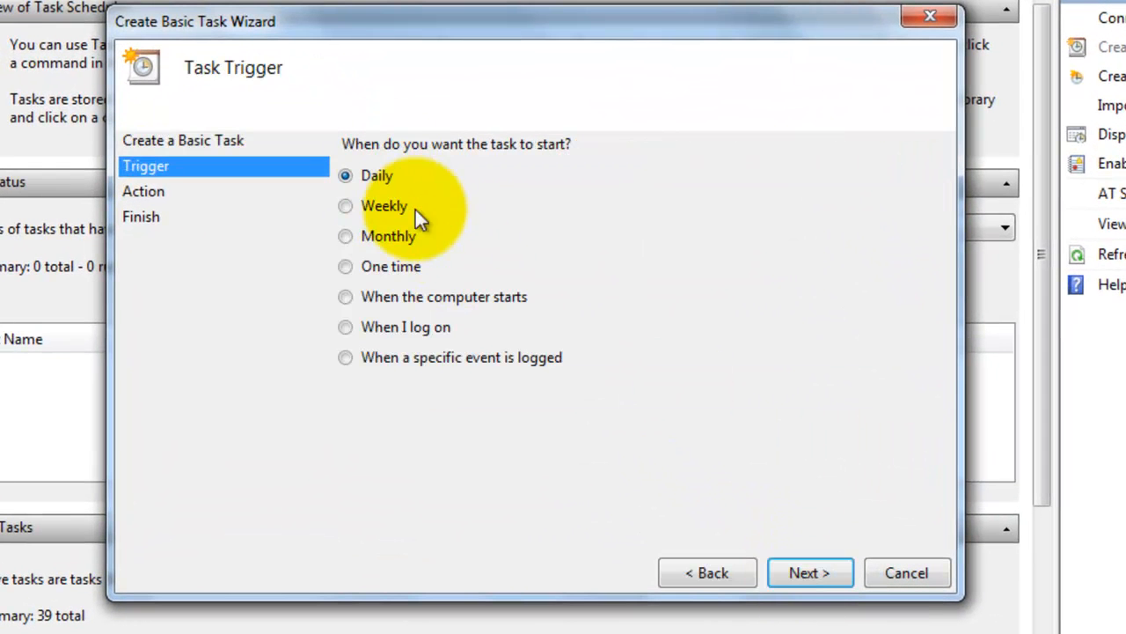
mouse_move(405, 194)
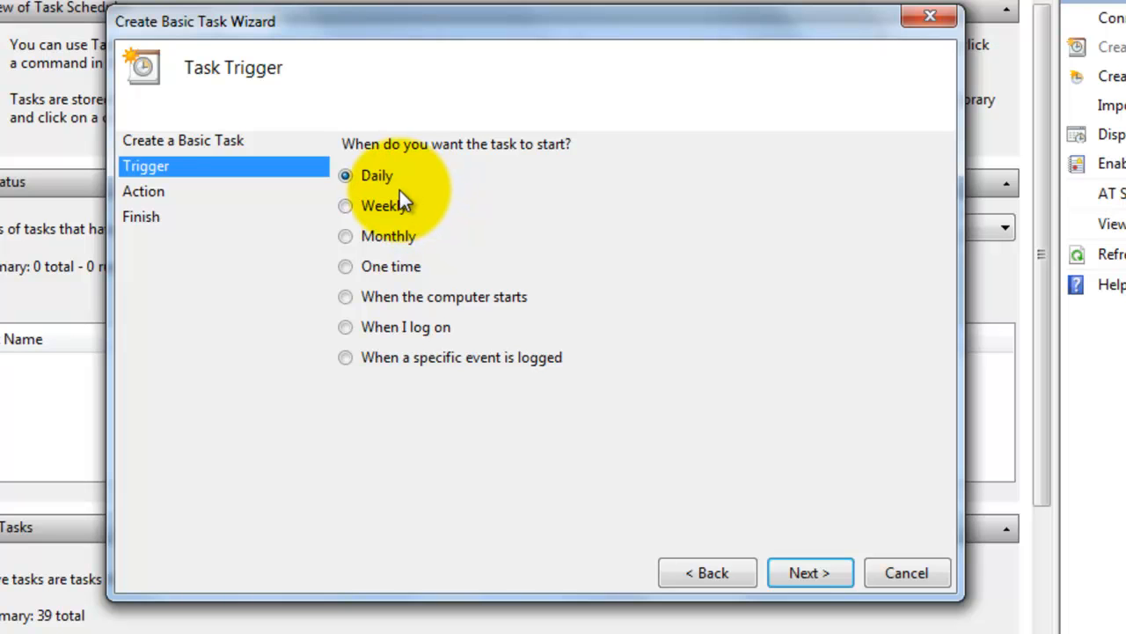
mouse_move(429, 179)
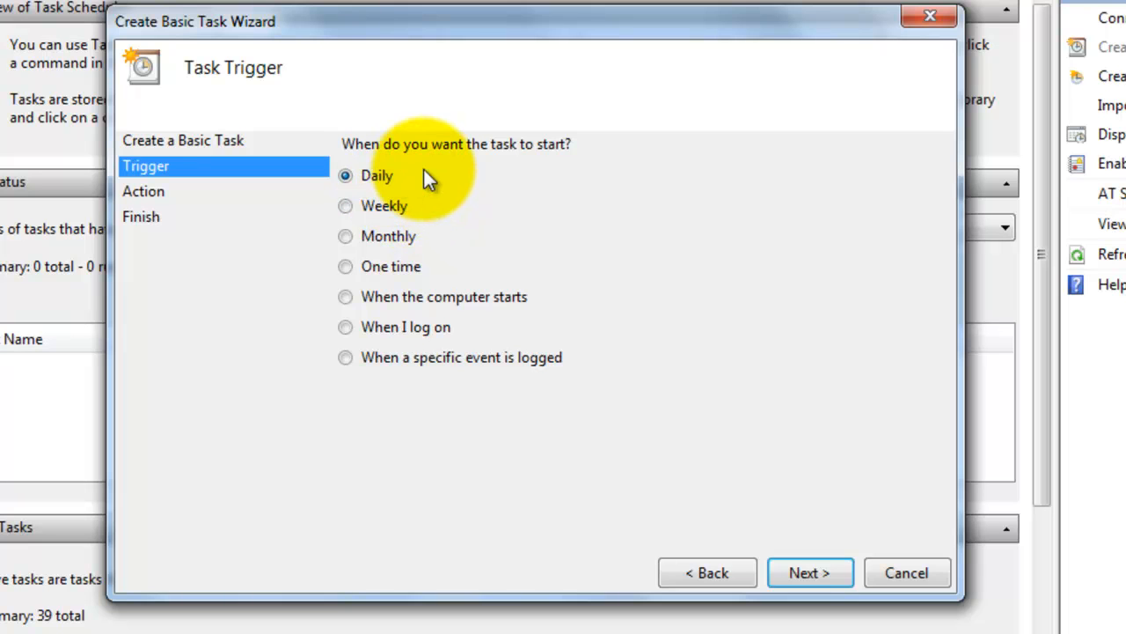
mouse_move(431, 237)
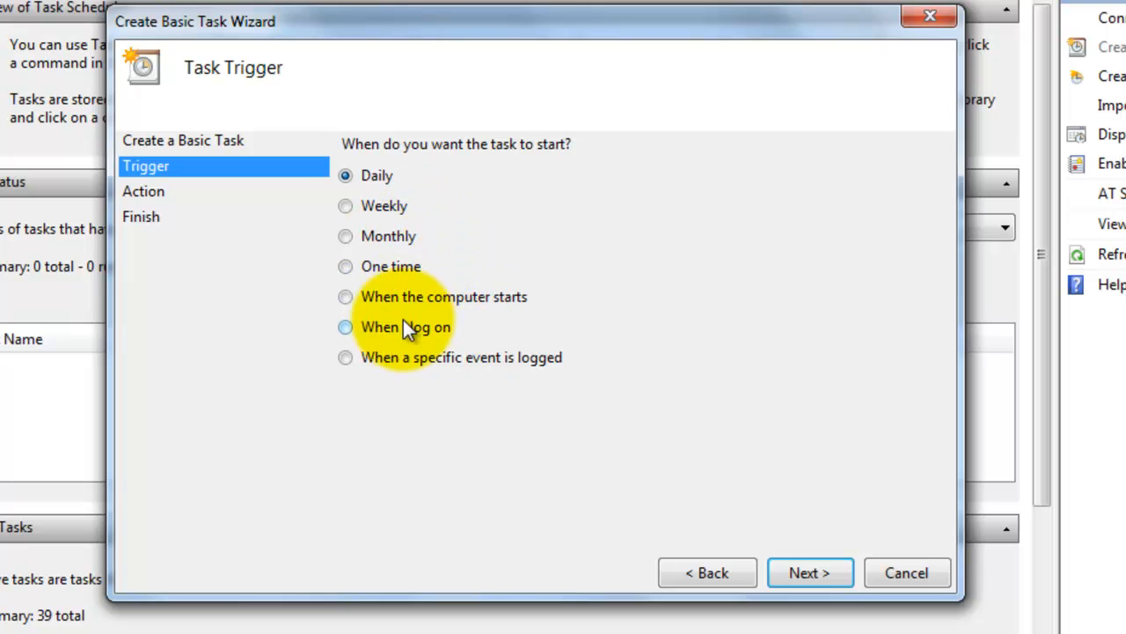
mouse_move(533, 320)
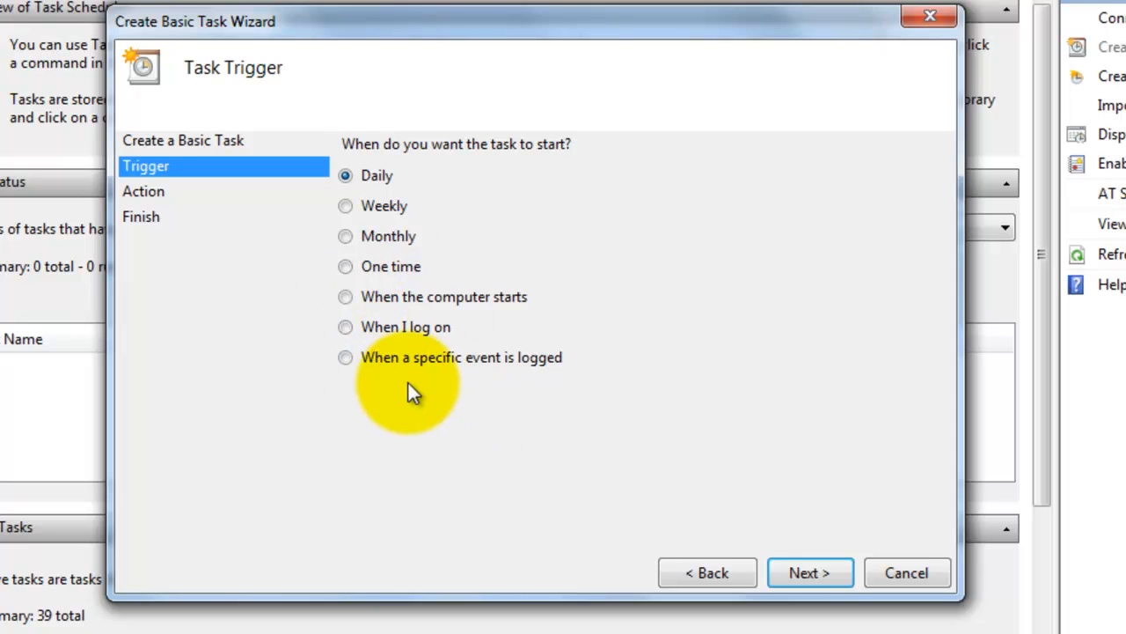
mouse_move(401, 425)
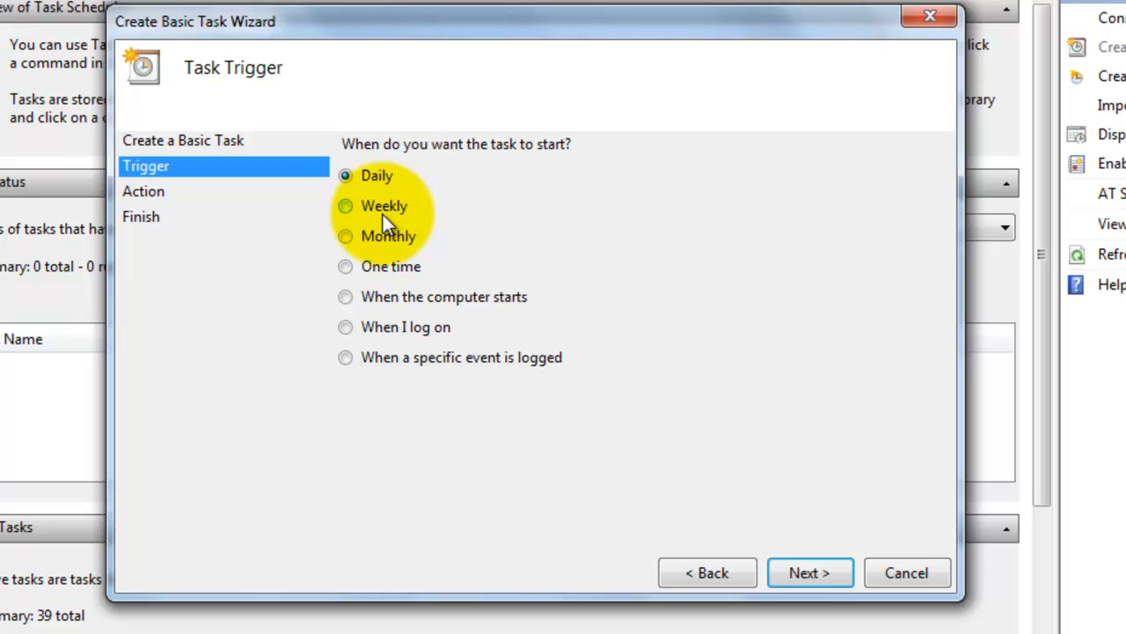
mouse_move(345, 266)
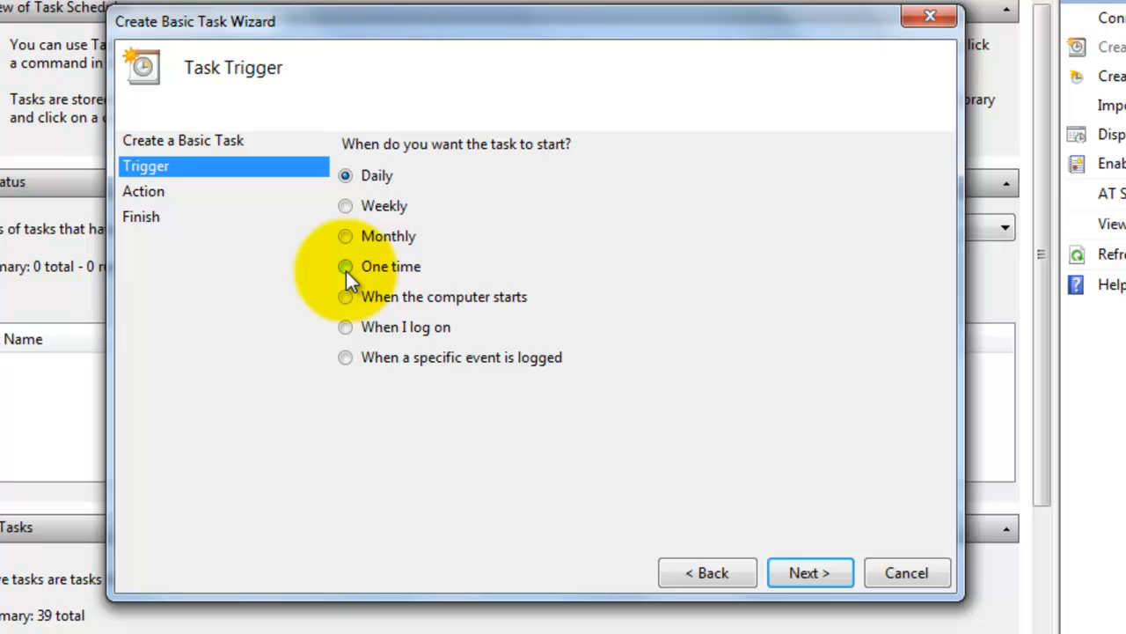
Choose the One time trigger instead of Daily
click(345, 265)
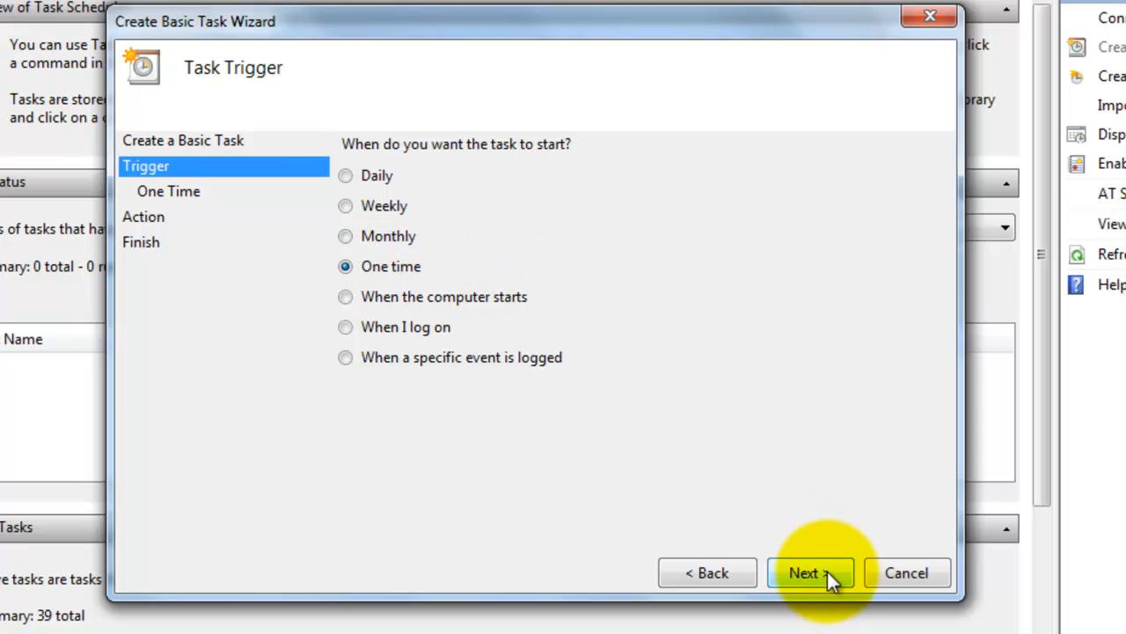
Set the one-time start to 12/28/2012 12:06:00 AM and continue to the Action page
click(809, 573)
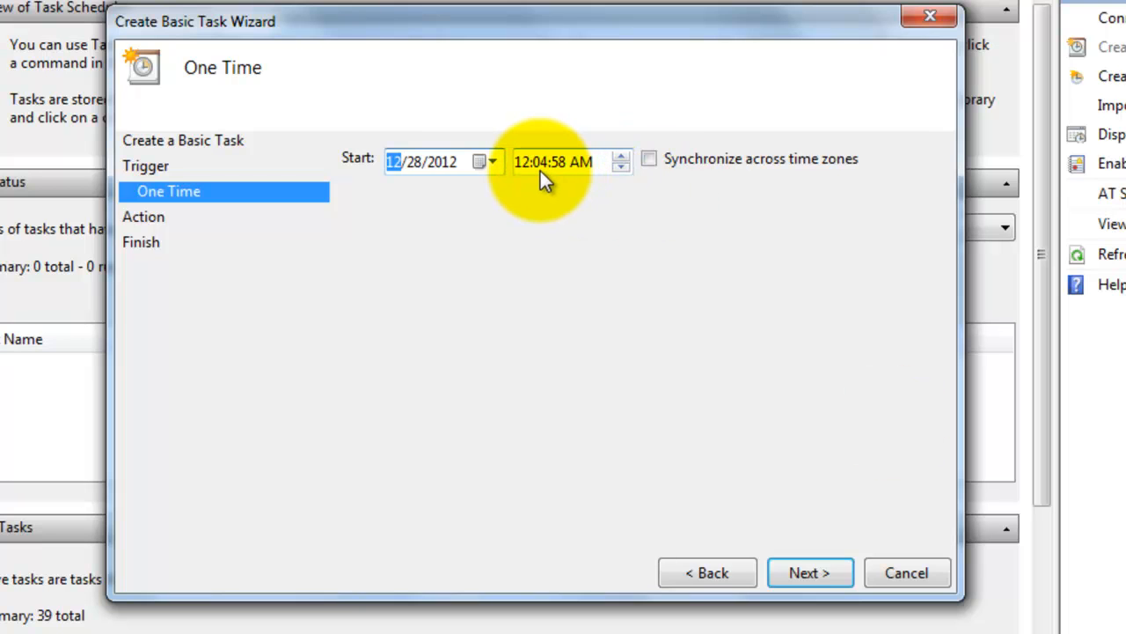
click(540, 162)
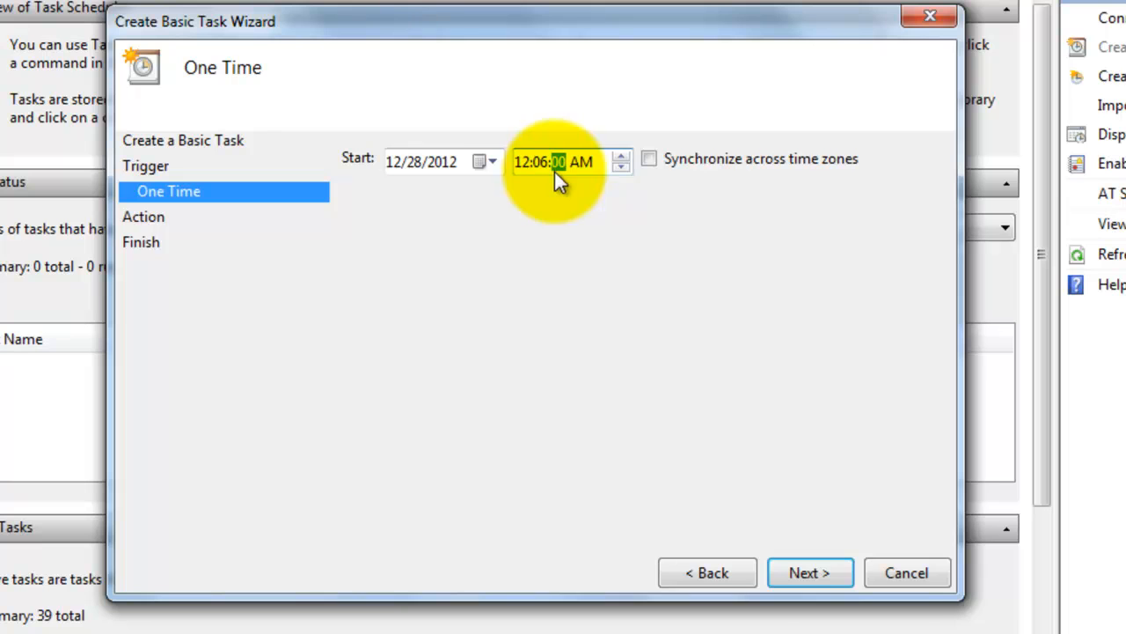
click(809, 572)
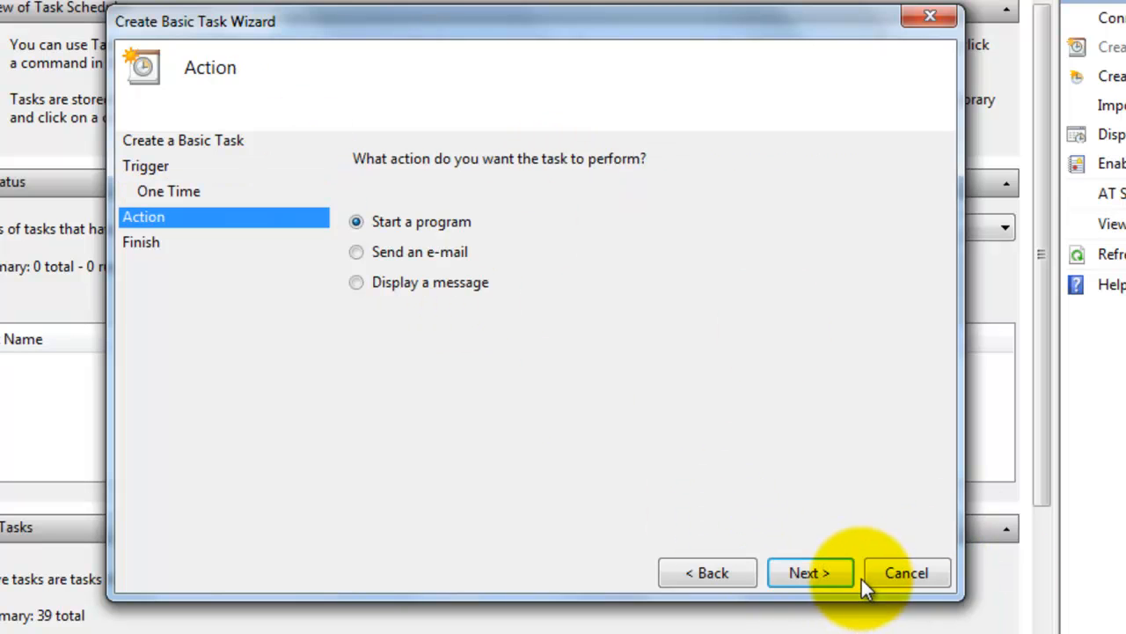
mouse_move(425, 222)
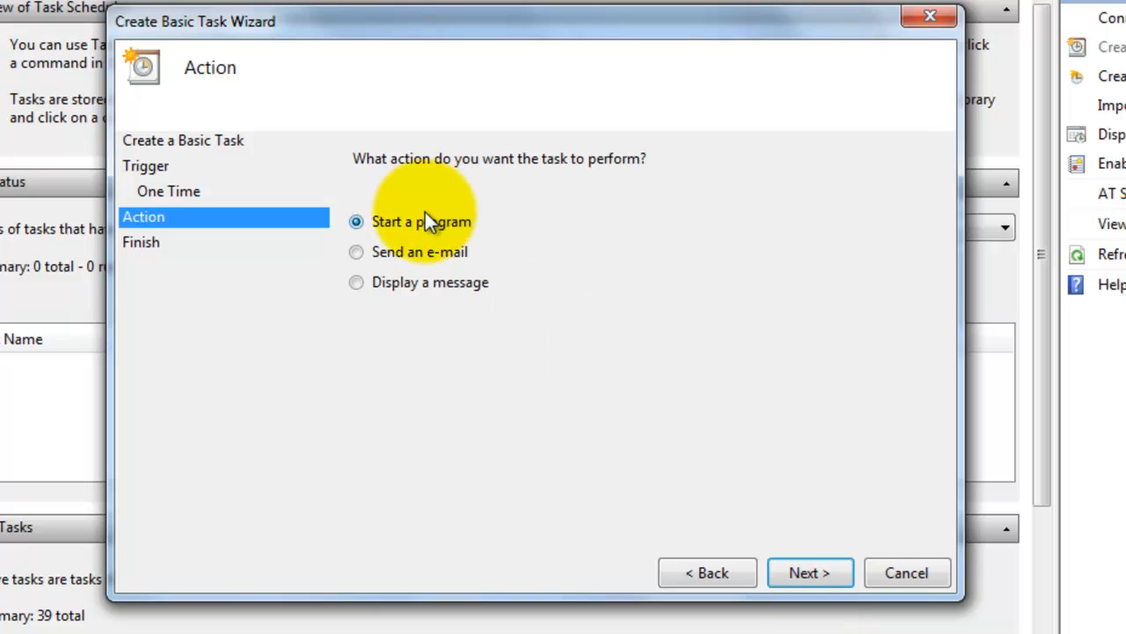
mouse_move(392, 252)
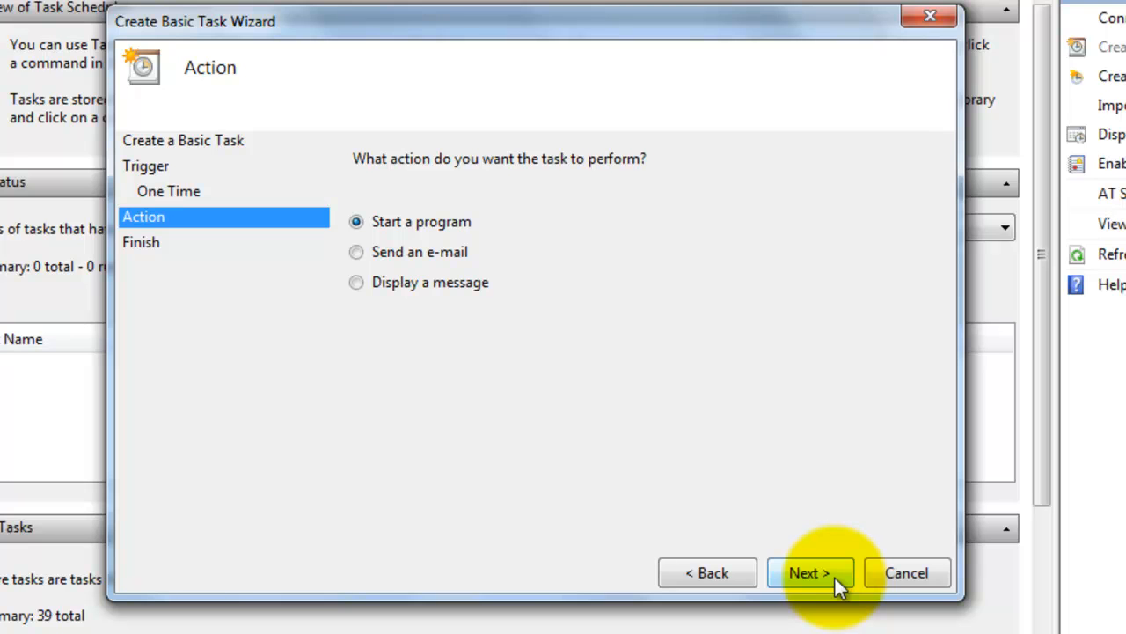
Keep Start a program and browse to E:\Run QTP Test.vbs as the program to run
click(808, 572)
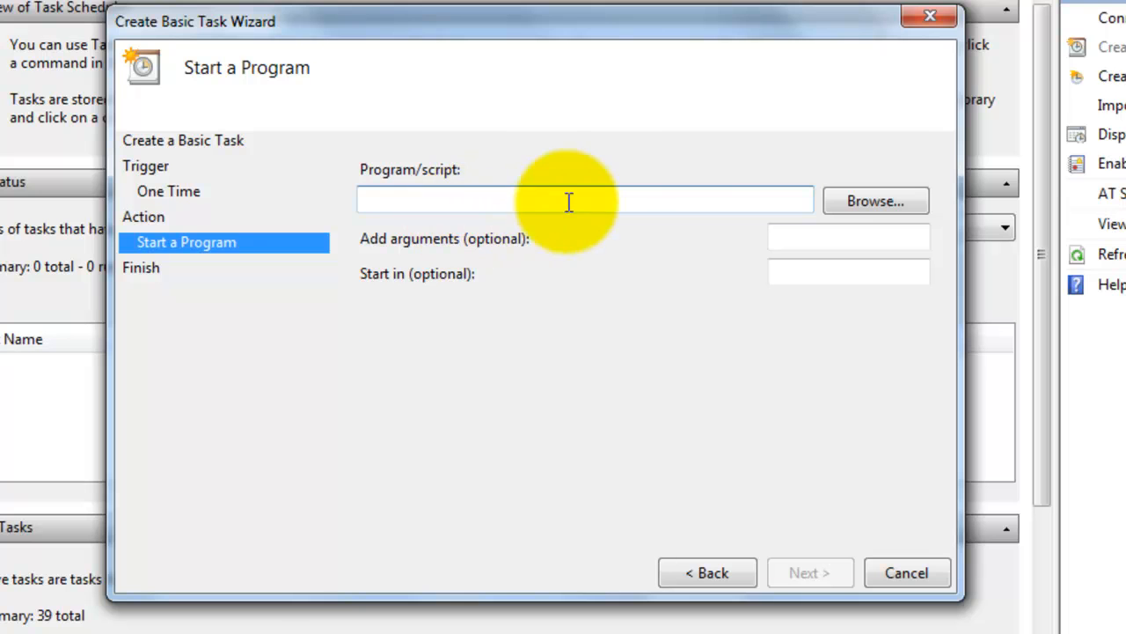
mouse_move(875, 200)
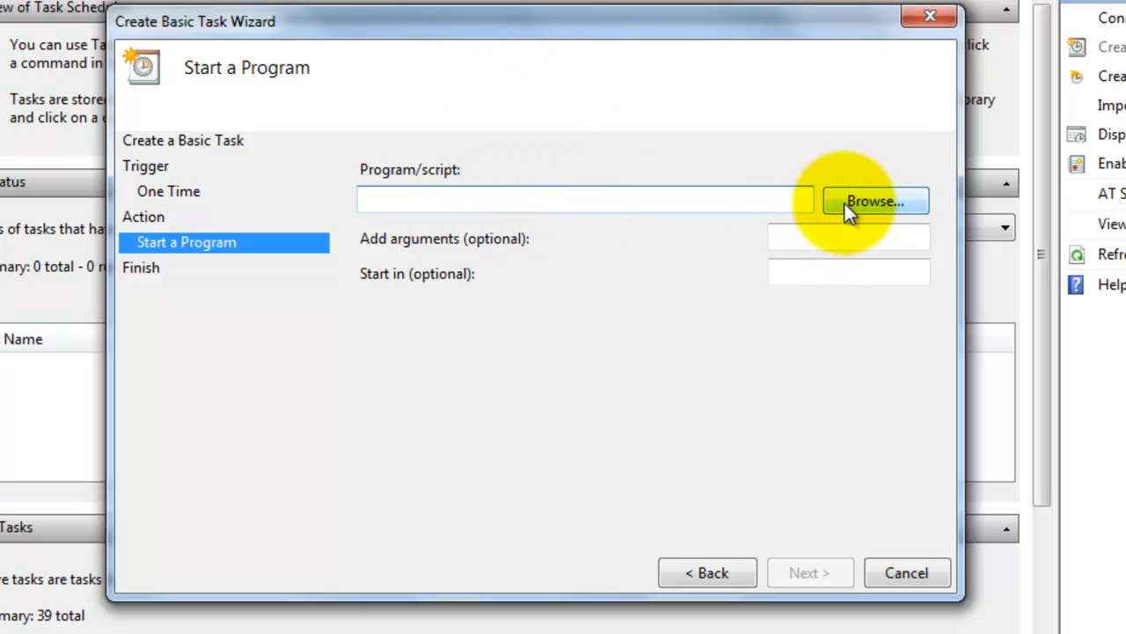
click(874, 200)
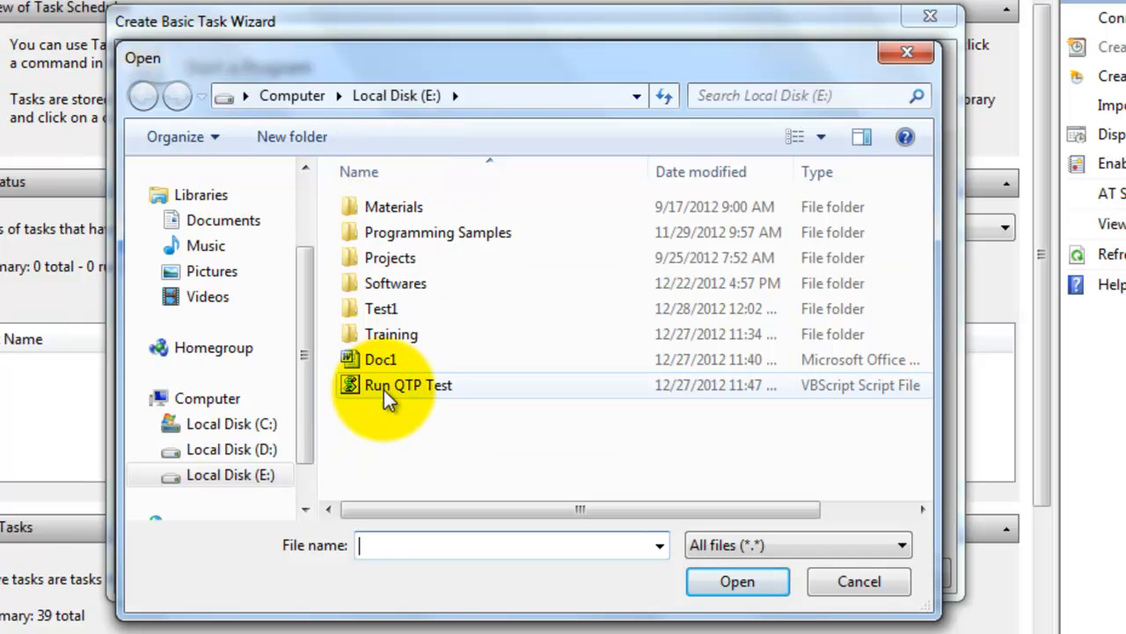
click(408, 384)
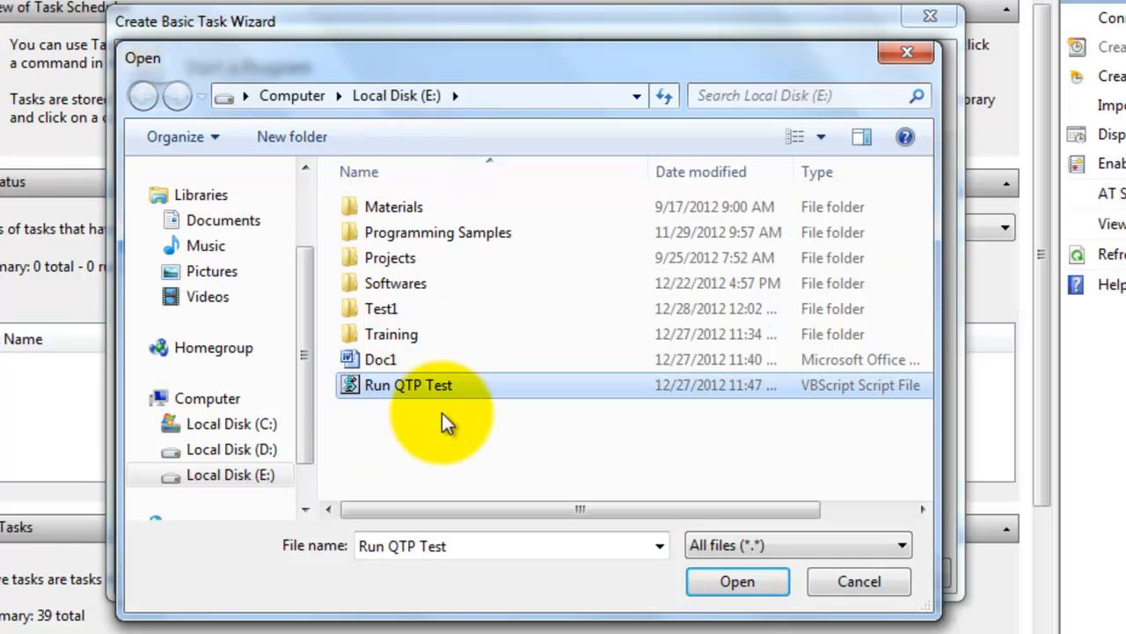
click(736, 580)
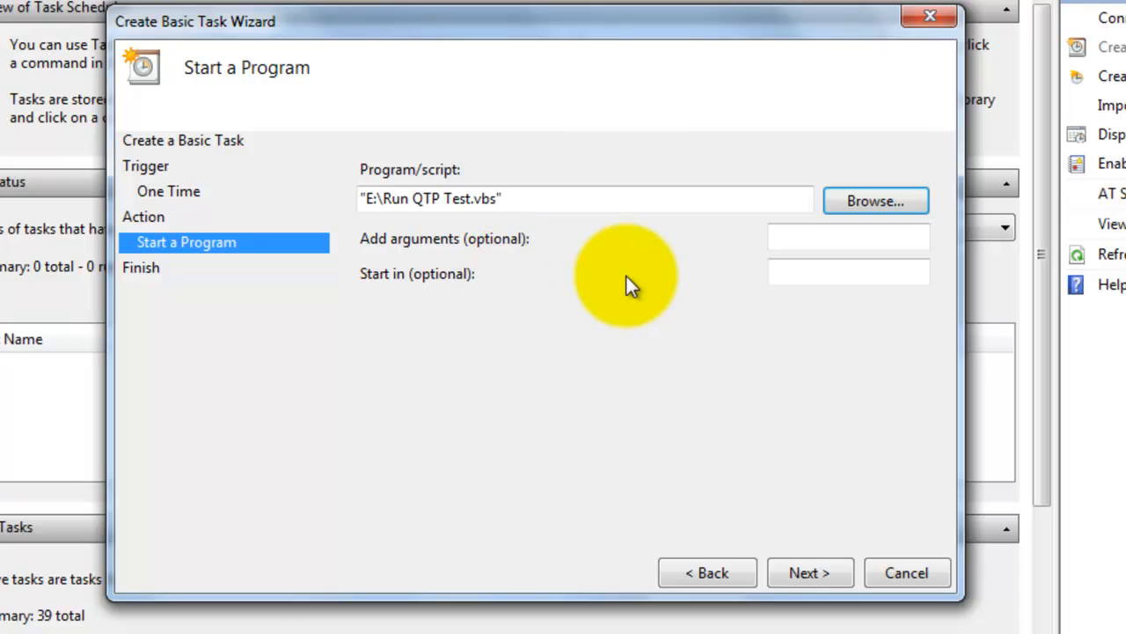
Review the summary of the one-time 12:06 AM task and finish creating QTPBatchExecution
click(809, 572)
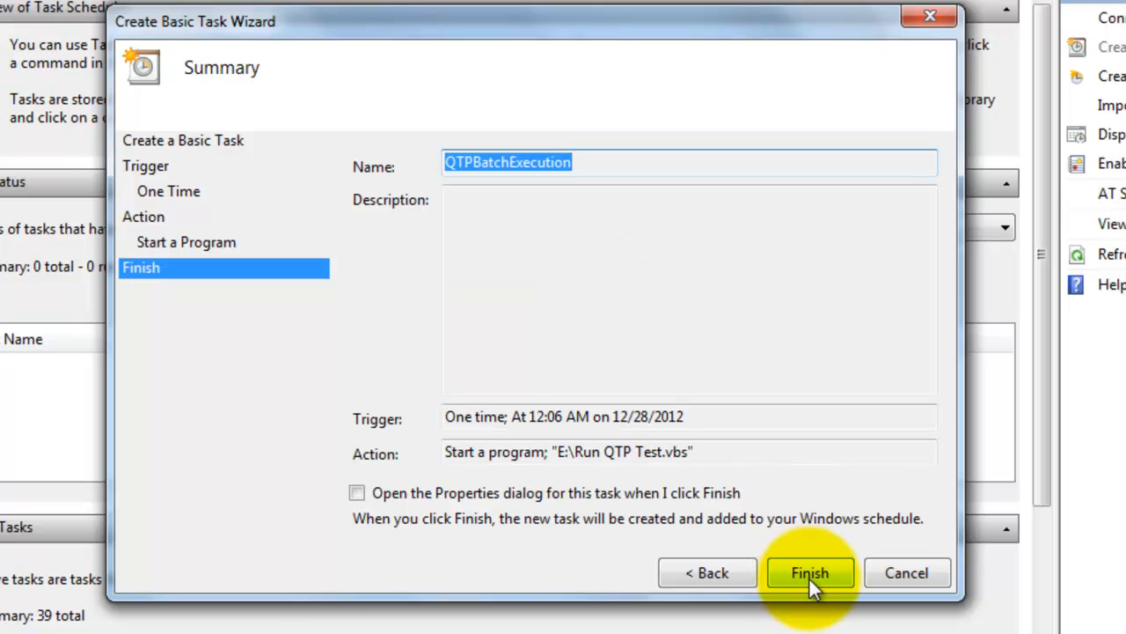
click(808, 572)
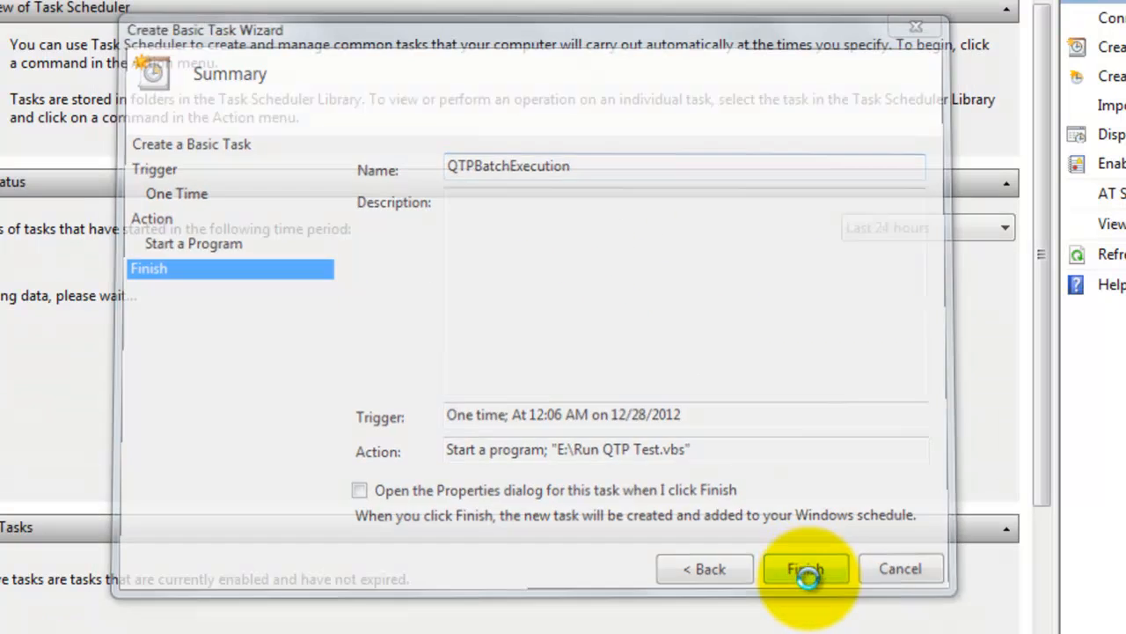
click(805, 569)
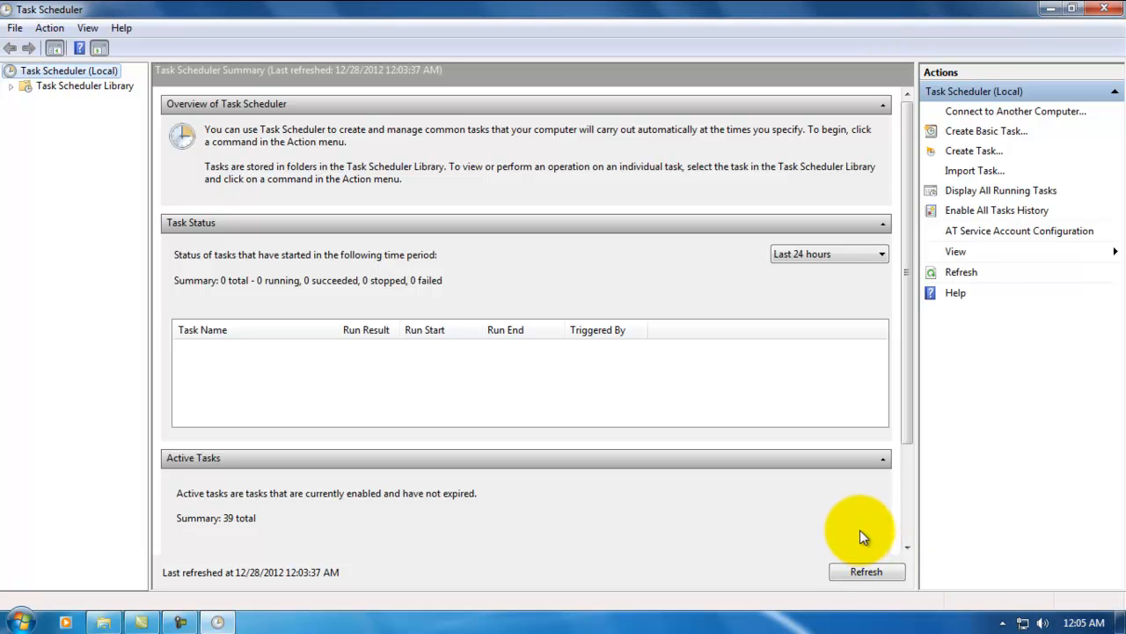
mouse_move(858, 531)
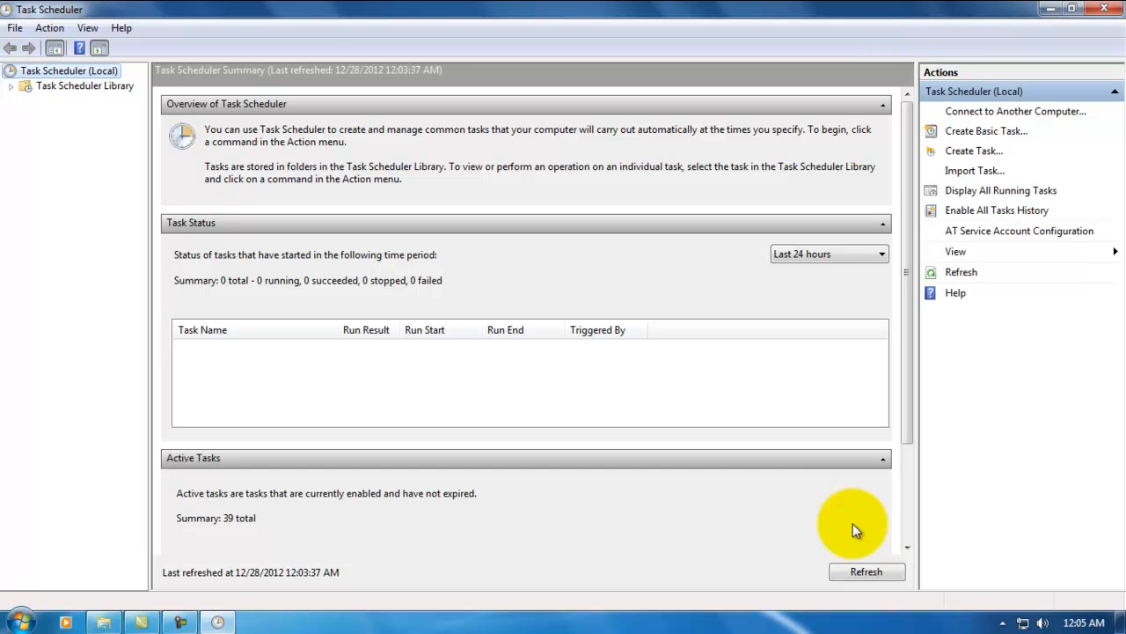
mouse_move(852, 526)
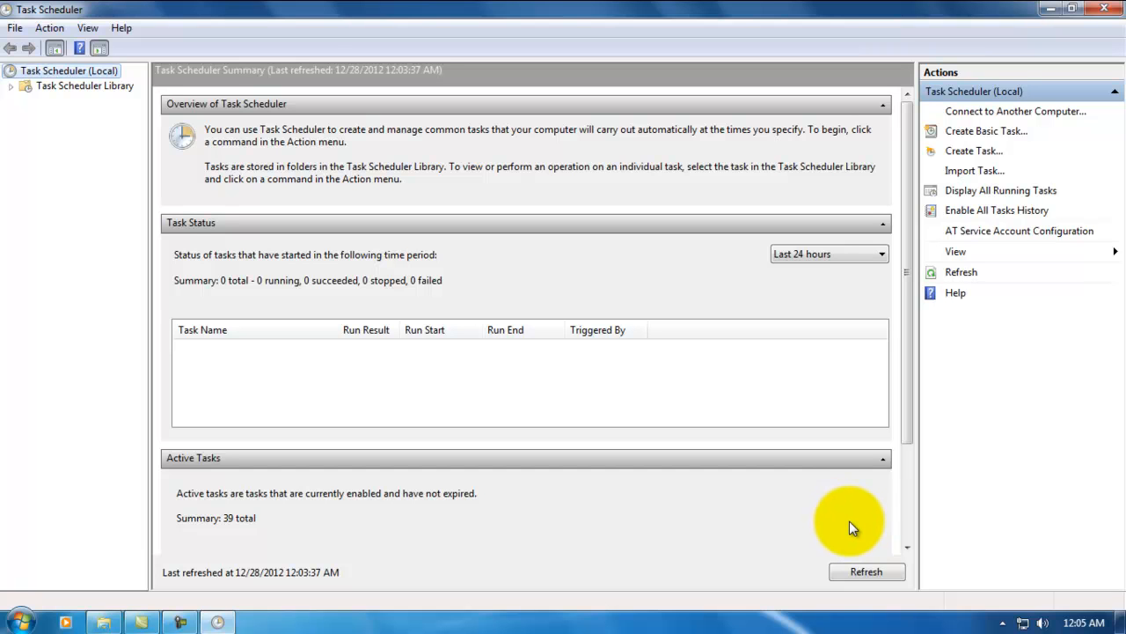
mouse_move(857, 526)
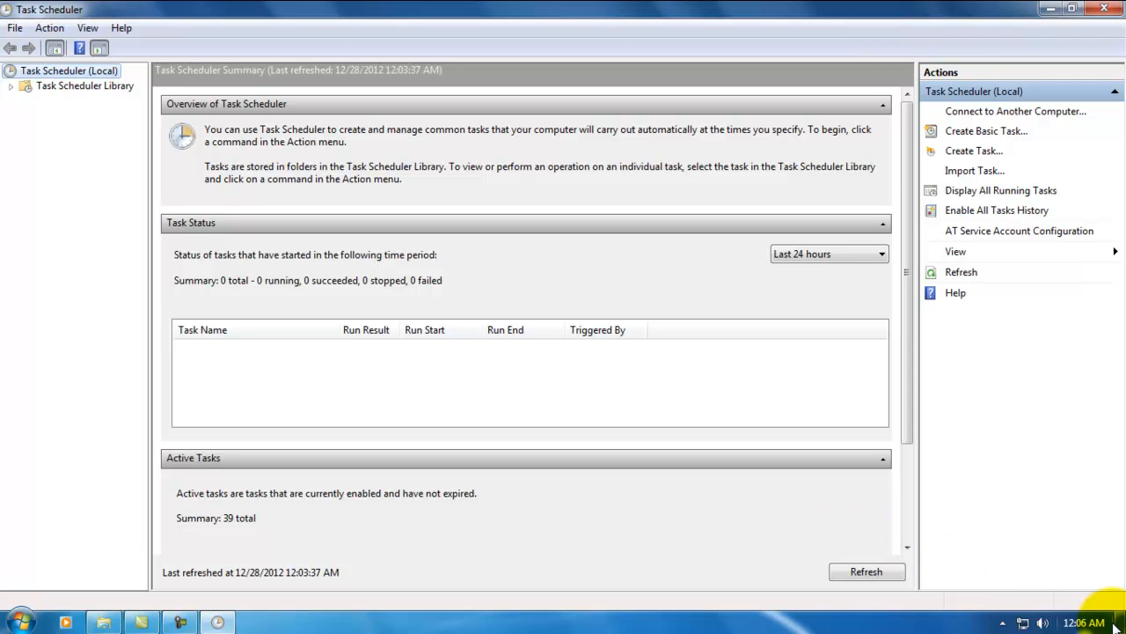
mouse_move(678, 599)
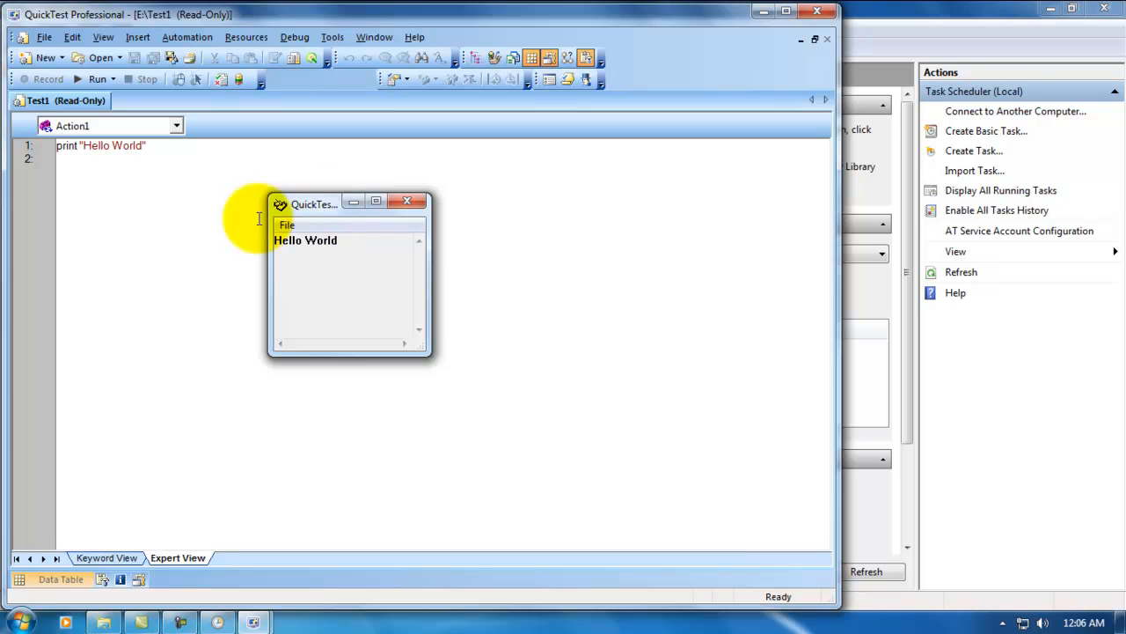
mouse_move(377, 245)
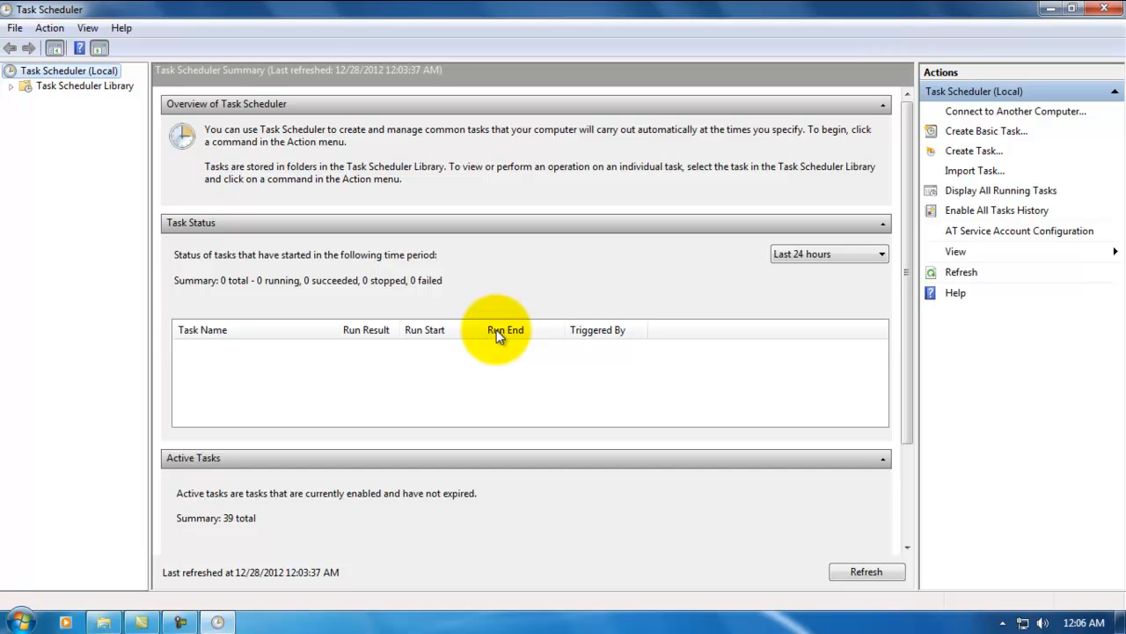
mouse_move(1011, 455)
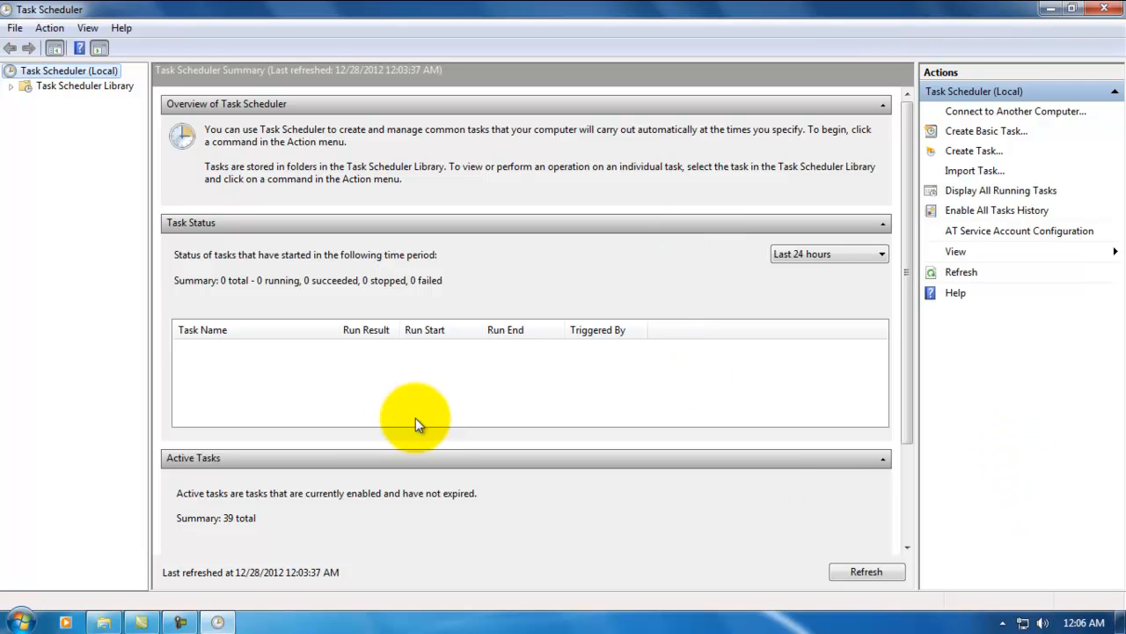
mouse_move(371, 457)
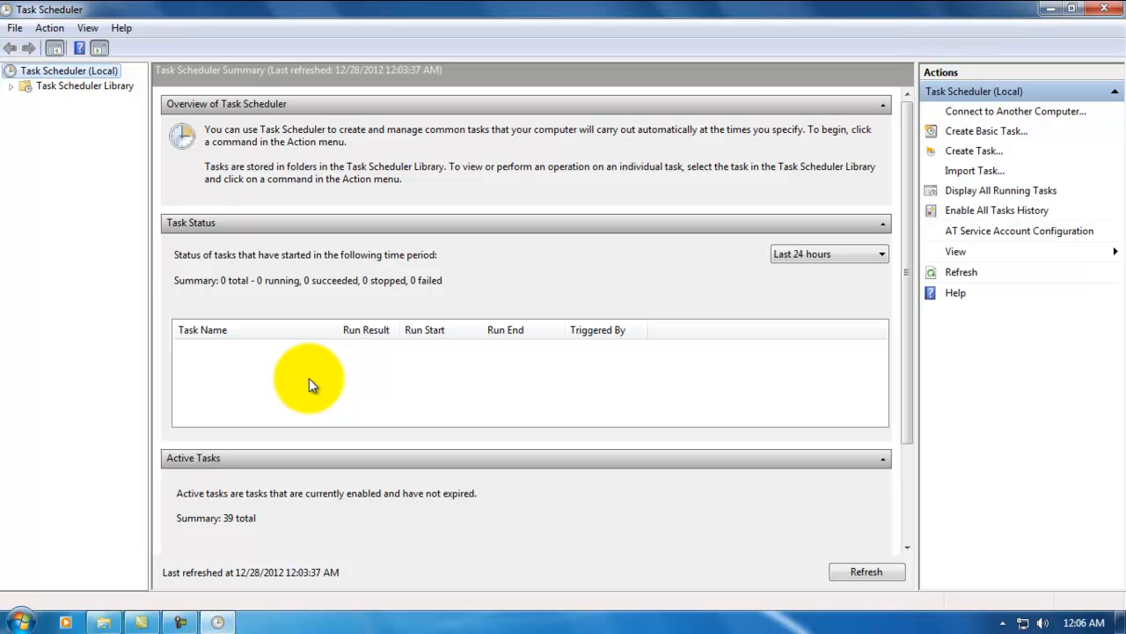
mouse_move(339, 398)
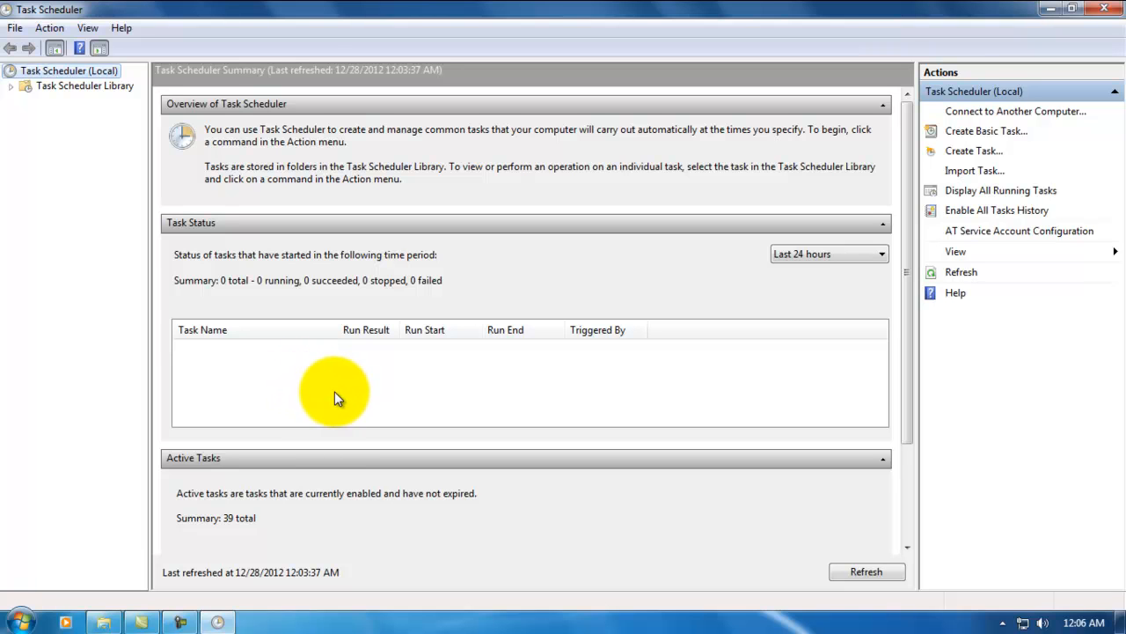
mouse_move(343, 401)
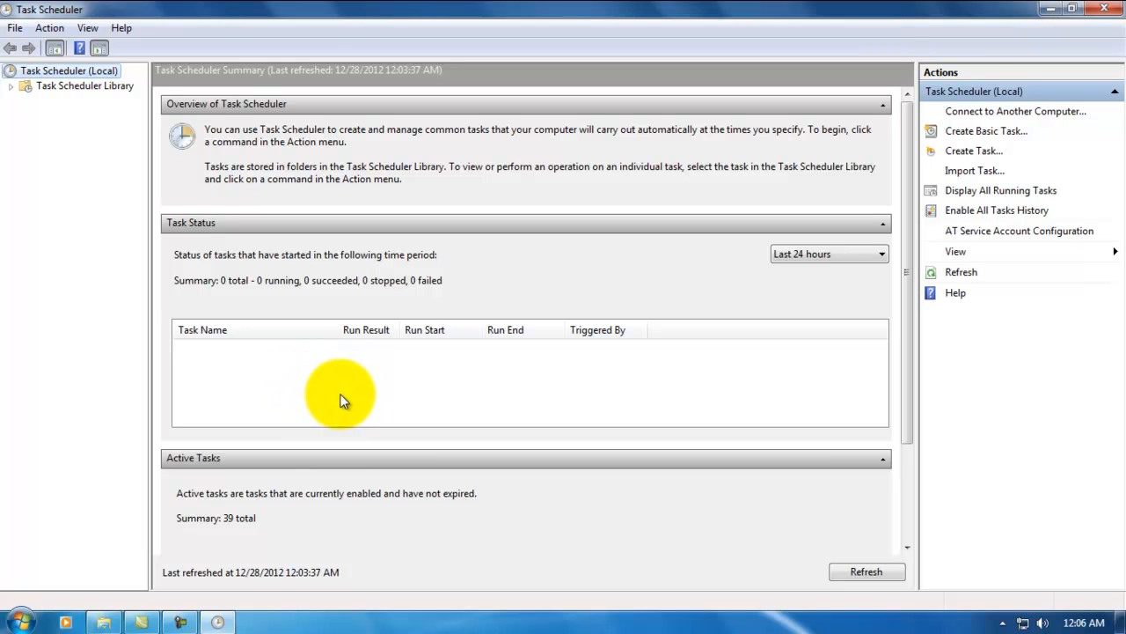
mouse_move(343, 396)
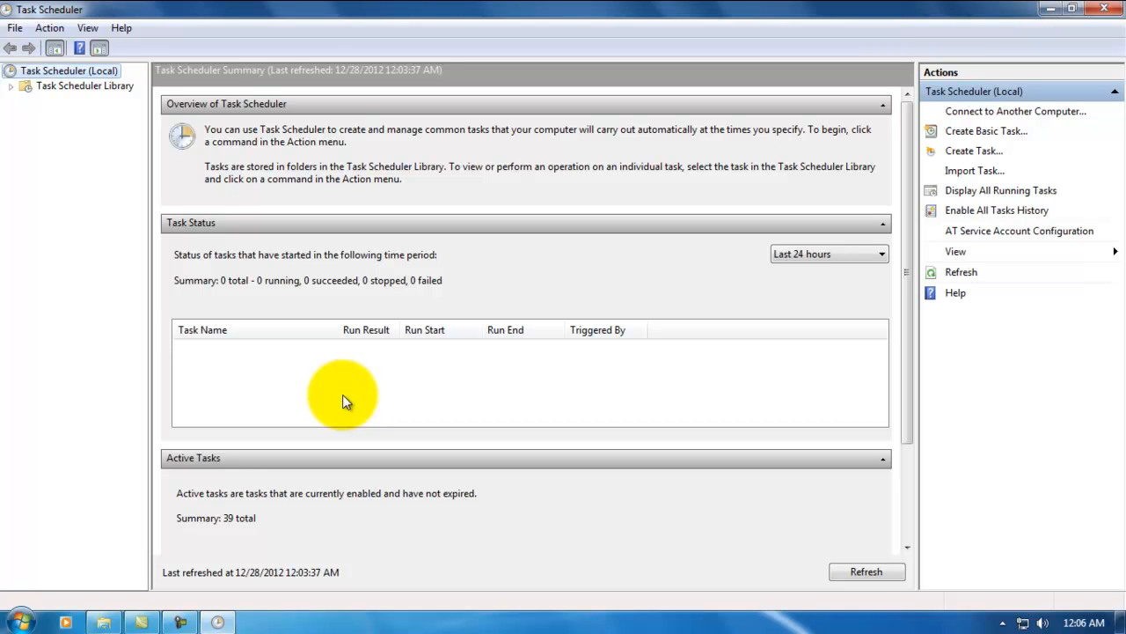
mouse_move(345, 402)
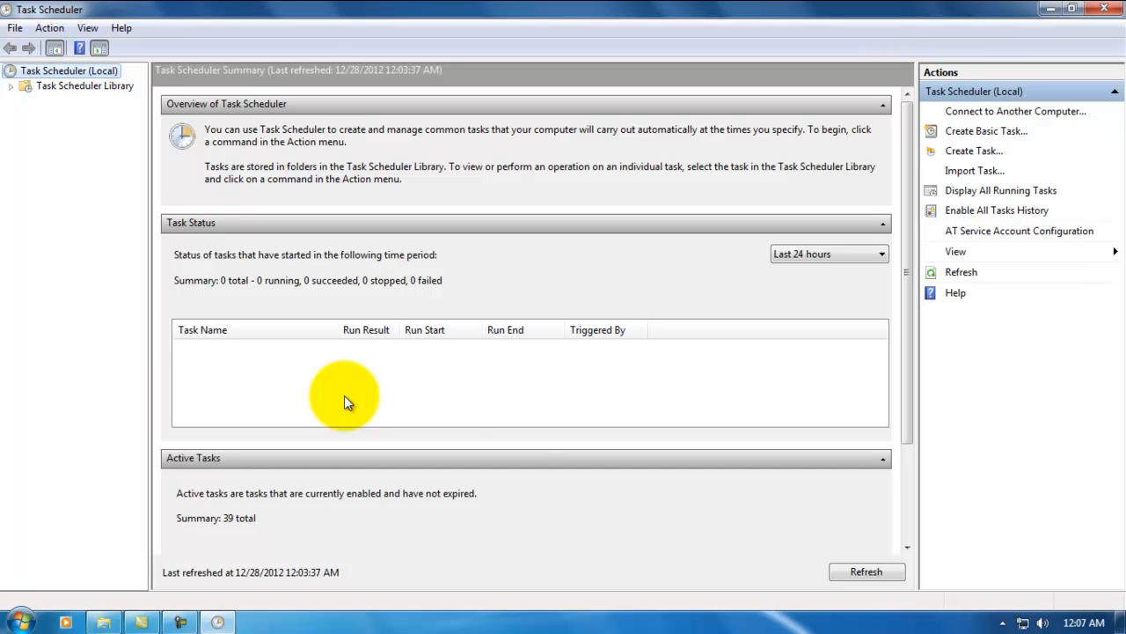
mouse_move(518, 452)
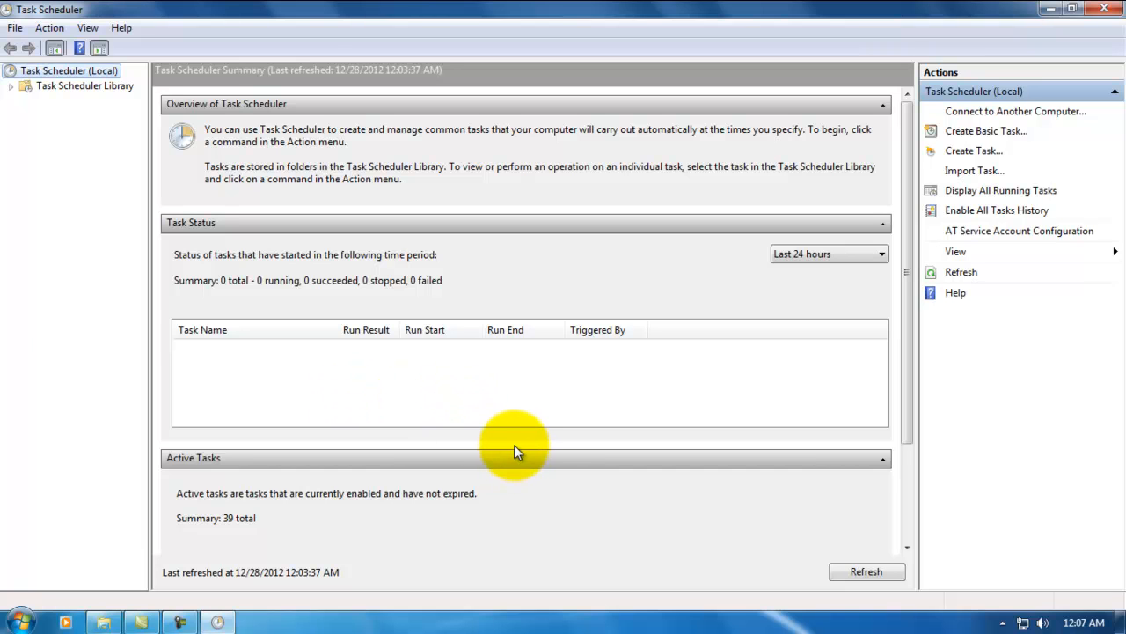
mouse_move(515, 444)
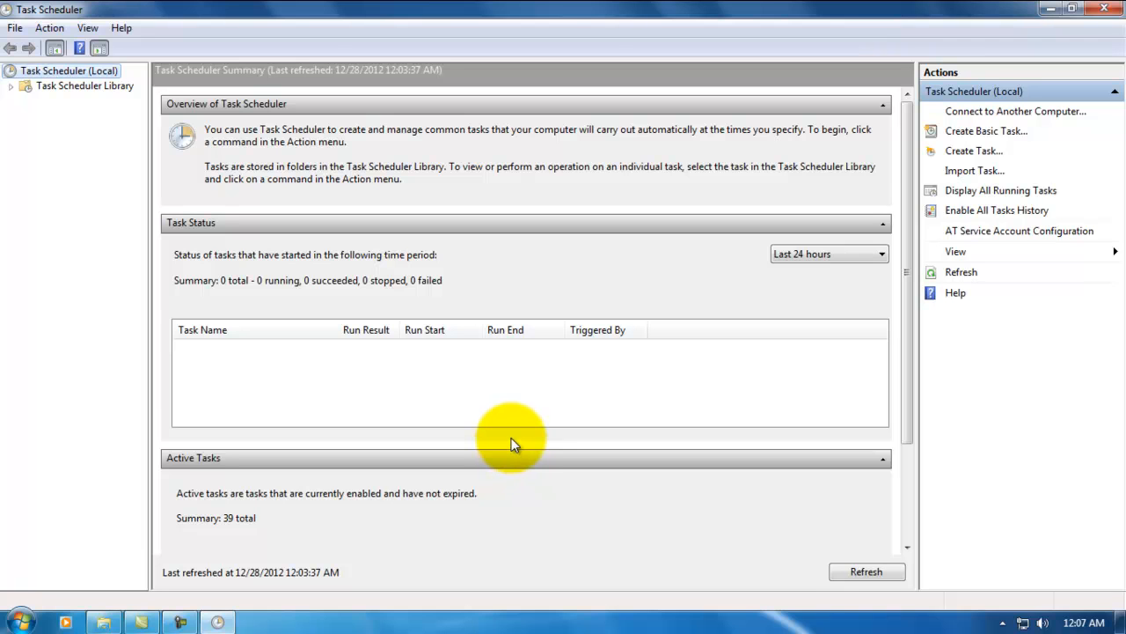
mouse_move(360, 544)
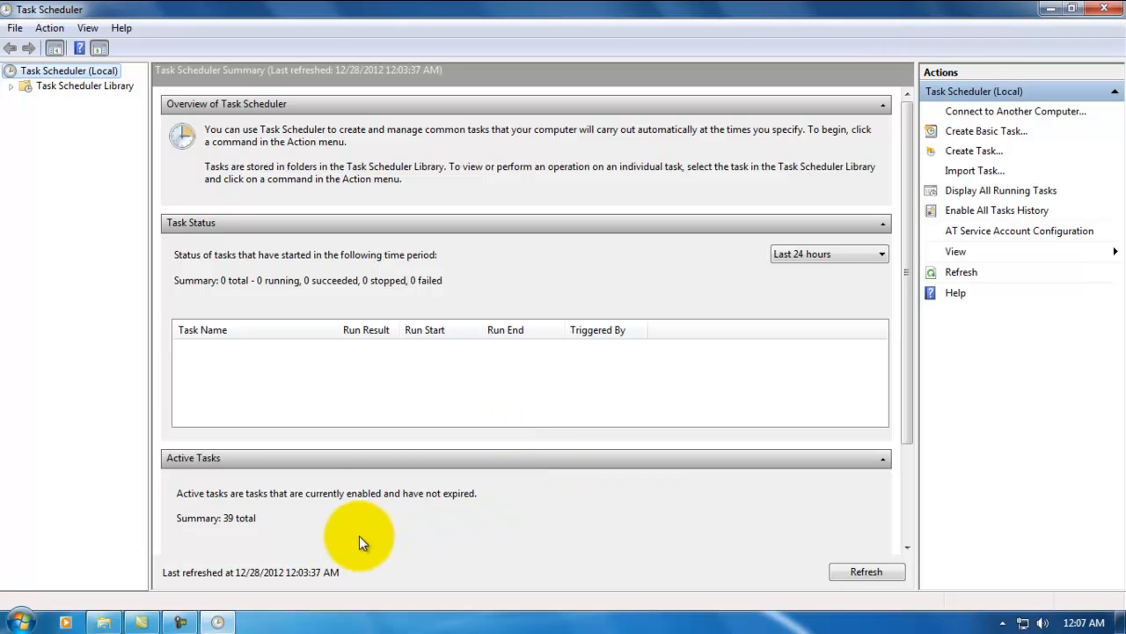